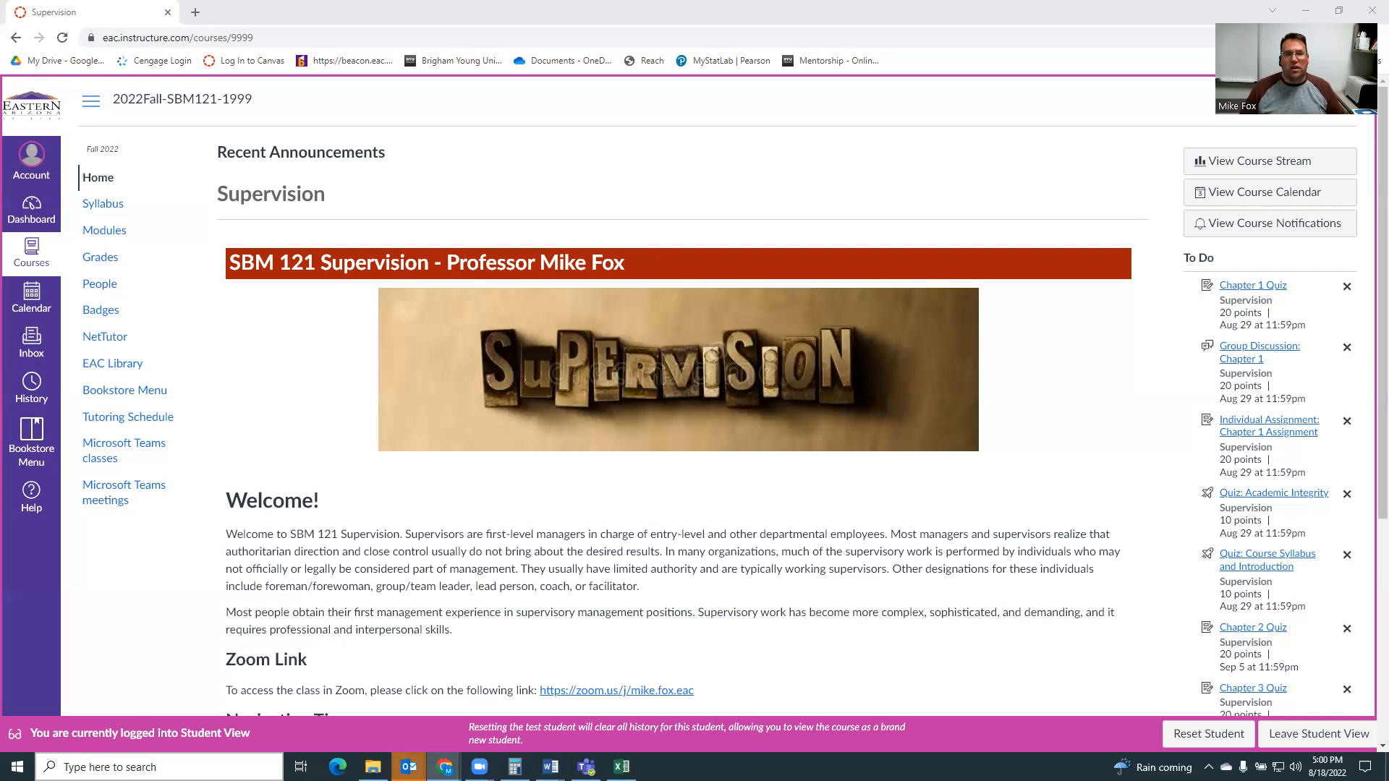
mouse_move(453, 321)
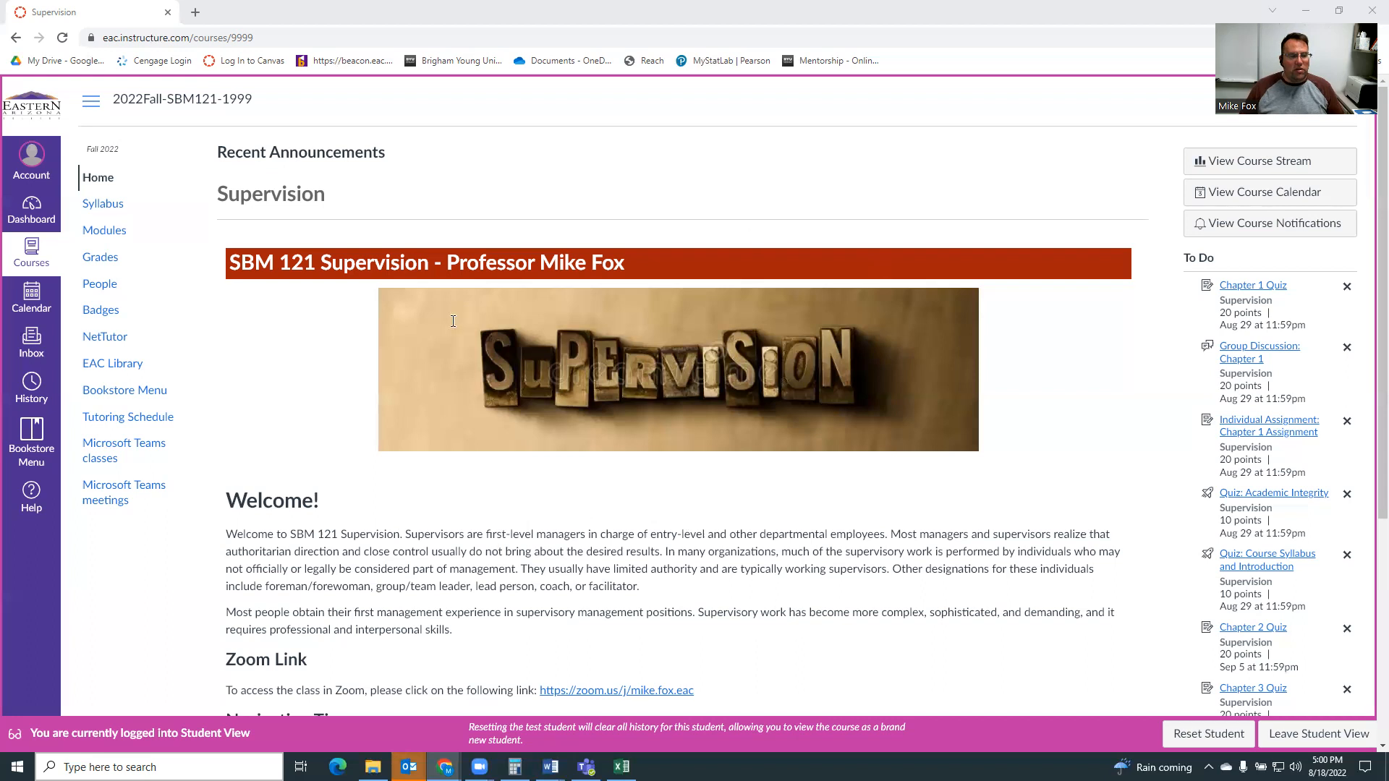
mouse_move(1124, 307)
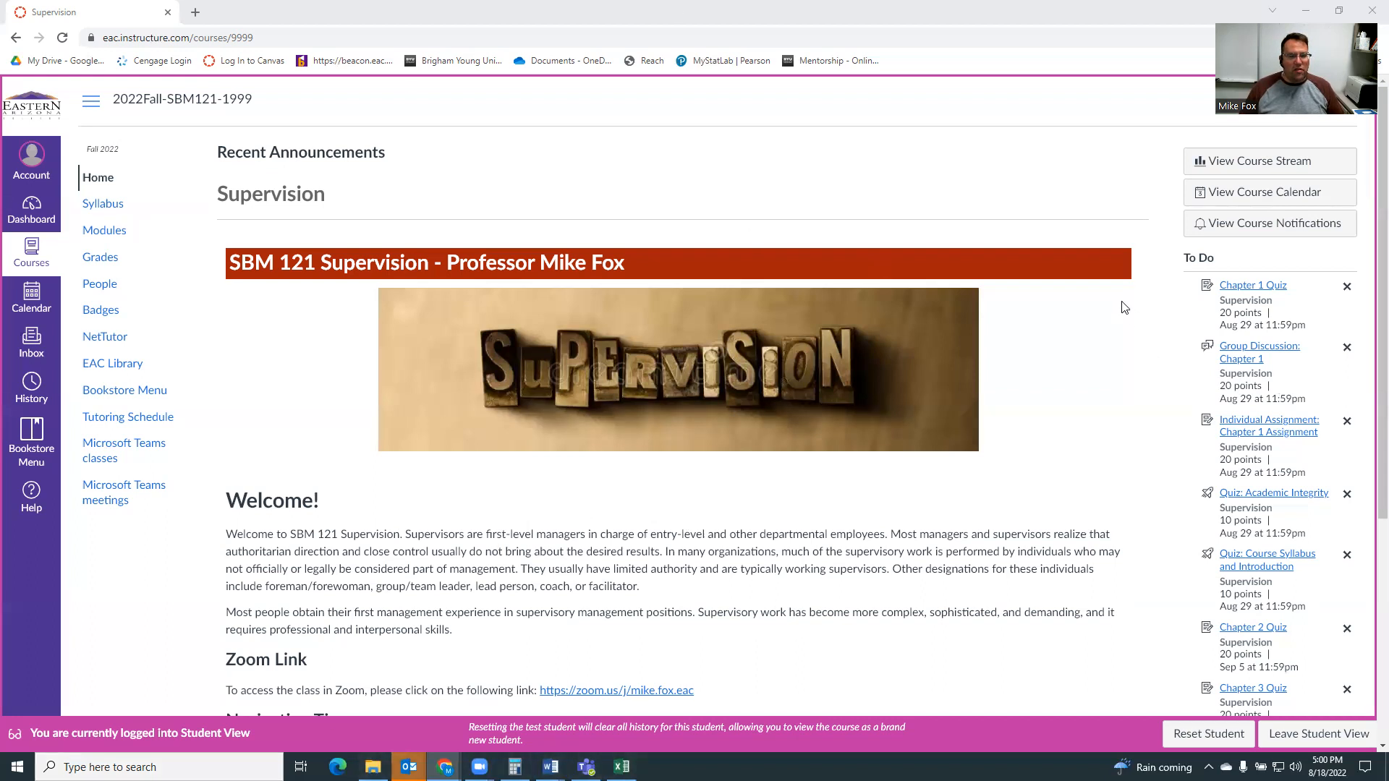
mouse_move(1141, 467)
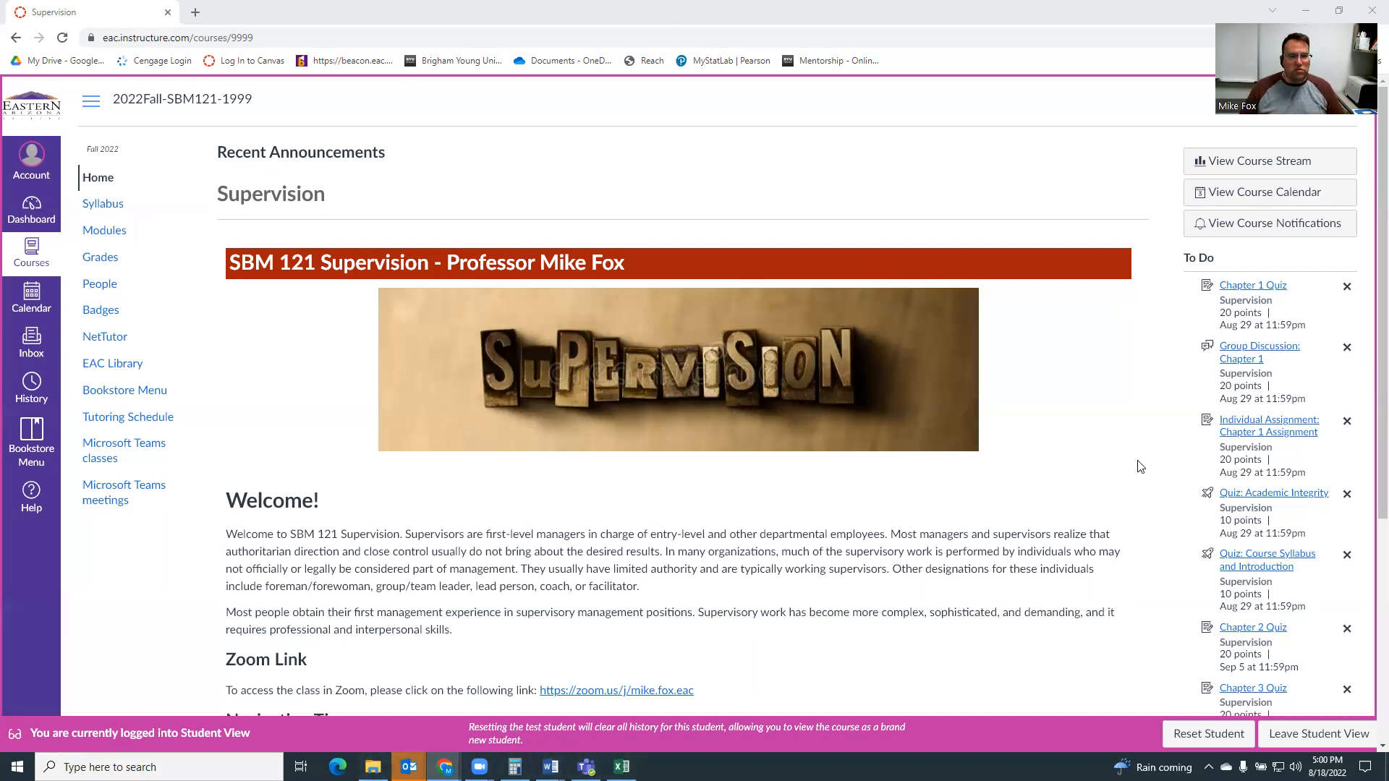
mouse_move(979, 275)
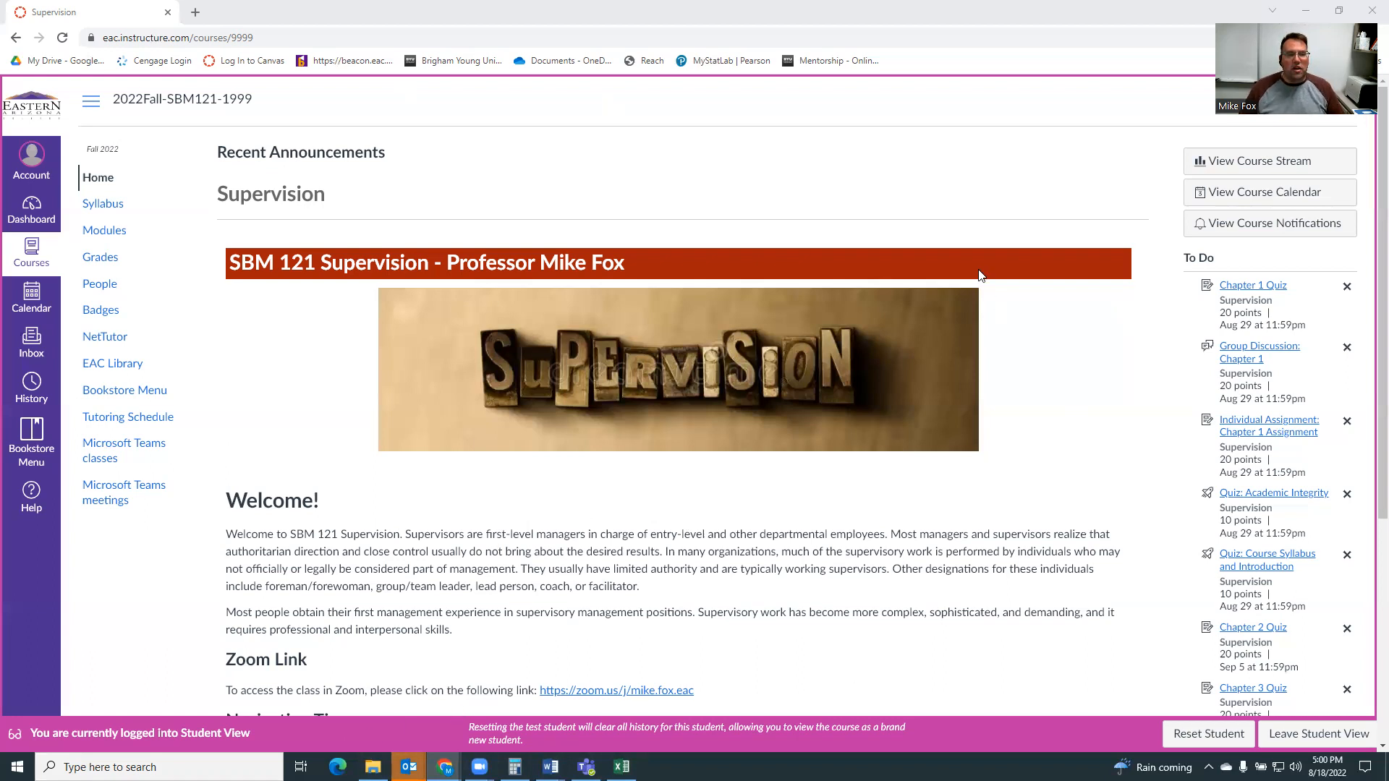
mouse_move(1001, 129)
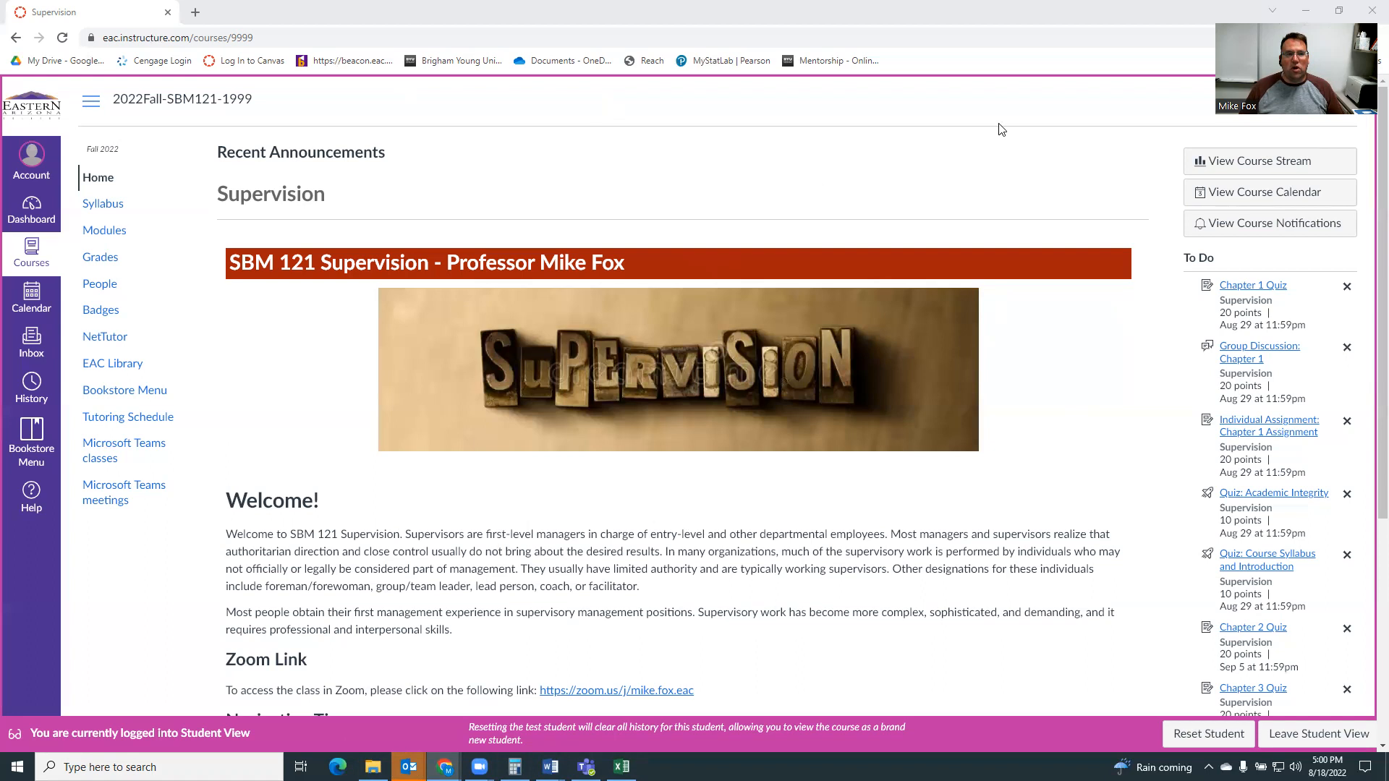
mouse_move(352, 156)
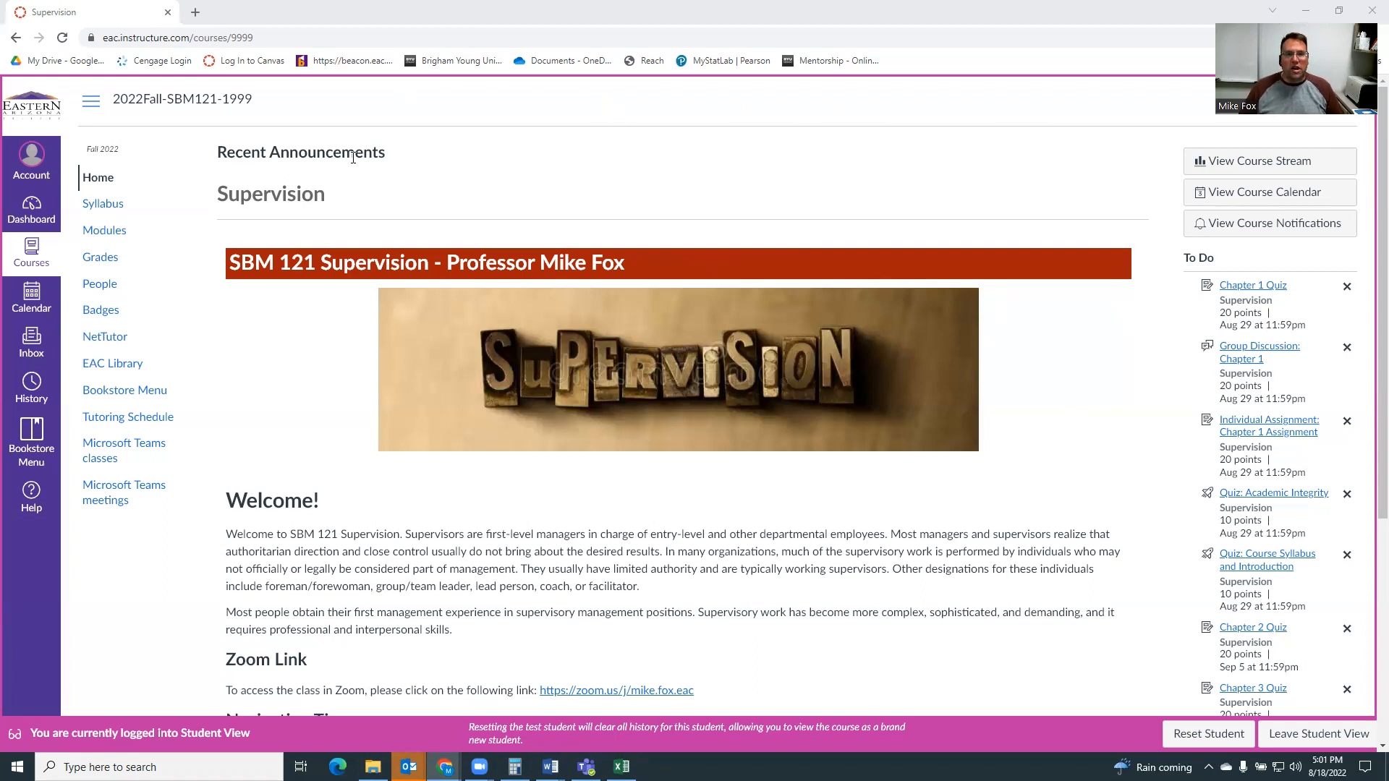
mouse_move(247, 143)
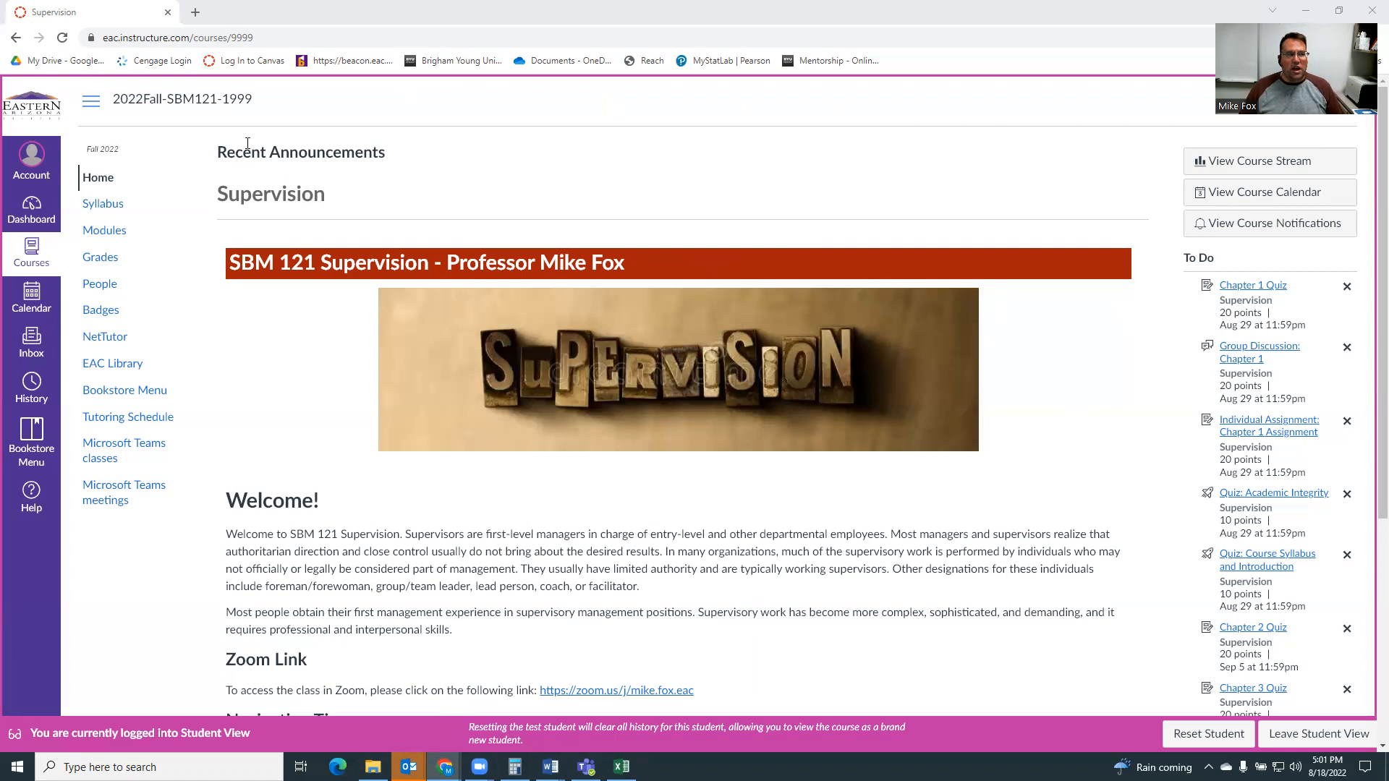
View the Course Syllabus page with instructor details, course description and grade weighting
click(103, 204)
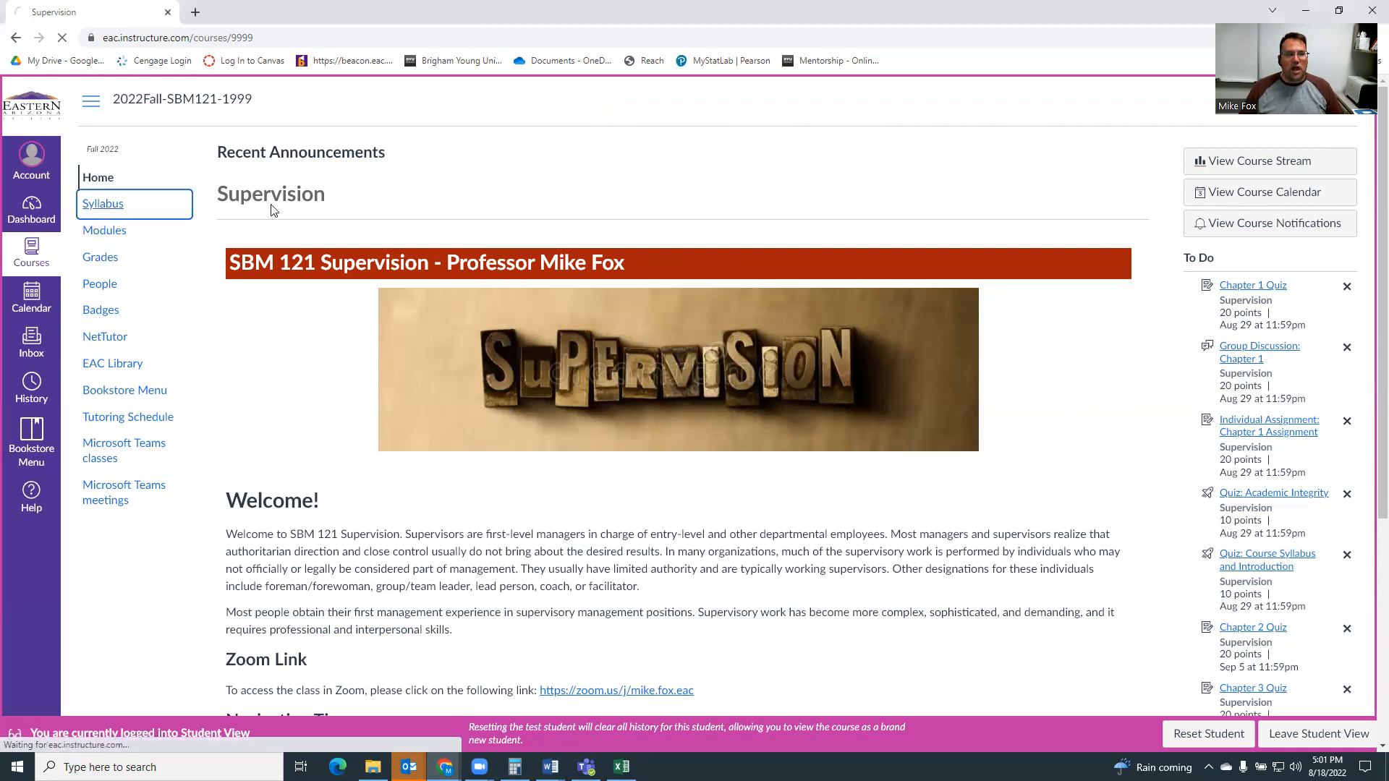
click(102, 202)
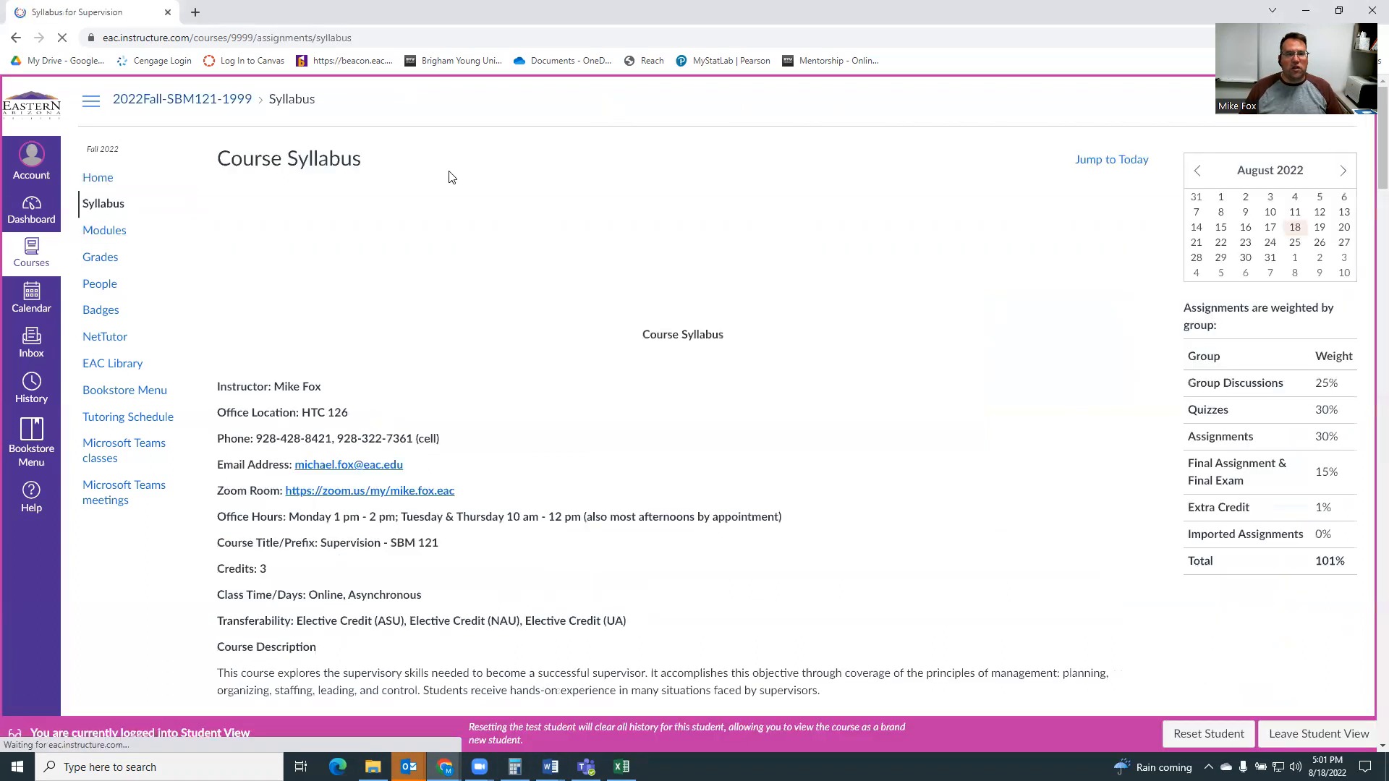
scroll(down, 3)
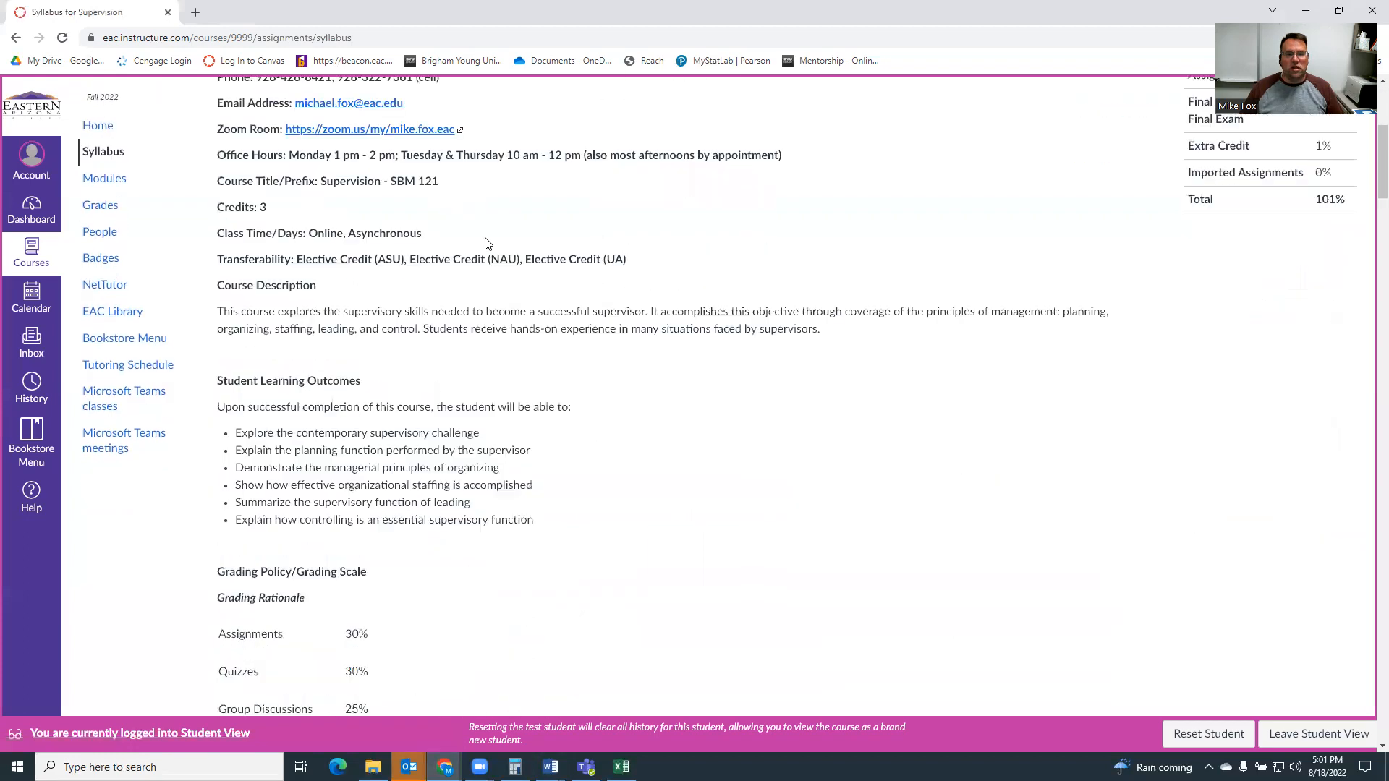
scroll(up, 3)
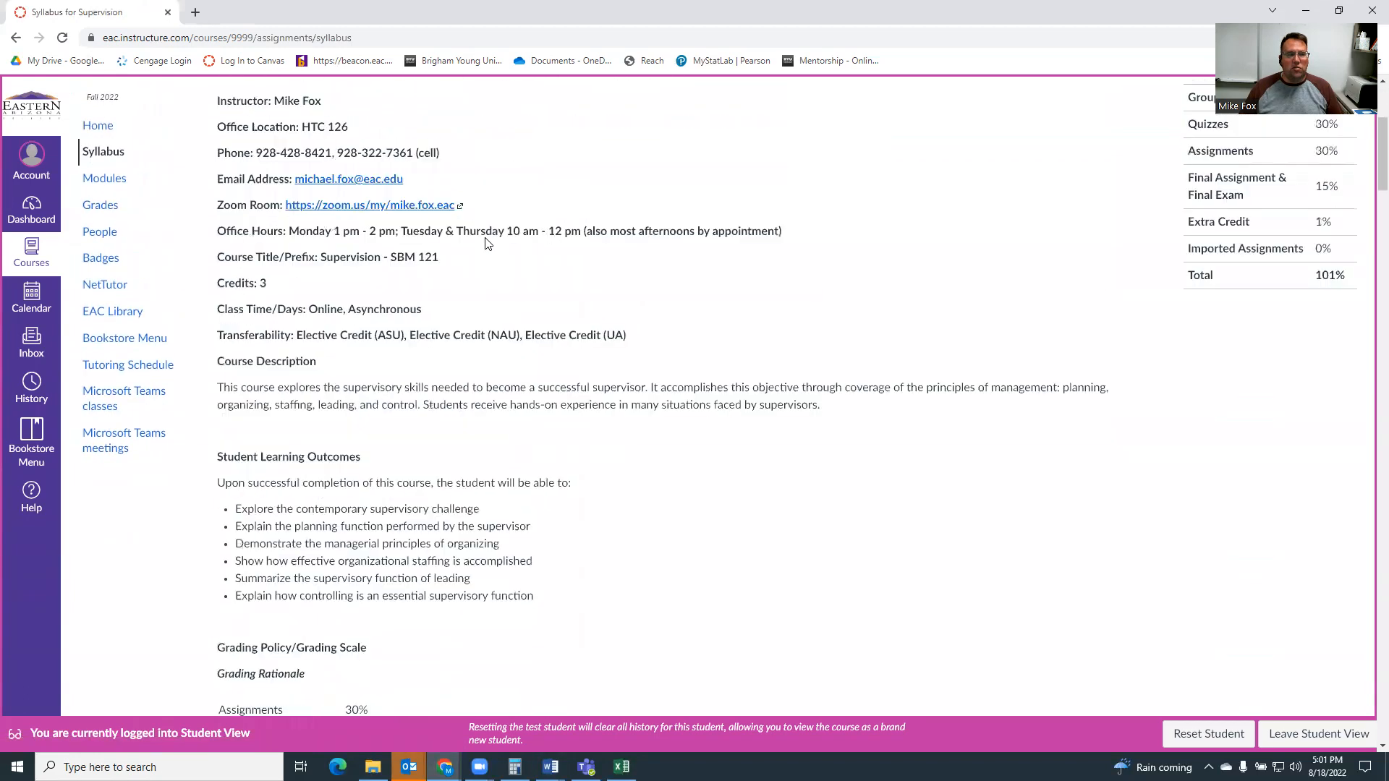
scroll(up, 3)
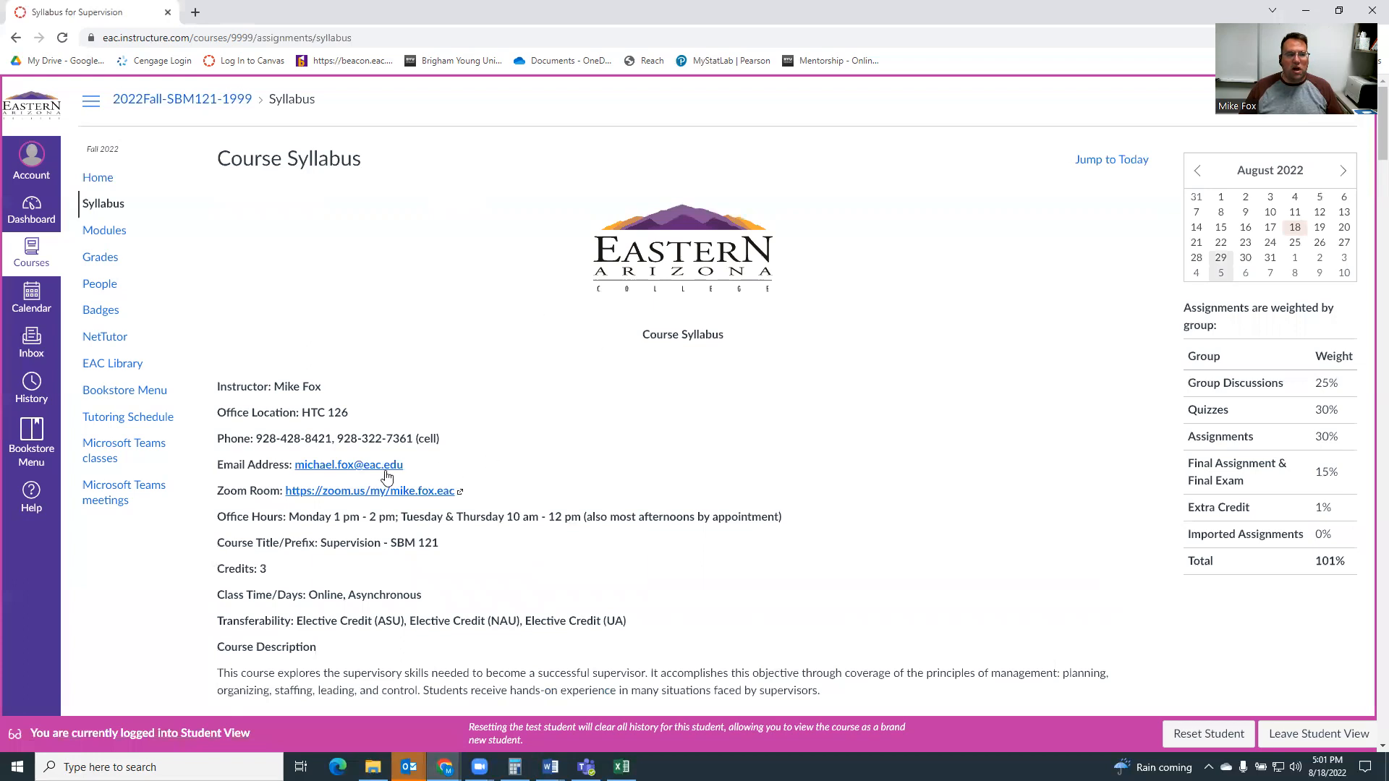
mouse_move(408, 457)
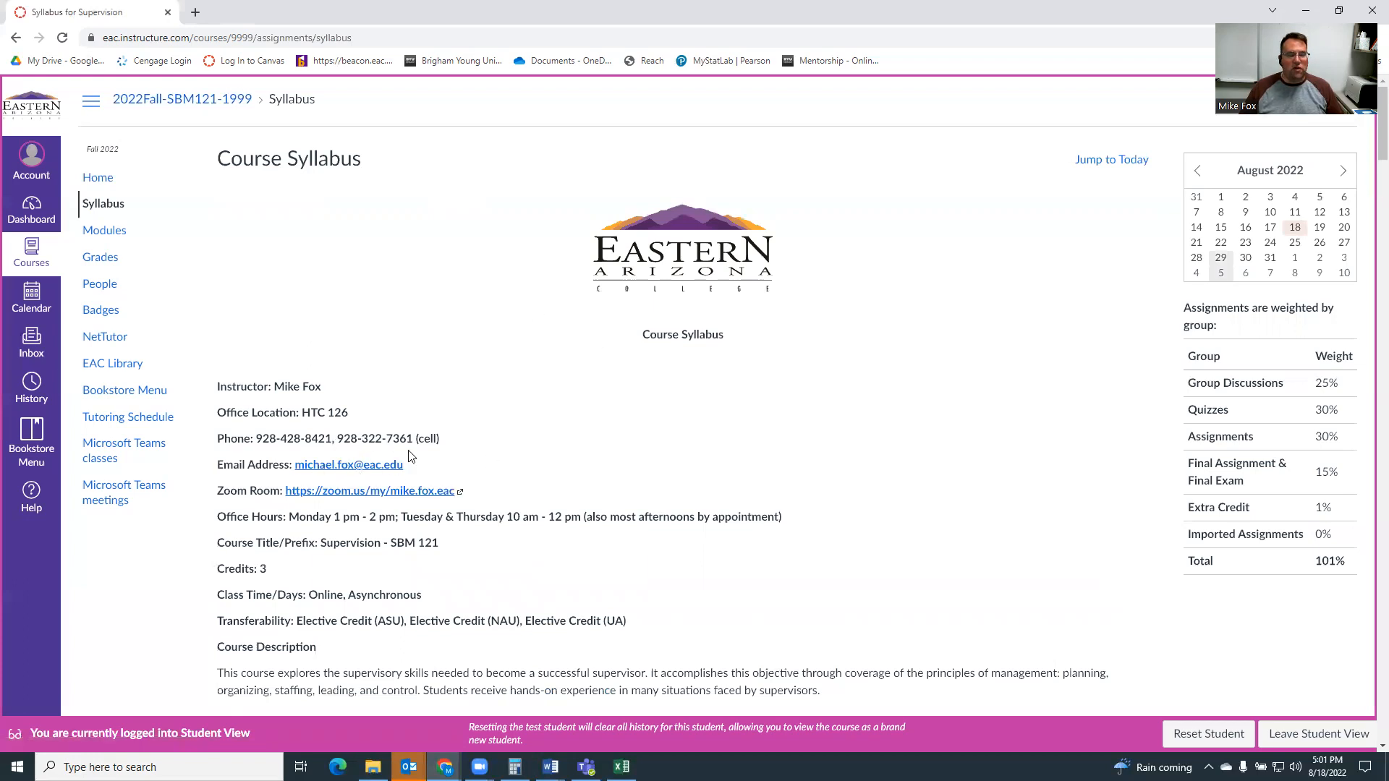
mouse_move(387, 439)
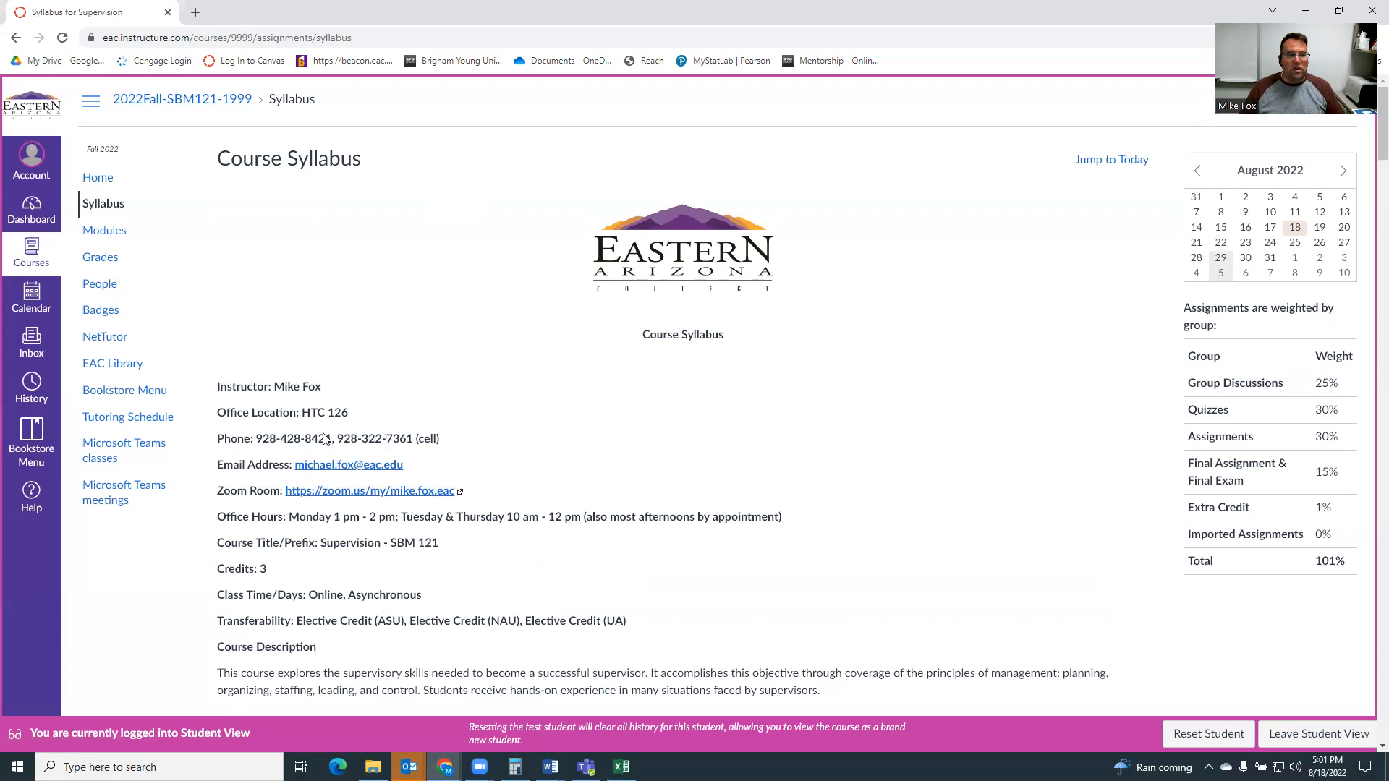
mouse_move(369, 490)
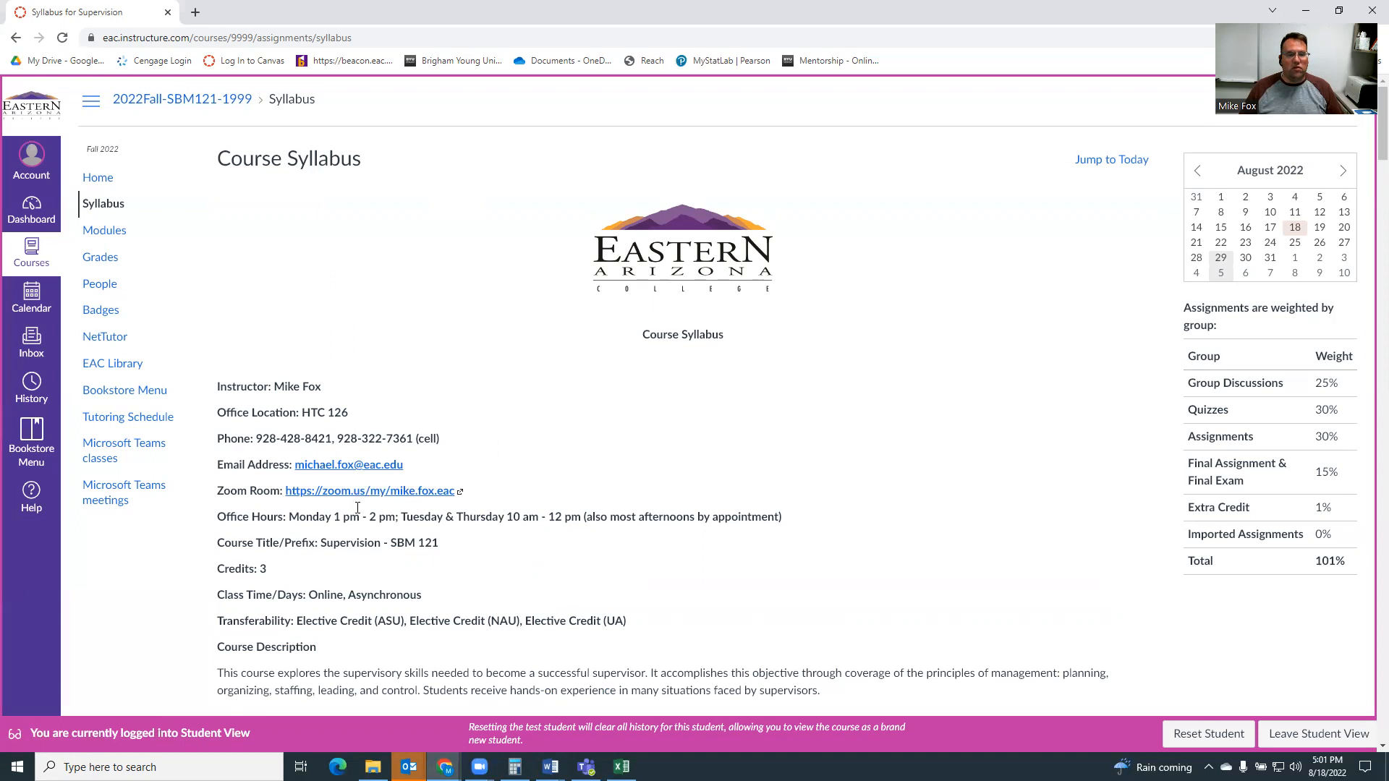
mouse_move(388, 492)
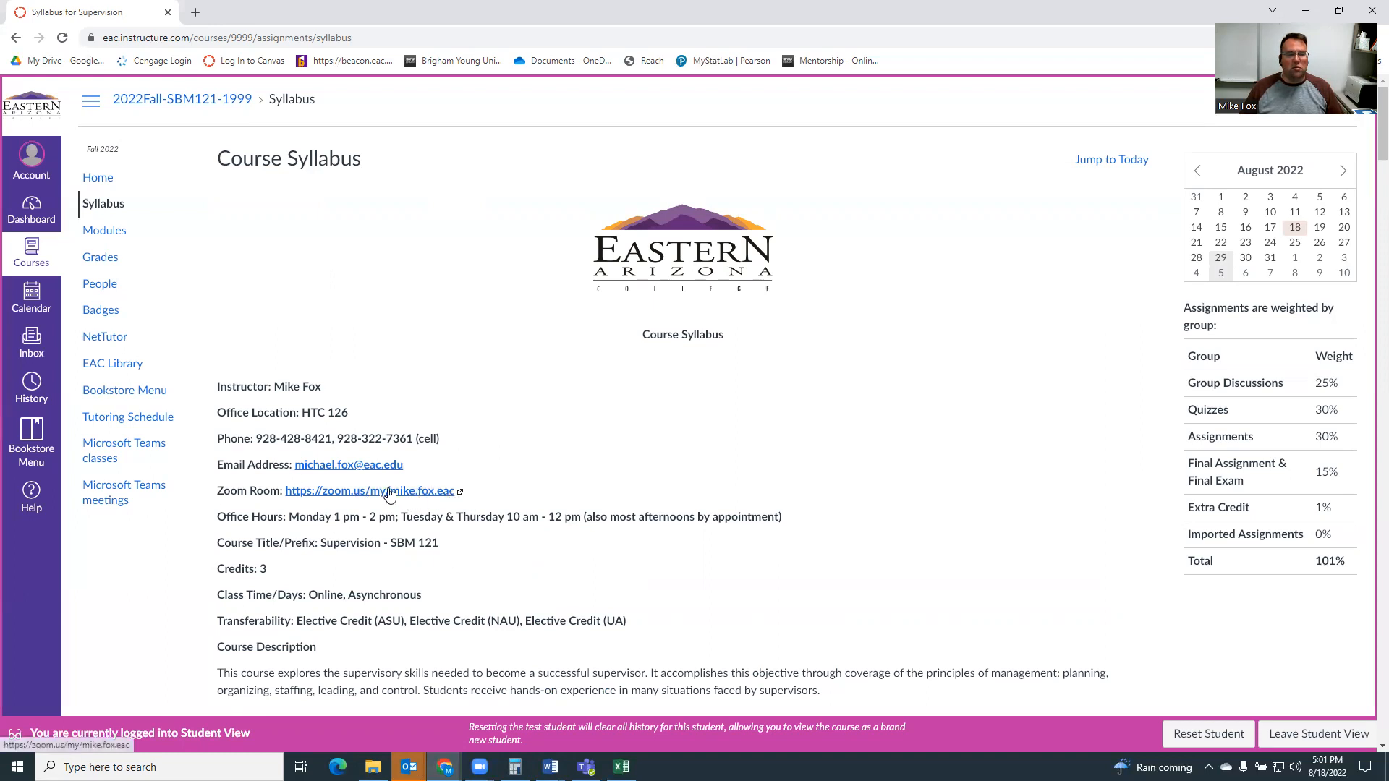
mouse_move(537, 416)
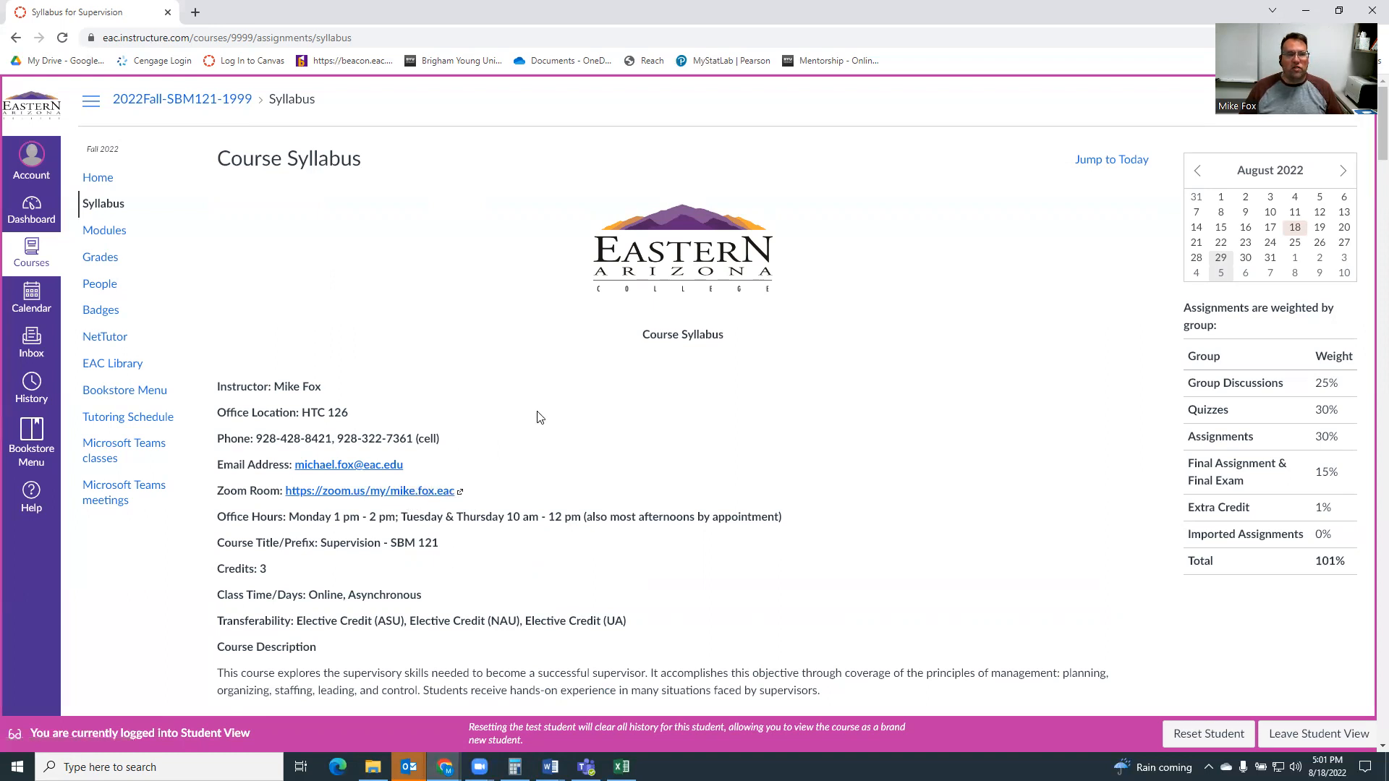
View the Modules page from the overview and welcome sections down to Textbook Information
click(104, 230)
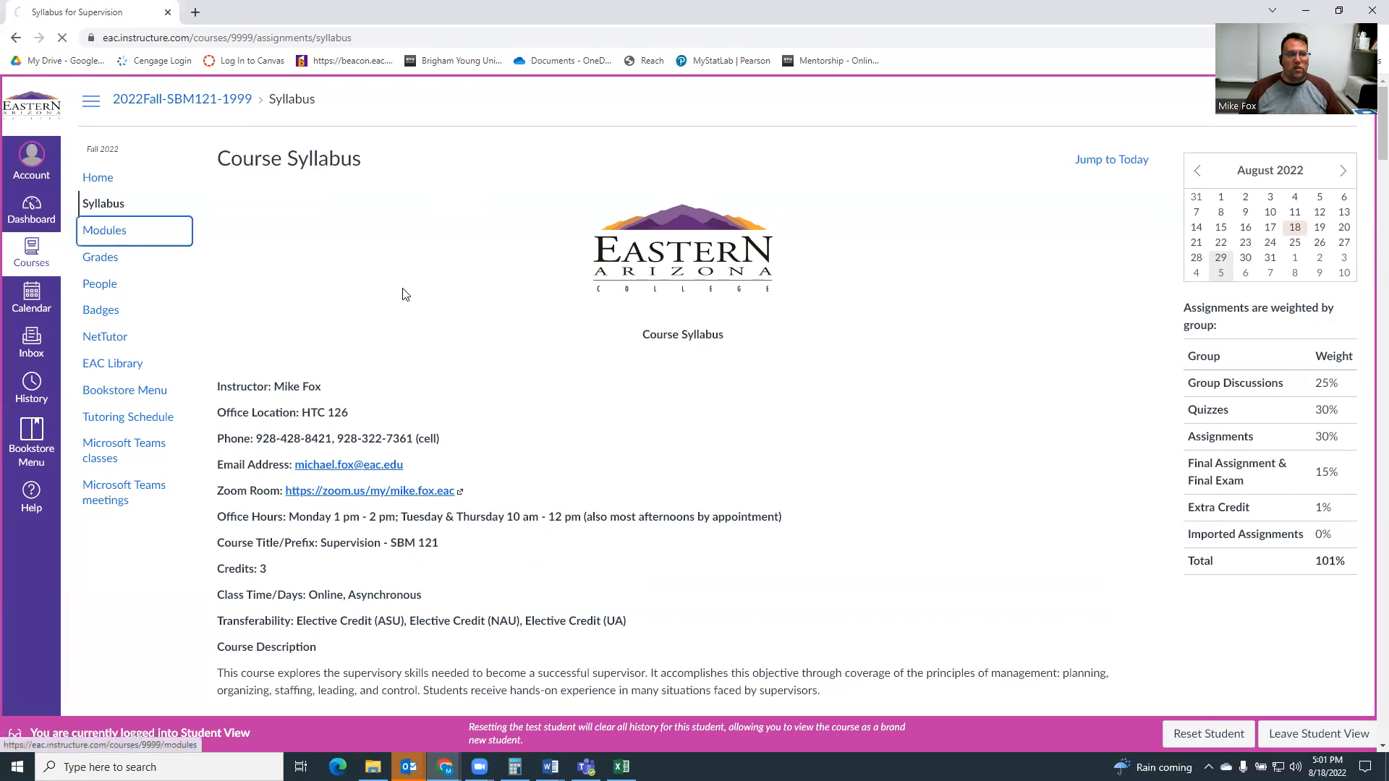
click(104, 230)
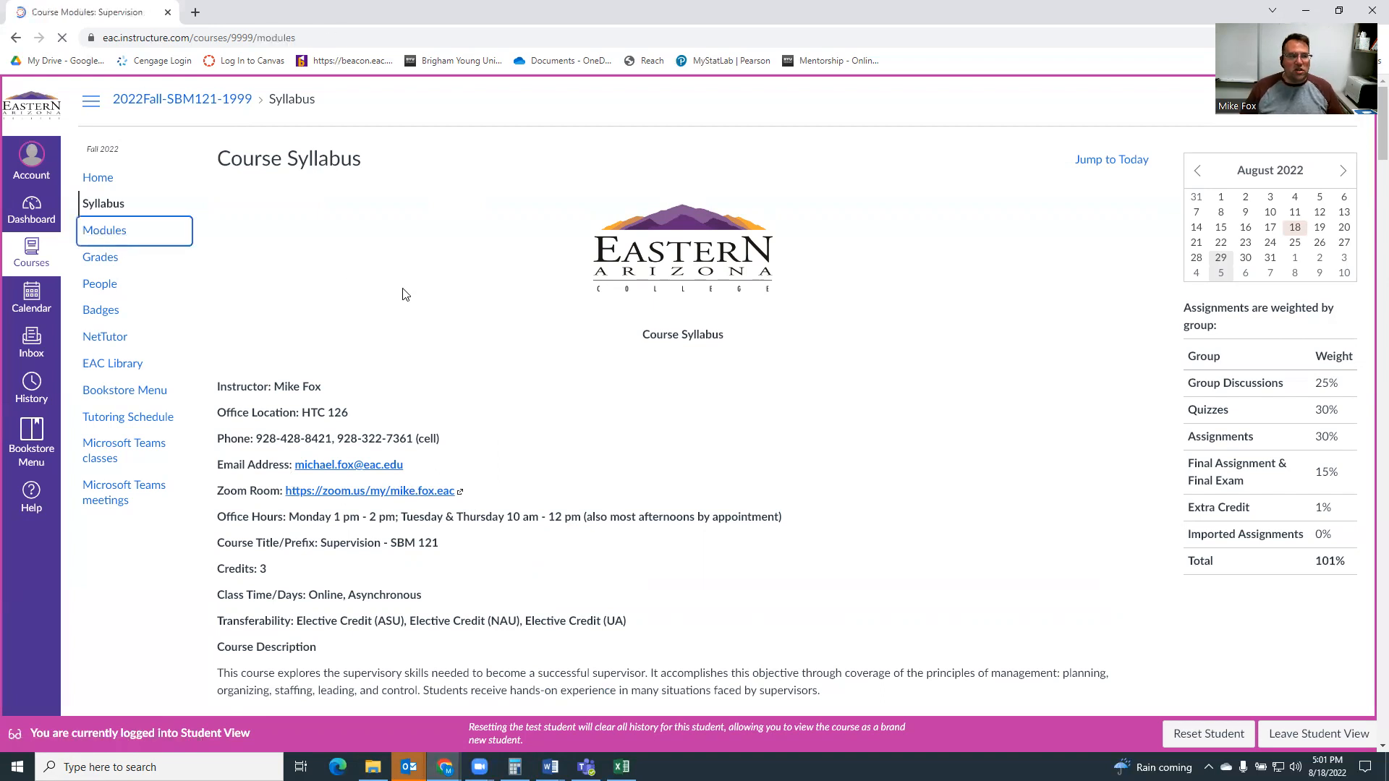
click(104, 230)
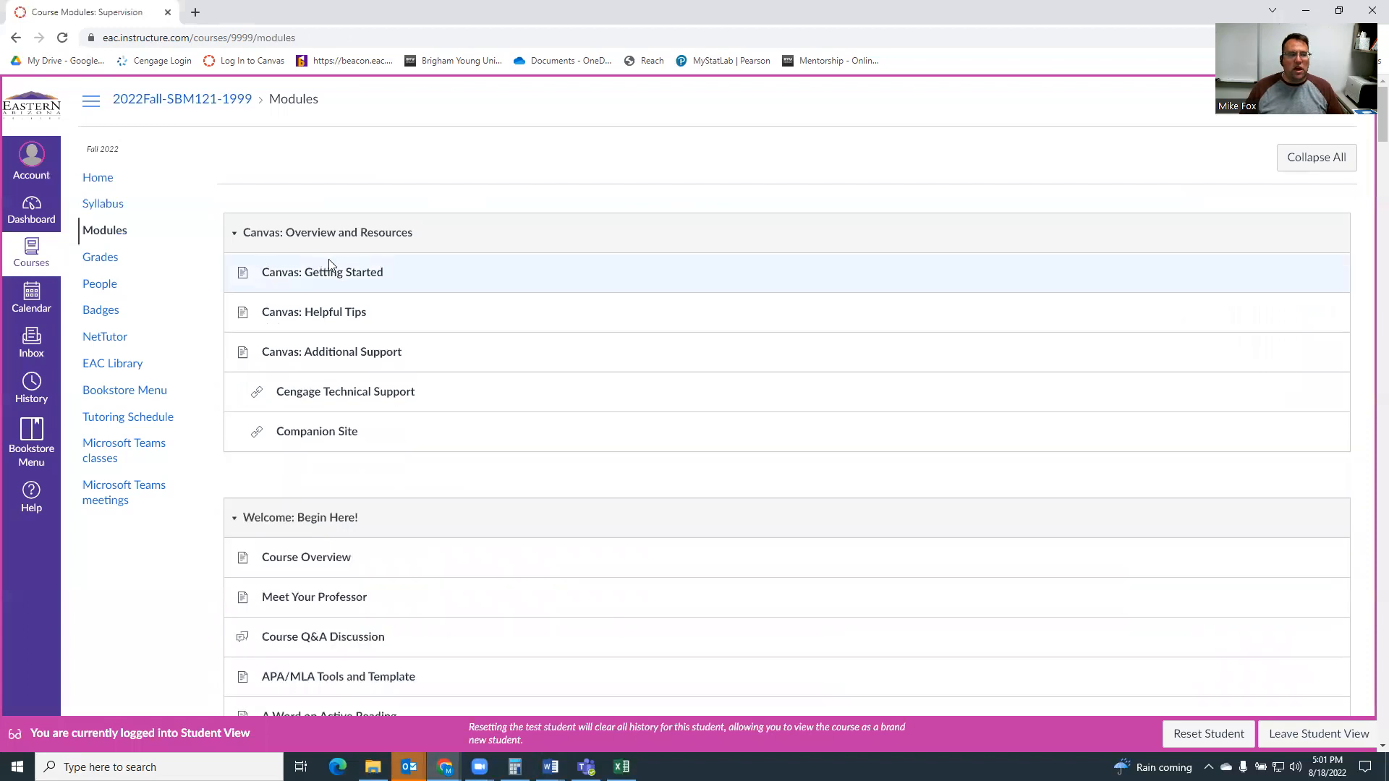
scroll(down, 3)
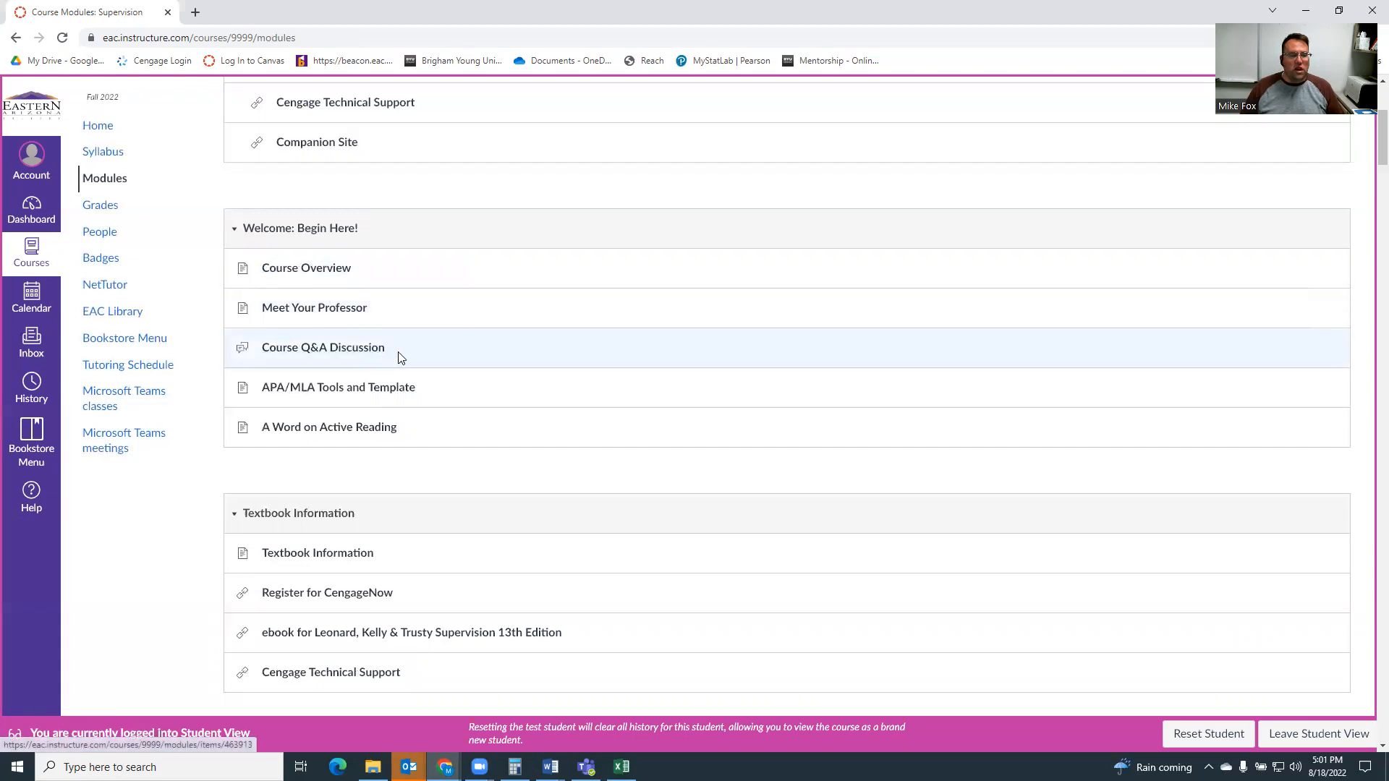
scroll(down, 3)
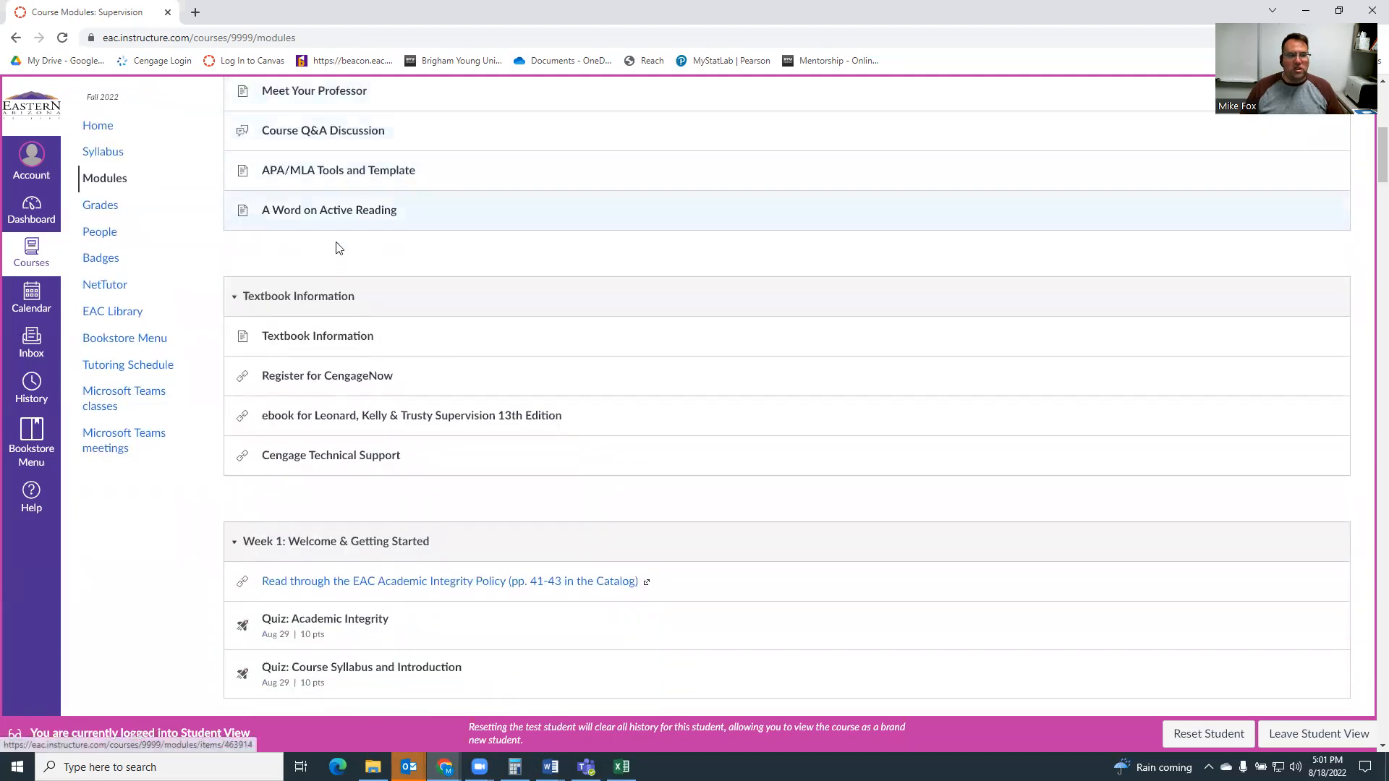
mouse_move(427, 366)
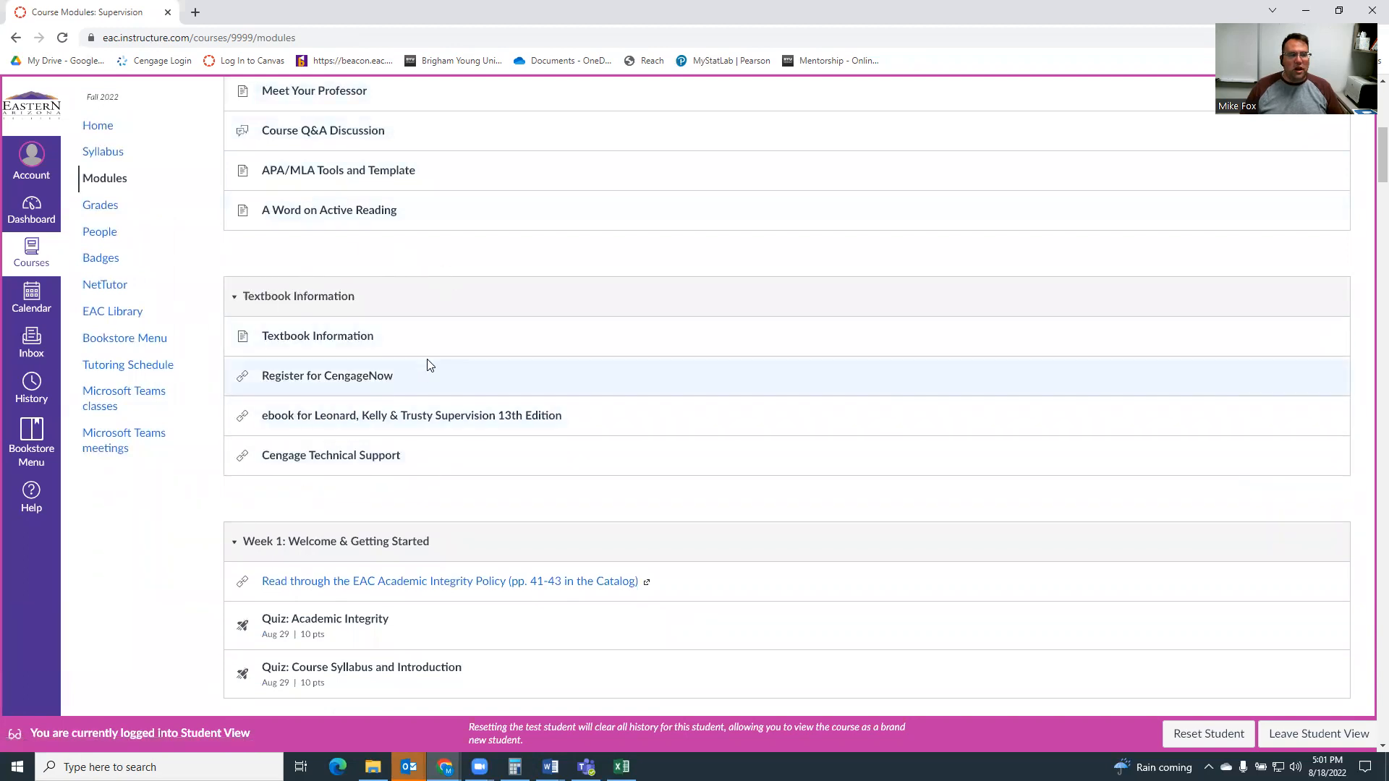
mouse_move(332, 343)
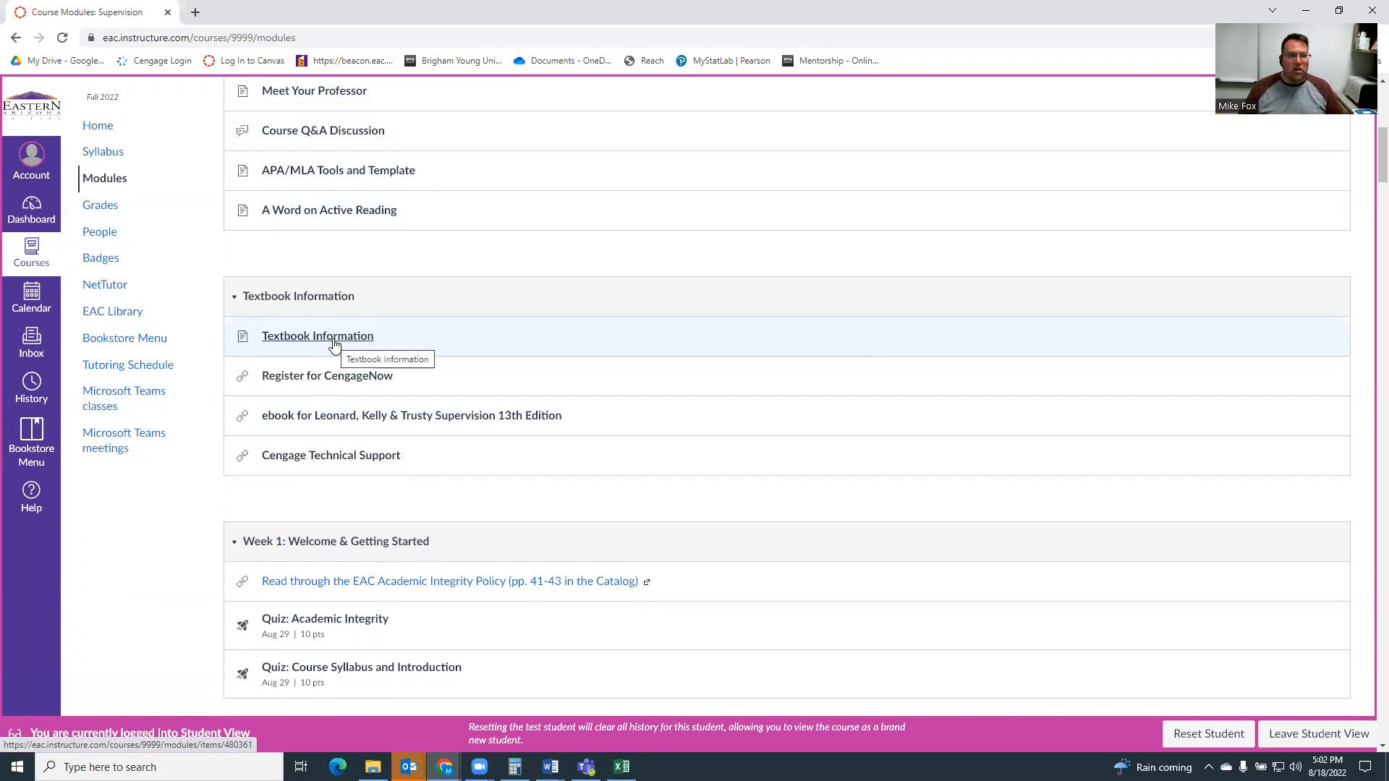
View the Textbook Information page with Cengage MindTap pricing and registration guidance
click(317, 336)
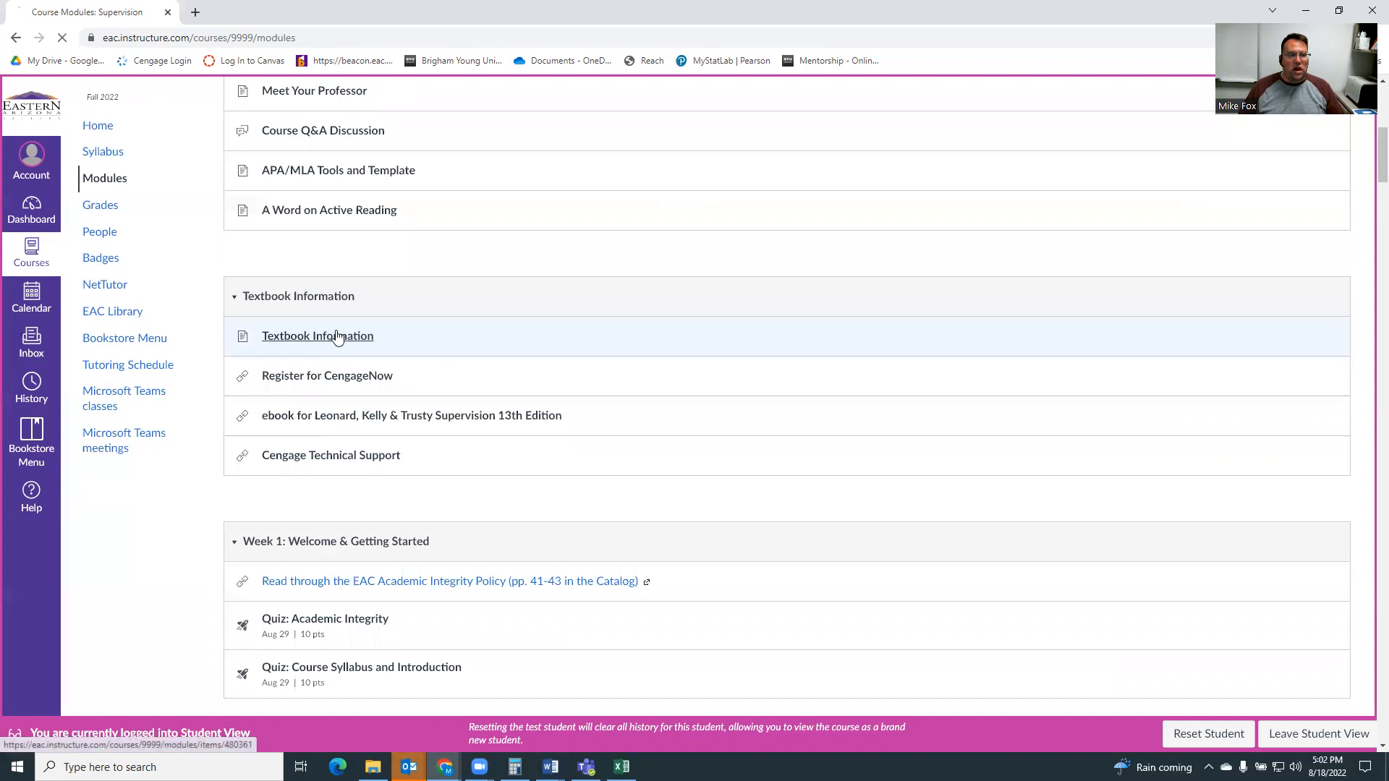
click(316, 335)
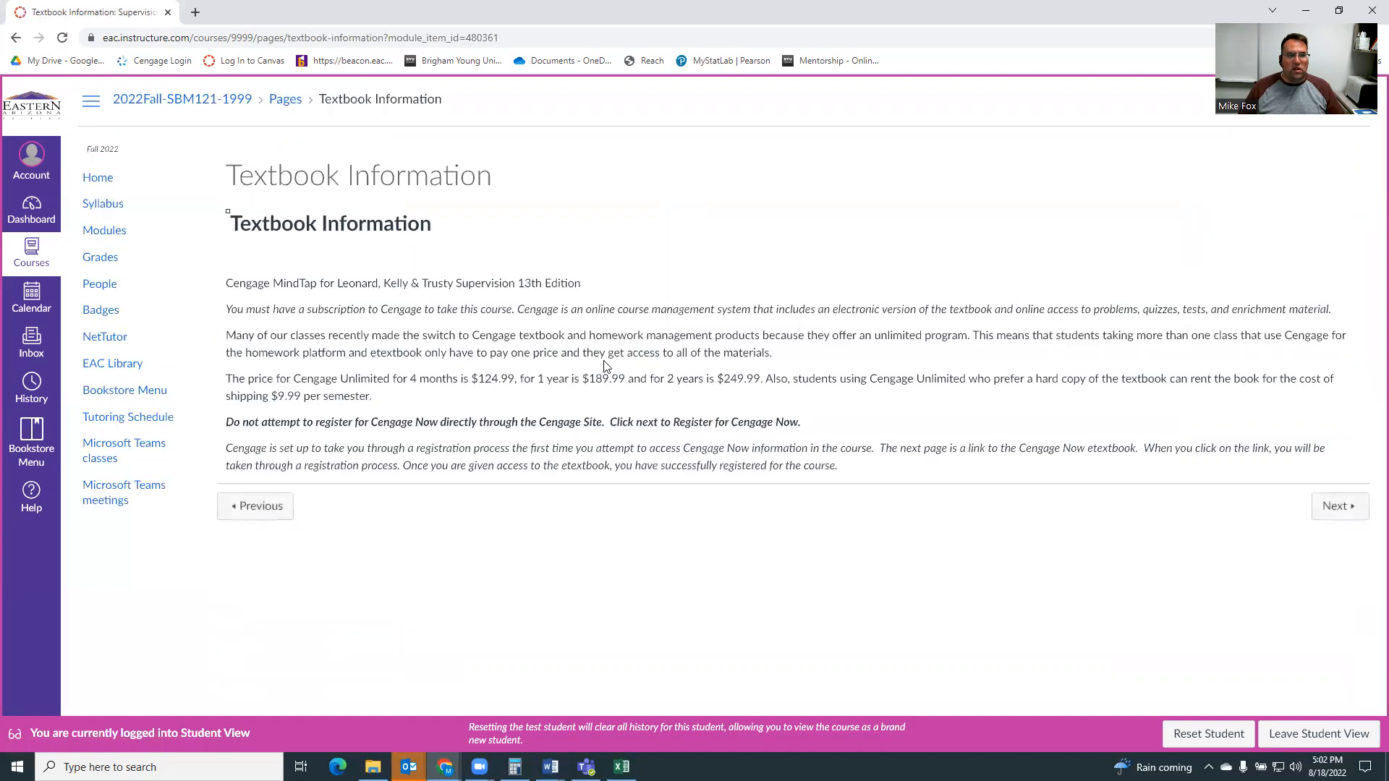
mouse_move(479, 380)
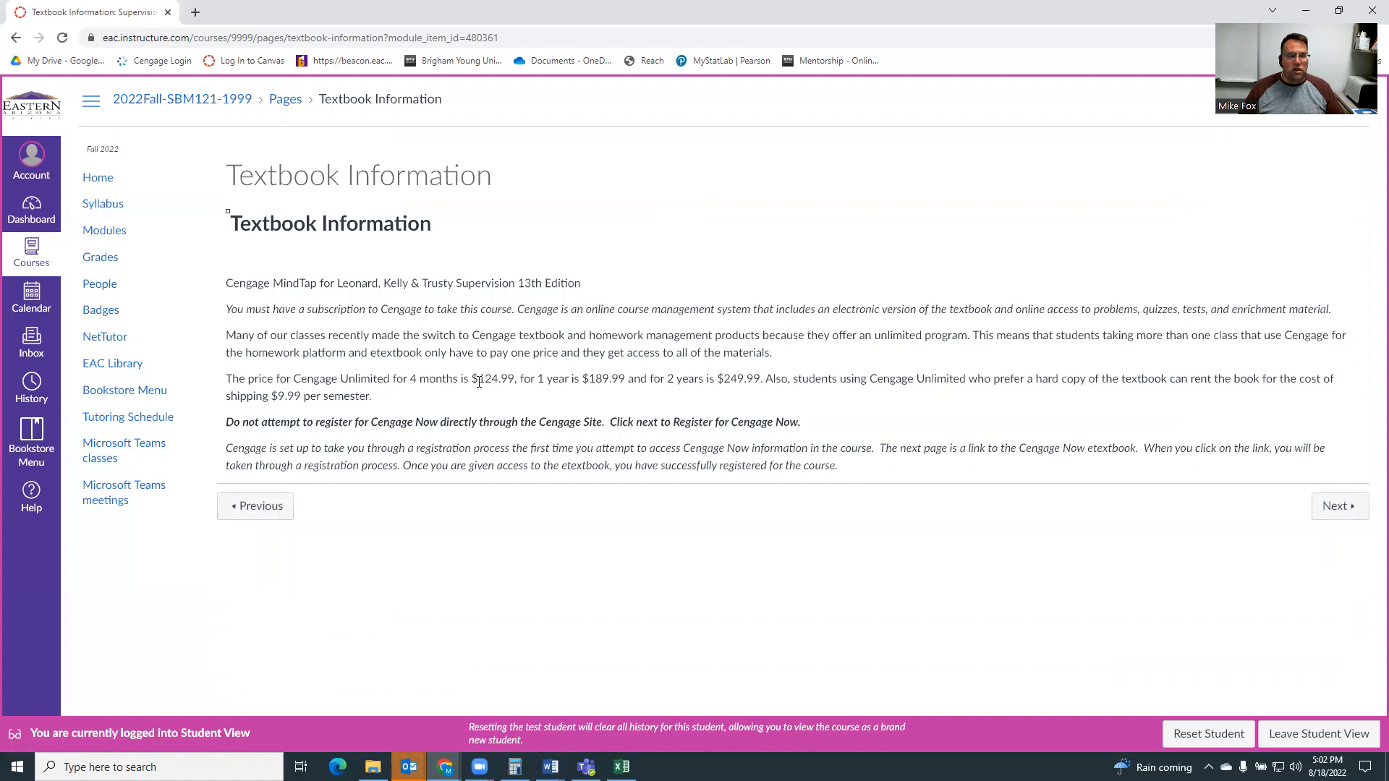
mouse_move(616, 392)
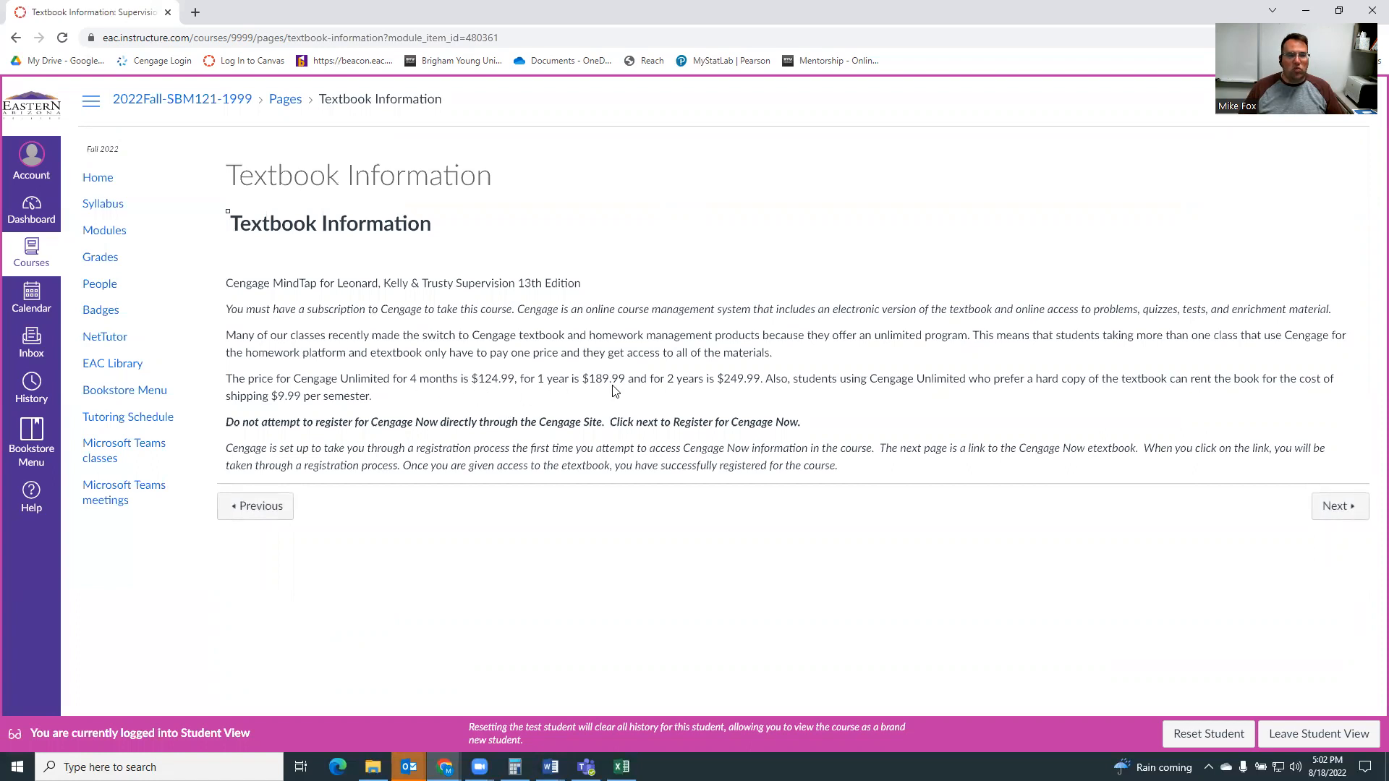
mouse_move(750, 392)
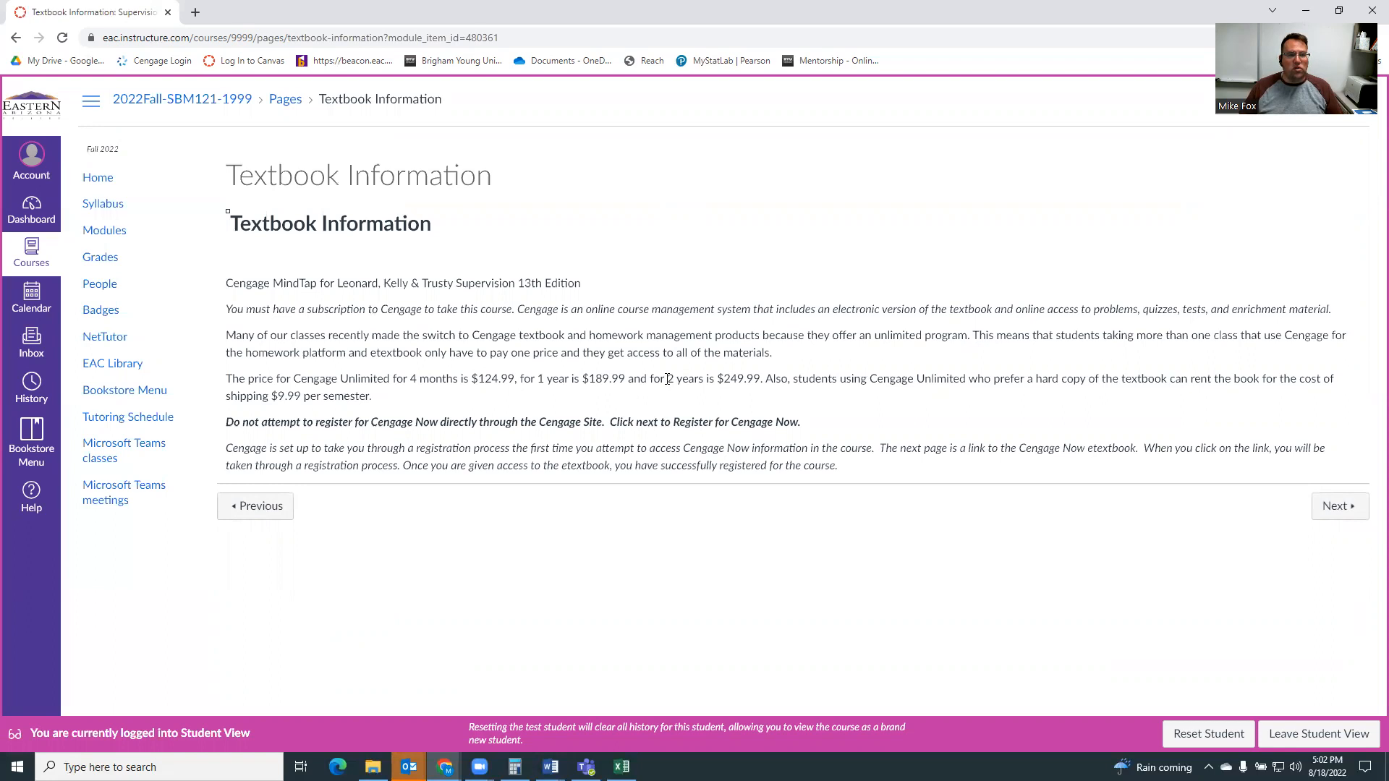
mouse_move(767, 392)
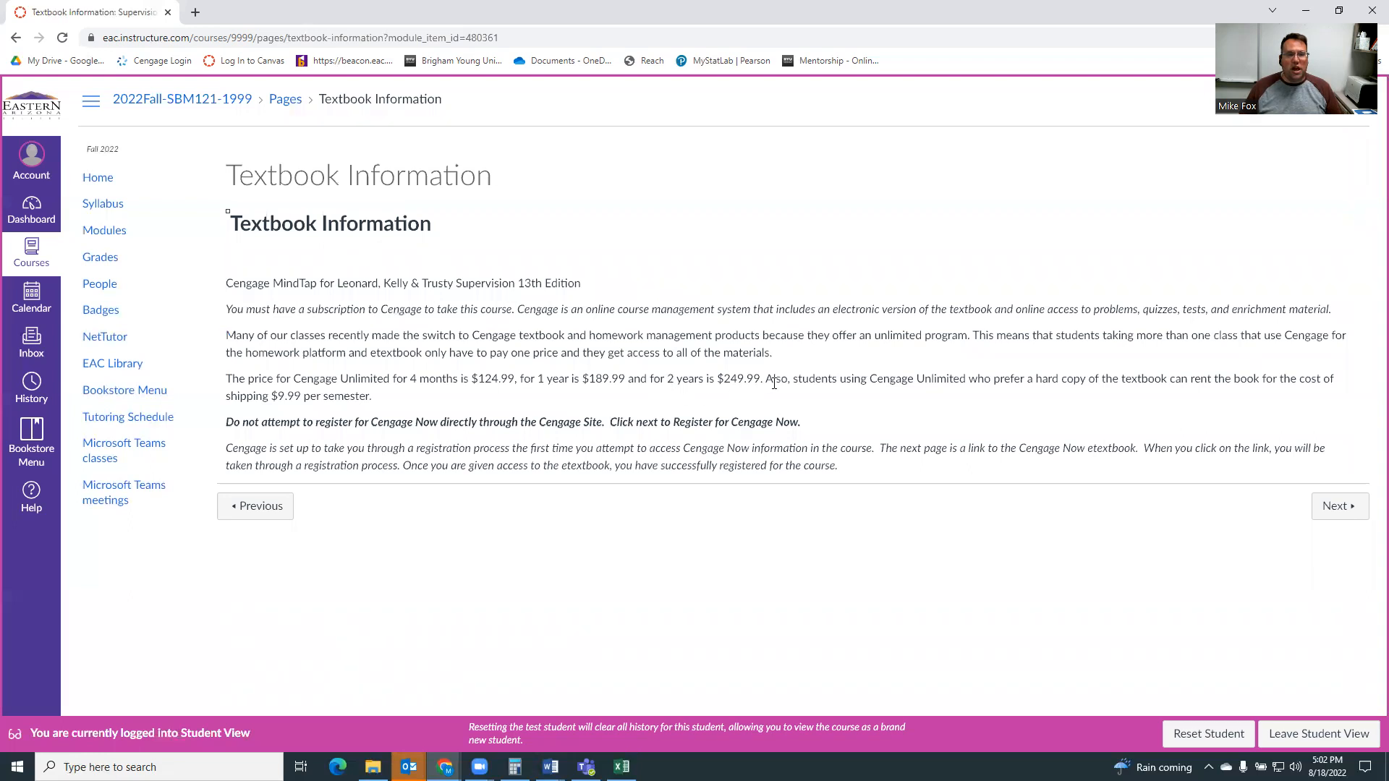
mouse_move(741, 369)
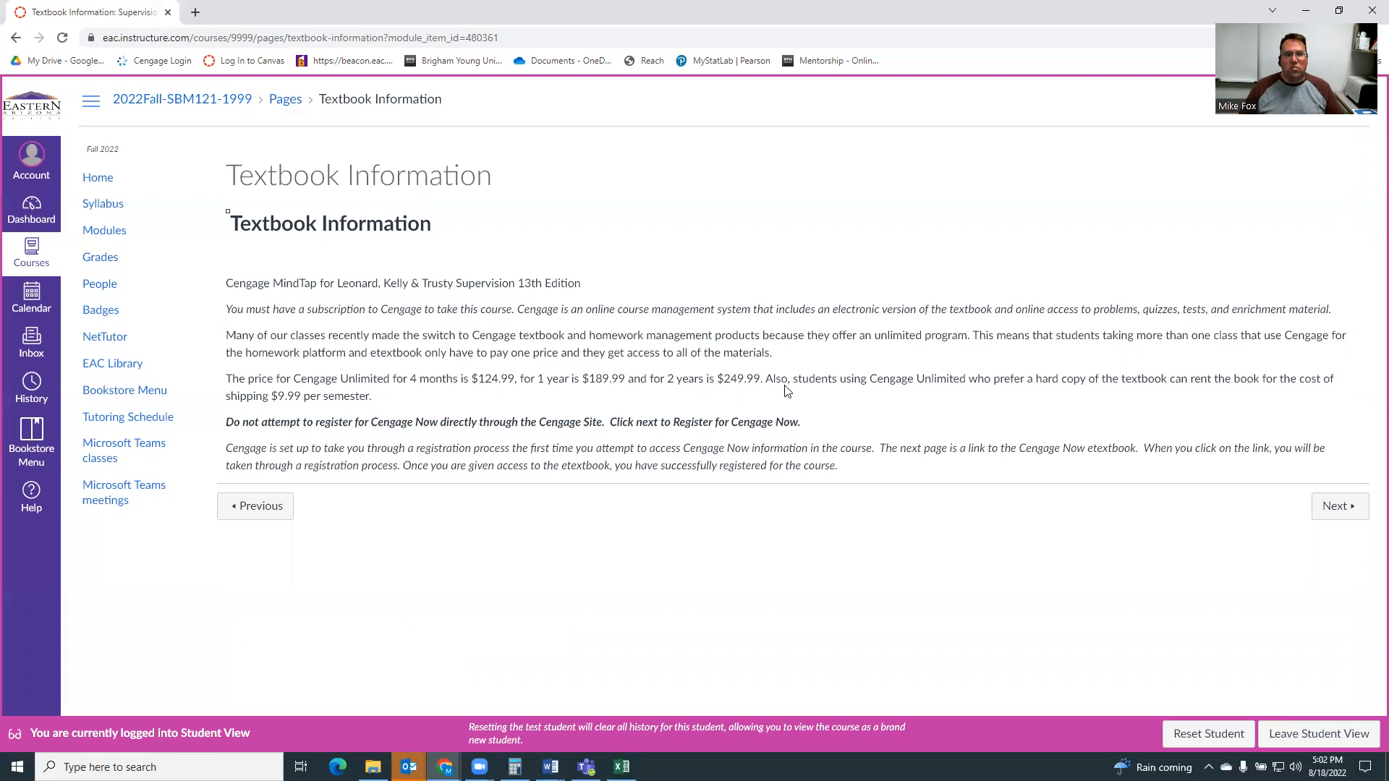
mouse_move(741, 396)
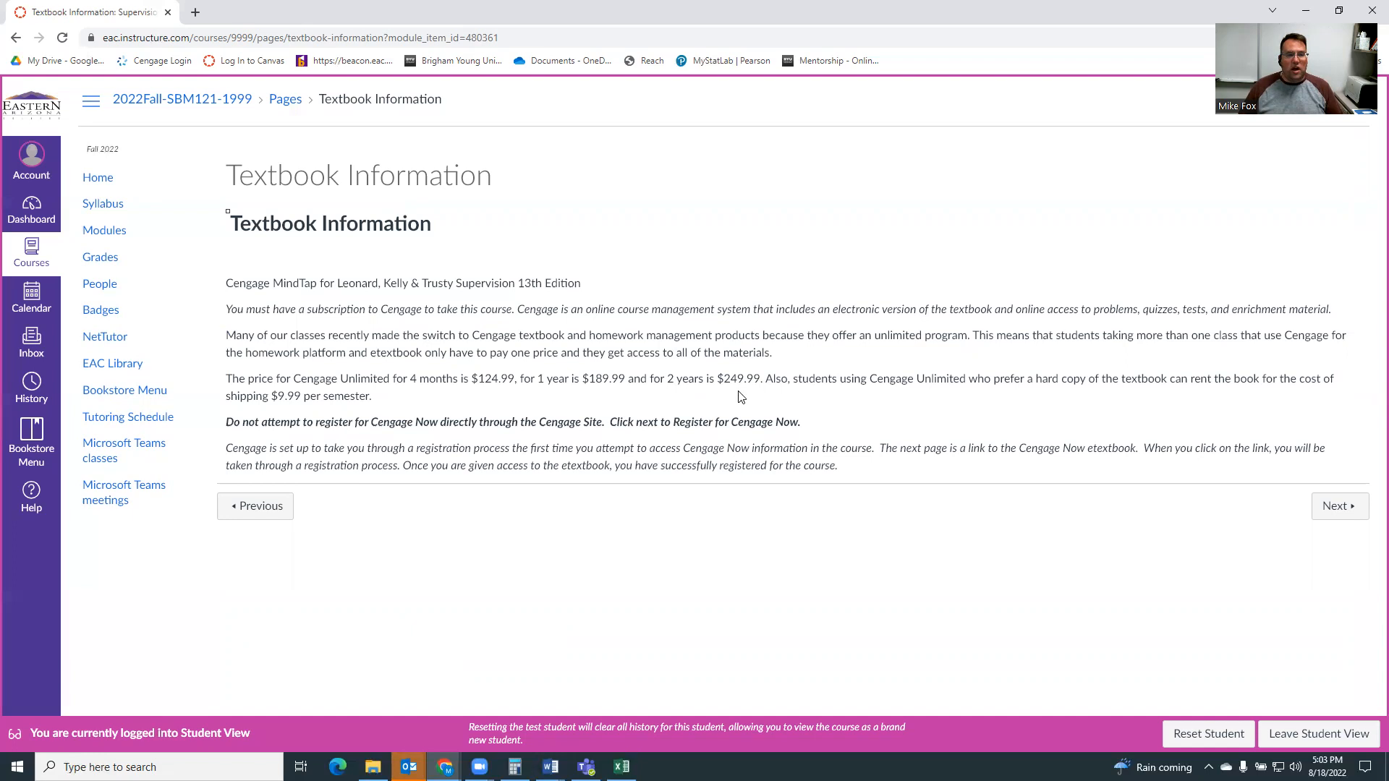
mouse_move(976, 403)
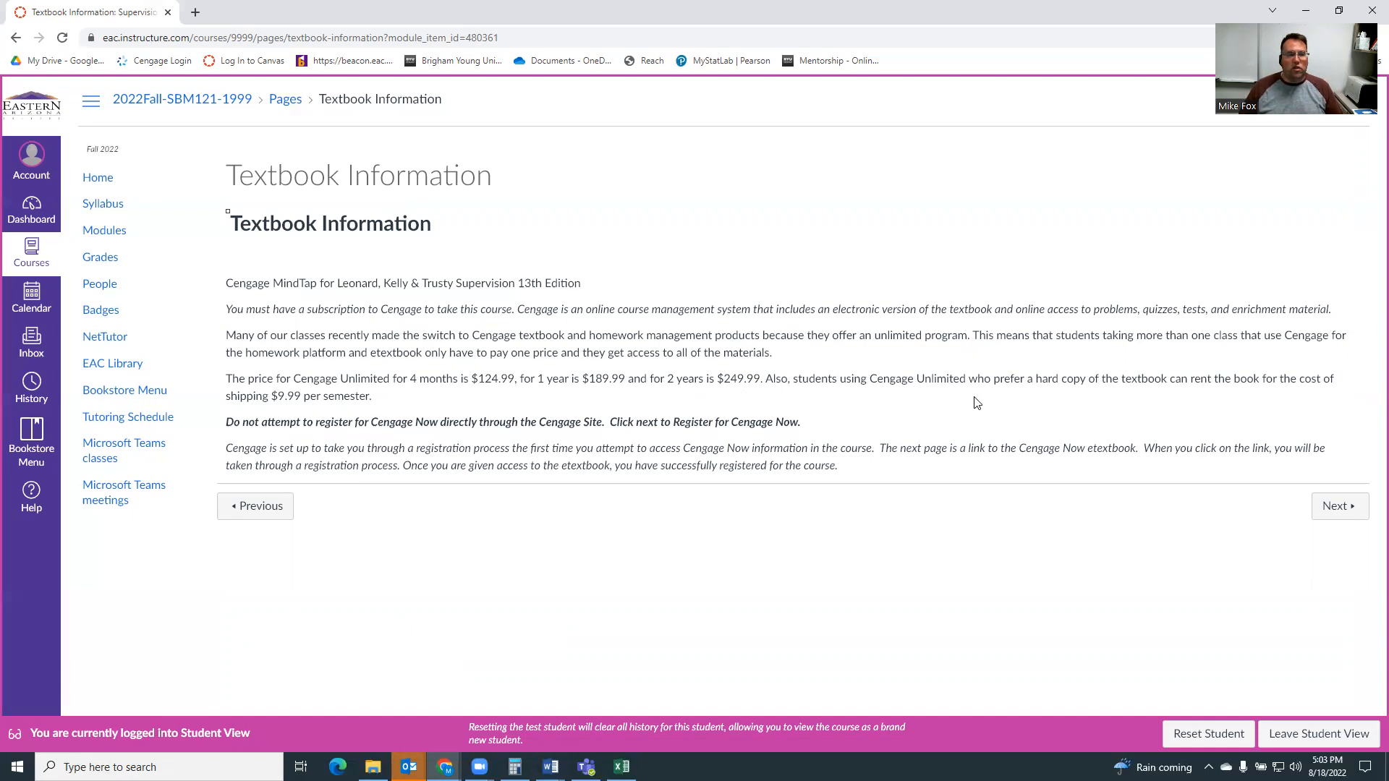
mouse_move(1070, 409)
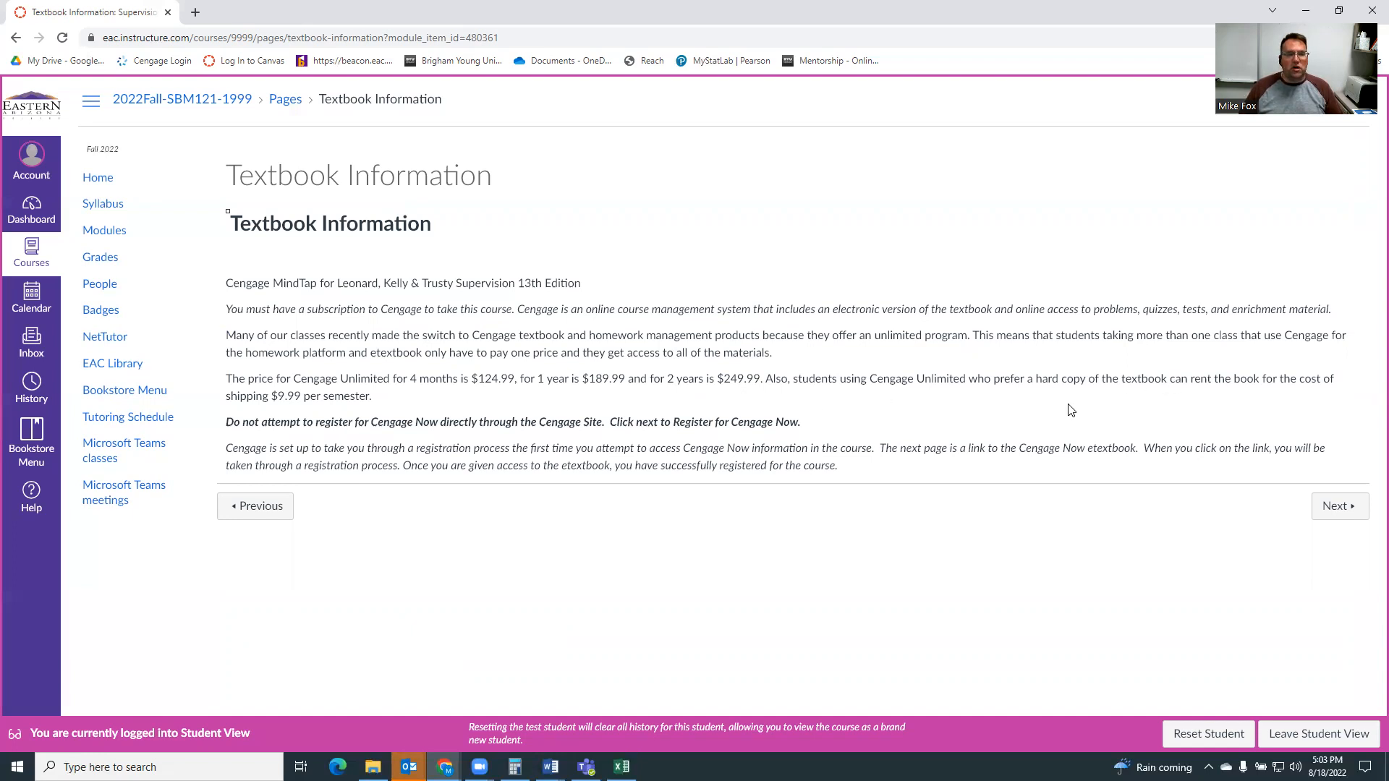
mouse_move(615, 377)
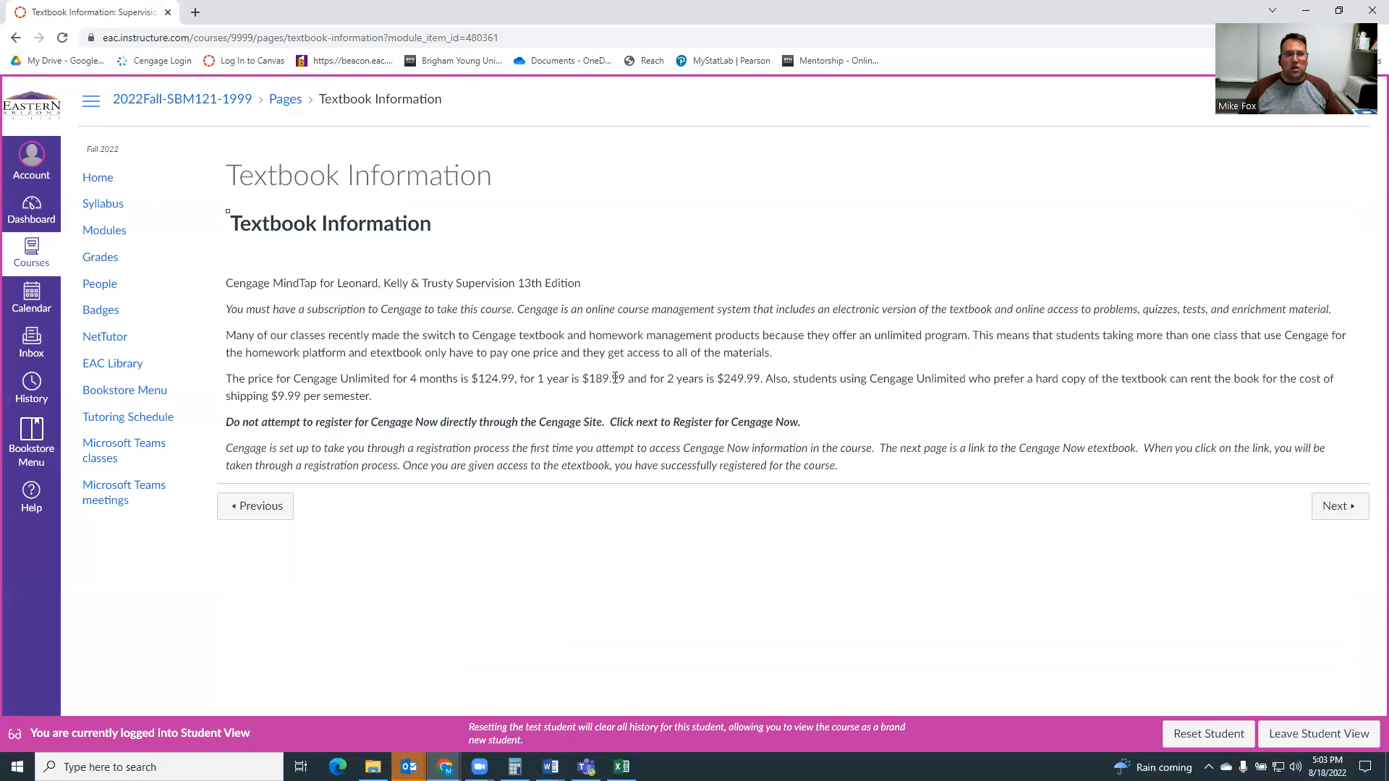
mouse_move(291, 396)
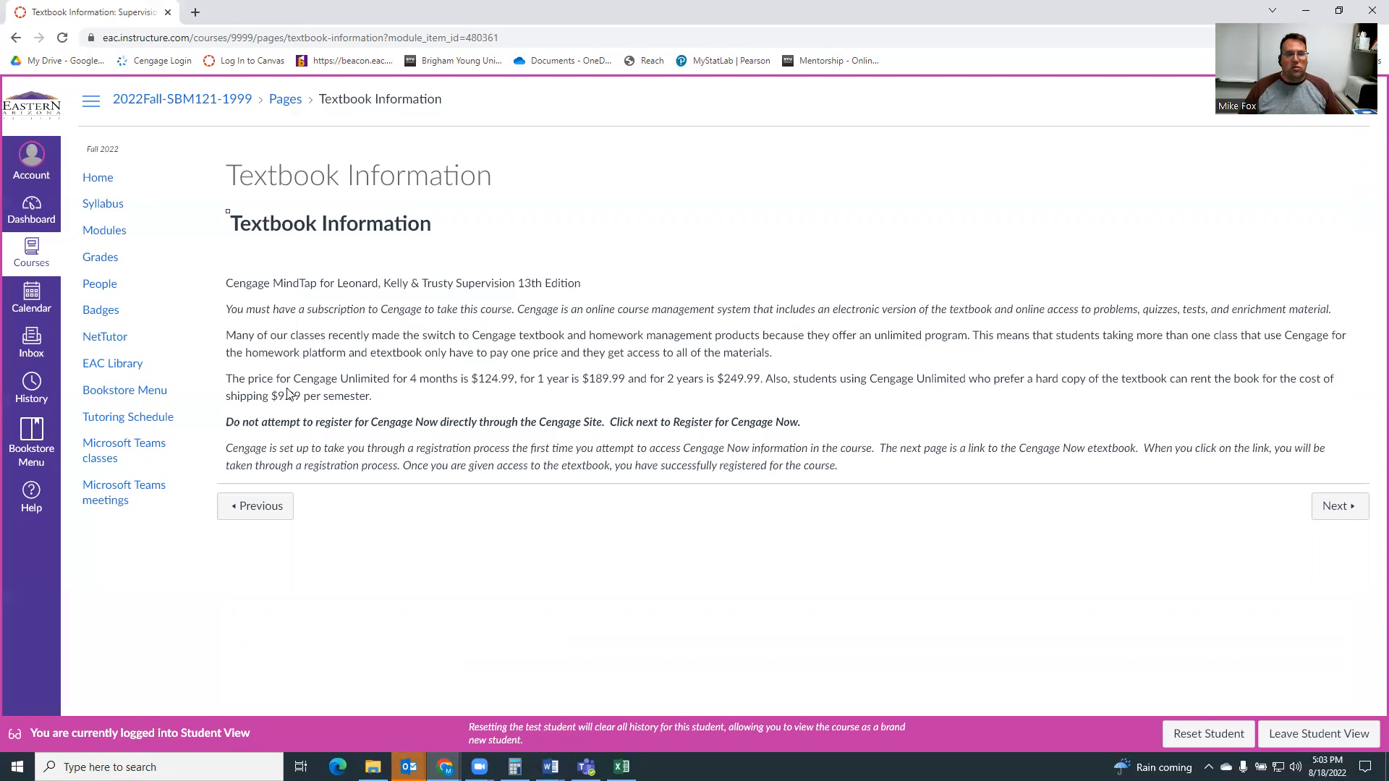
mouse_move(334, 408)
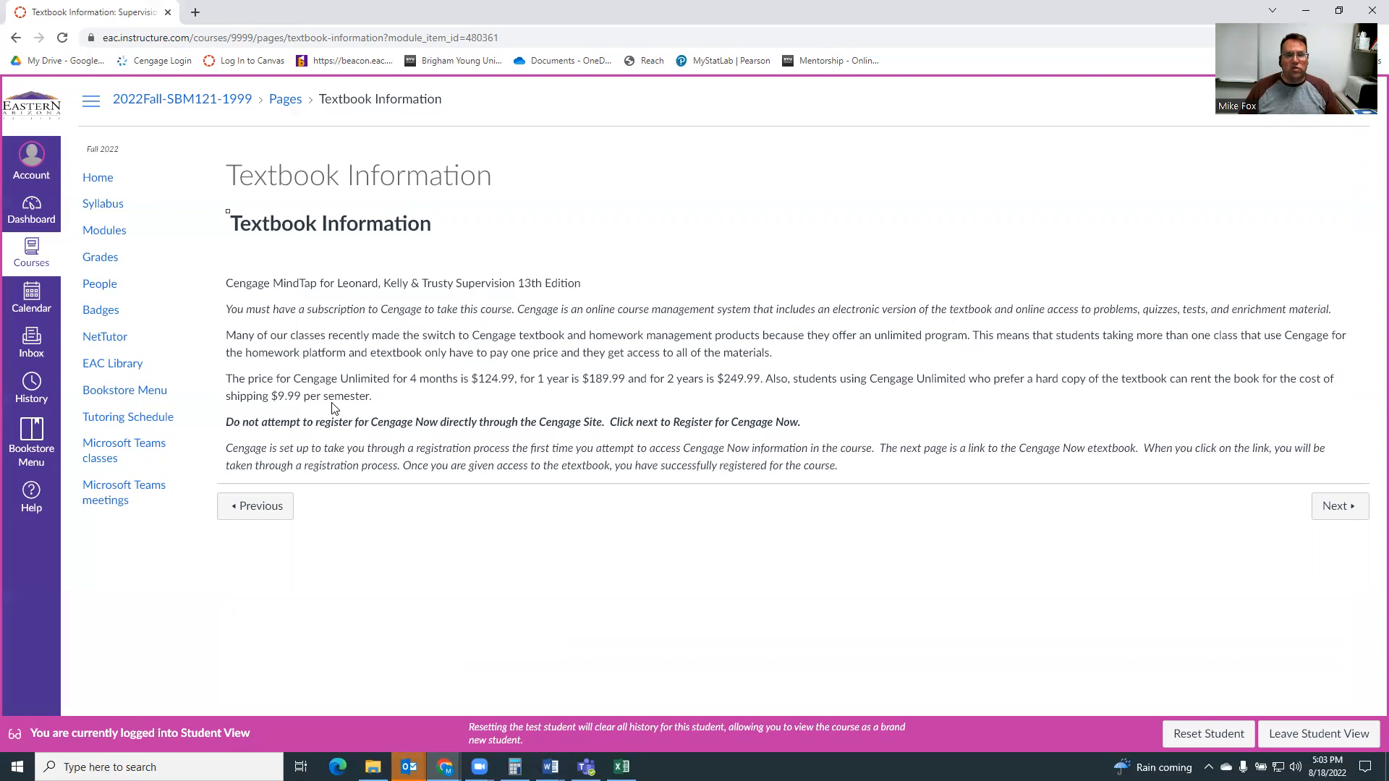
mouse_move(508, 245)
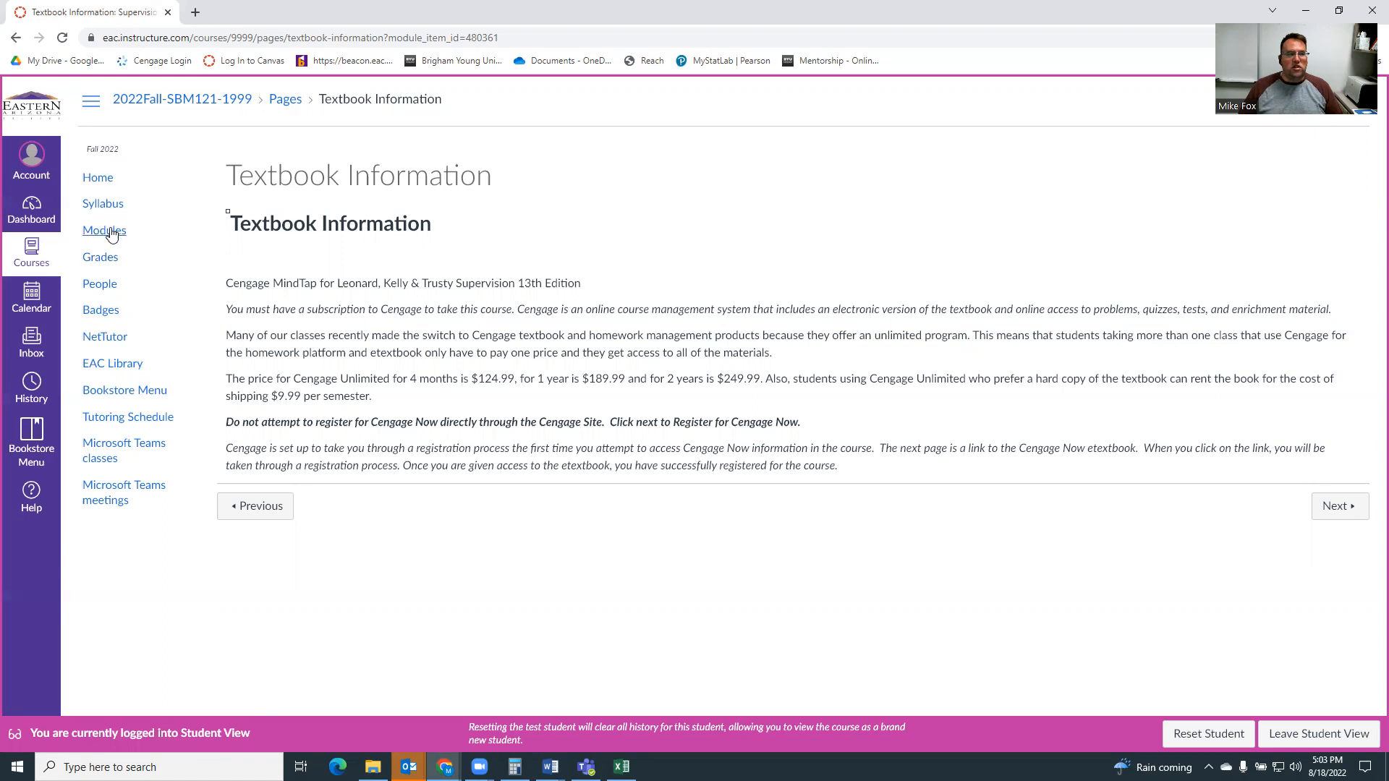
Browse the Modules page from Canvas resources to Week 1 Chapter 1's Engage, Explore, Expand and Evaluate items
click(104, 230)
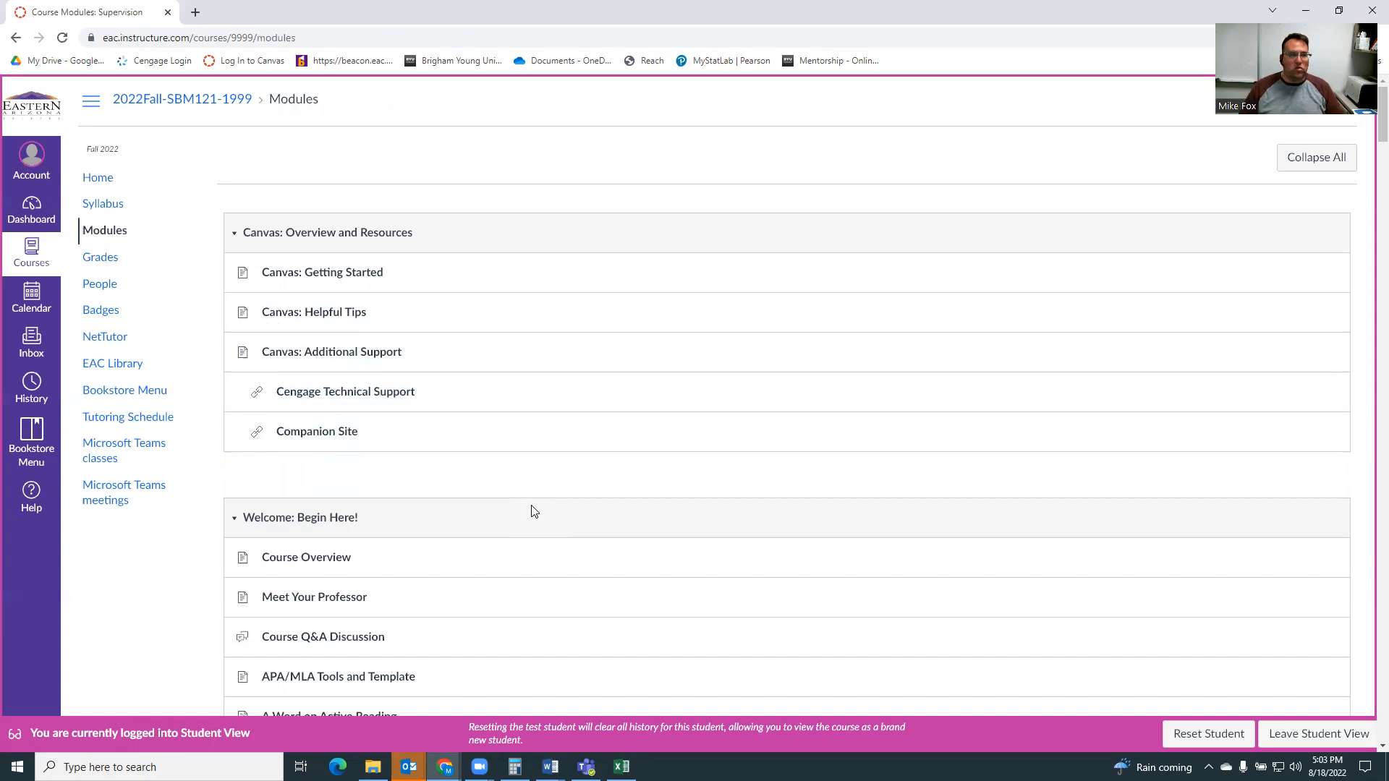
scroll(down, 3)
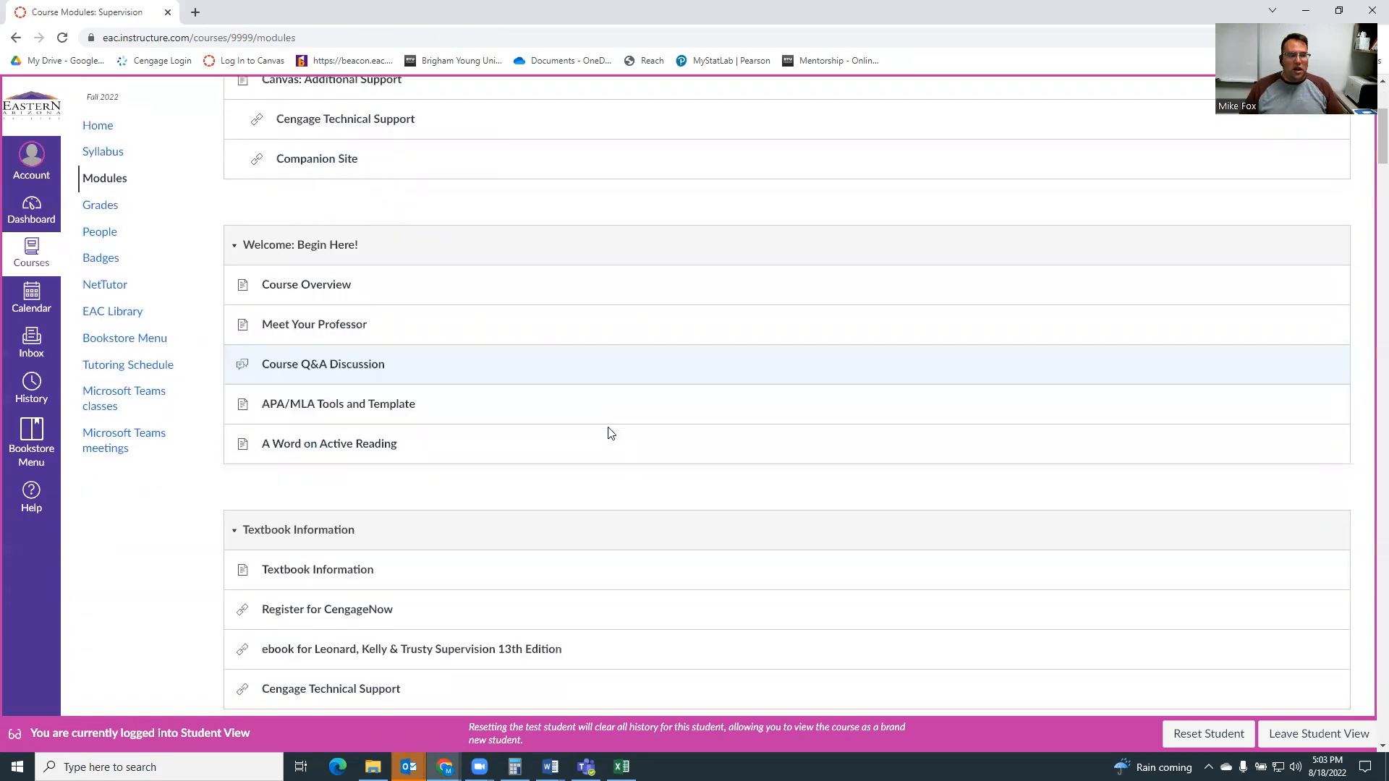
scroll(down, 3)
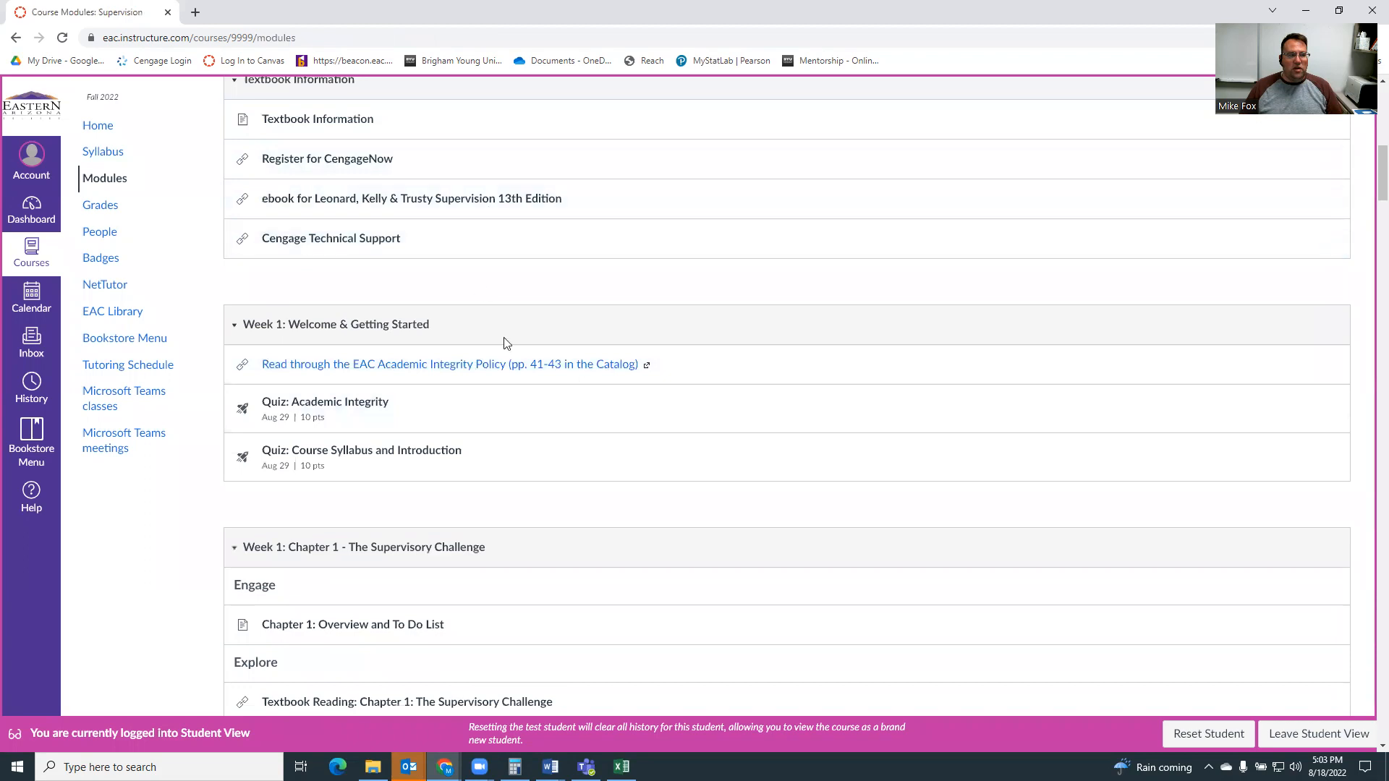
mouse_move(421, 290)
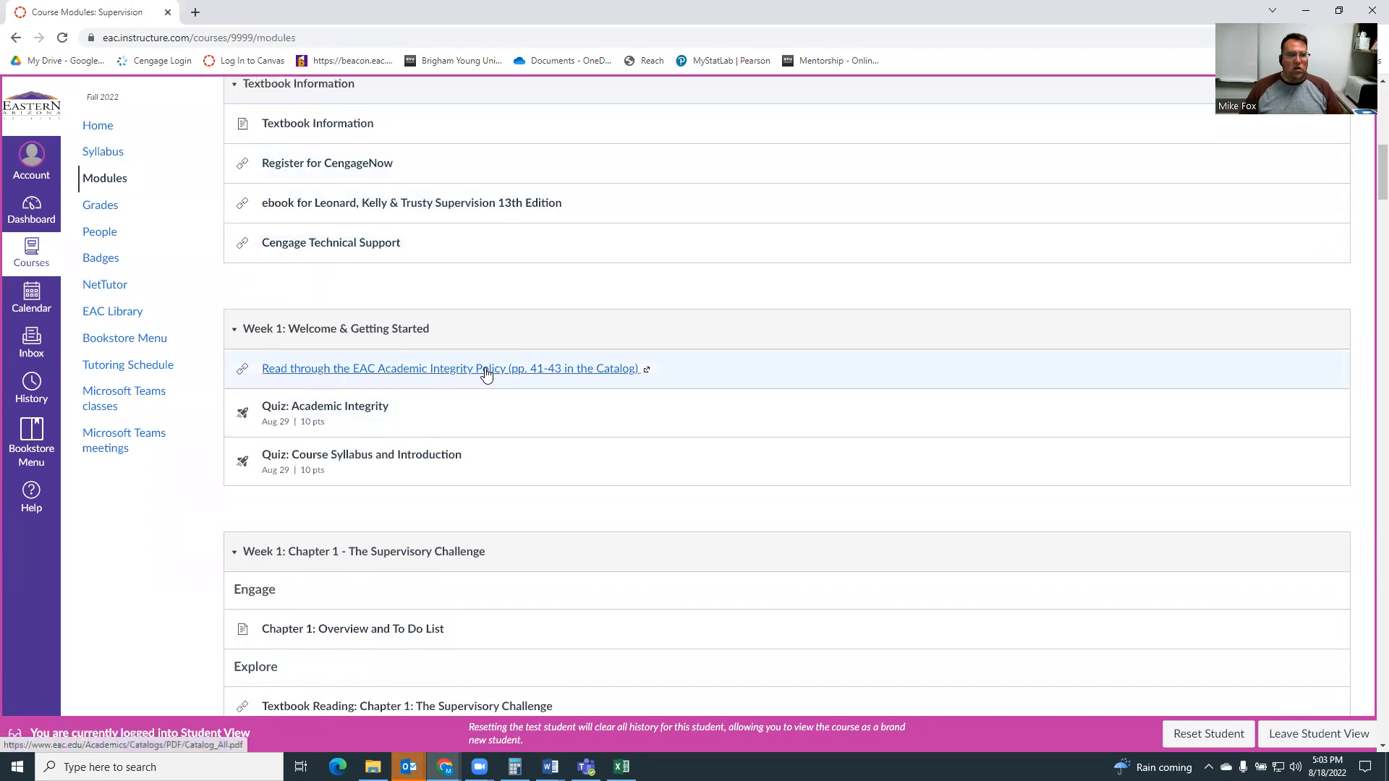
scroll(up, 3)
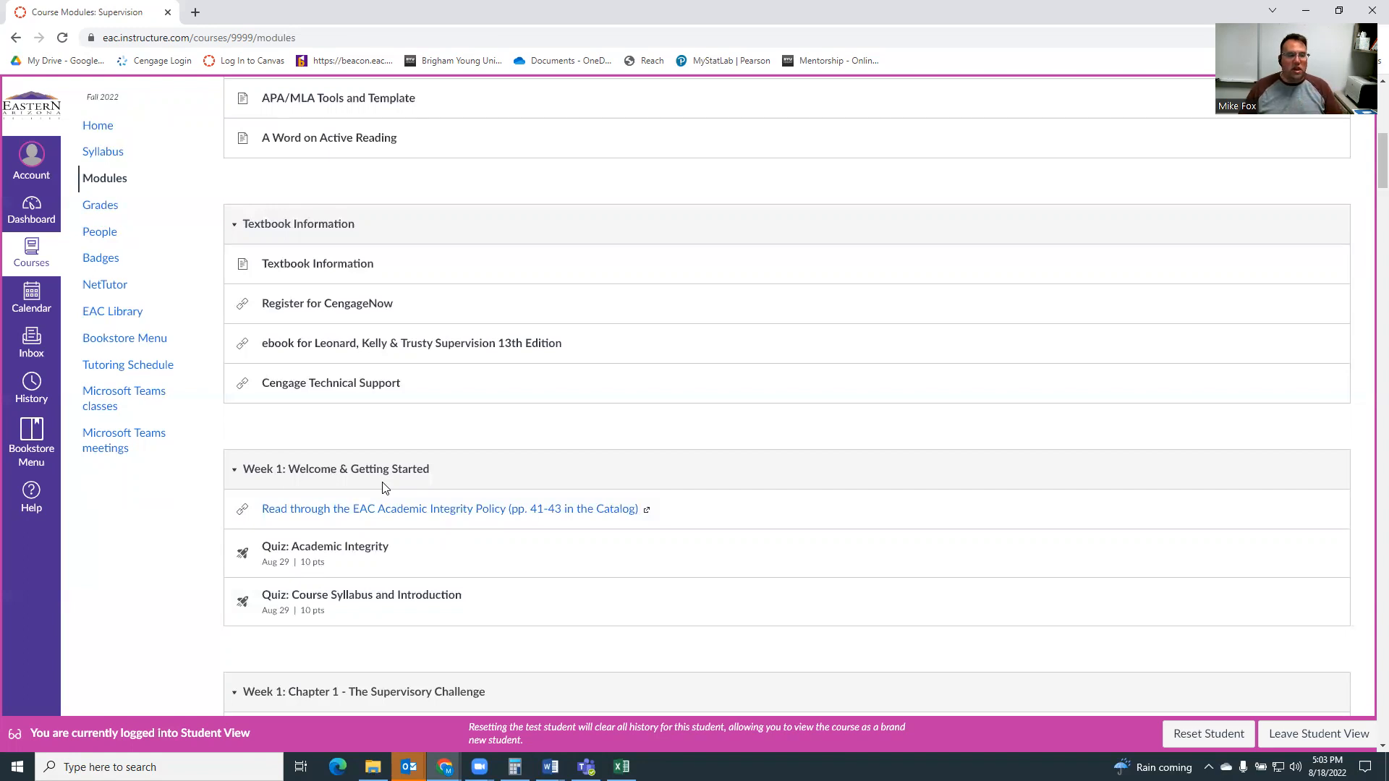
scroll(down, 3)
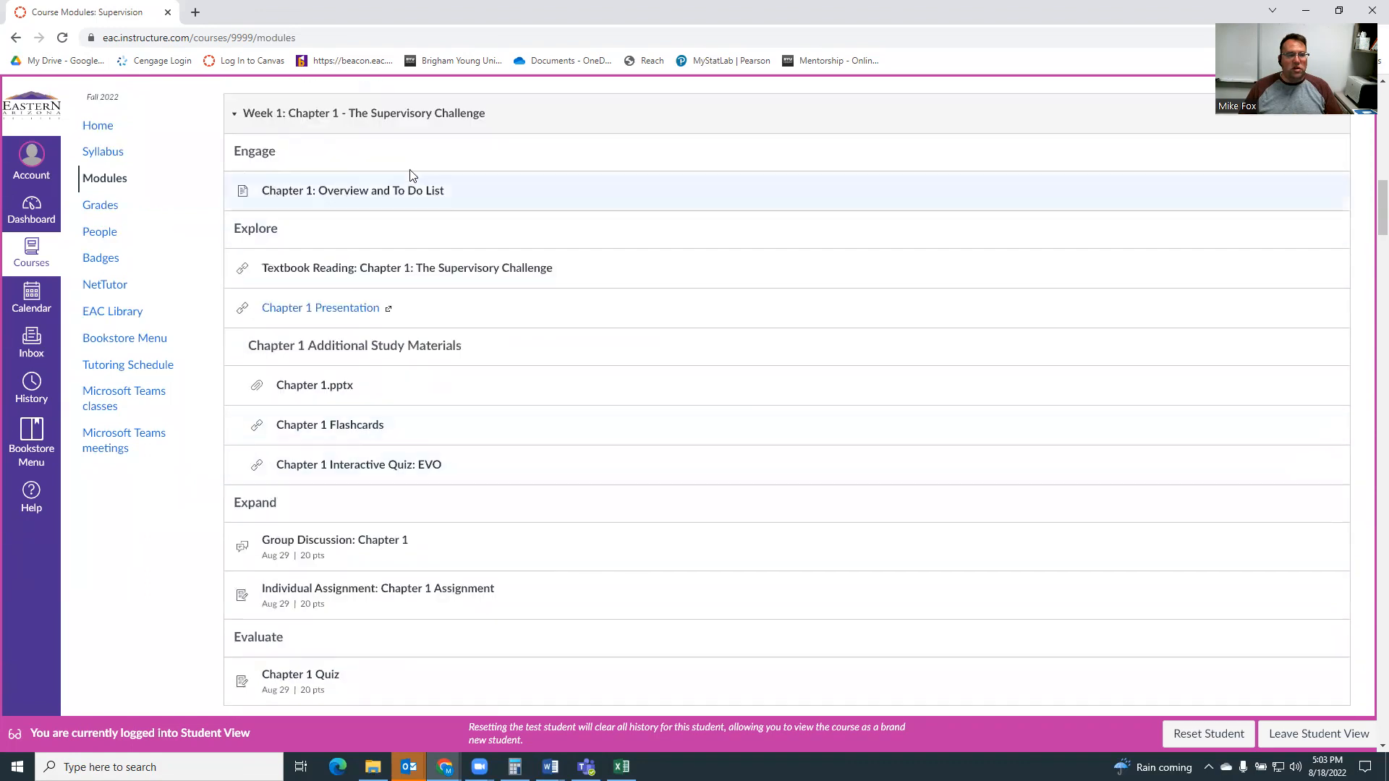
mouse_move(408, 308)
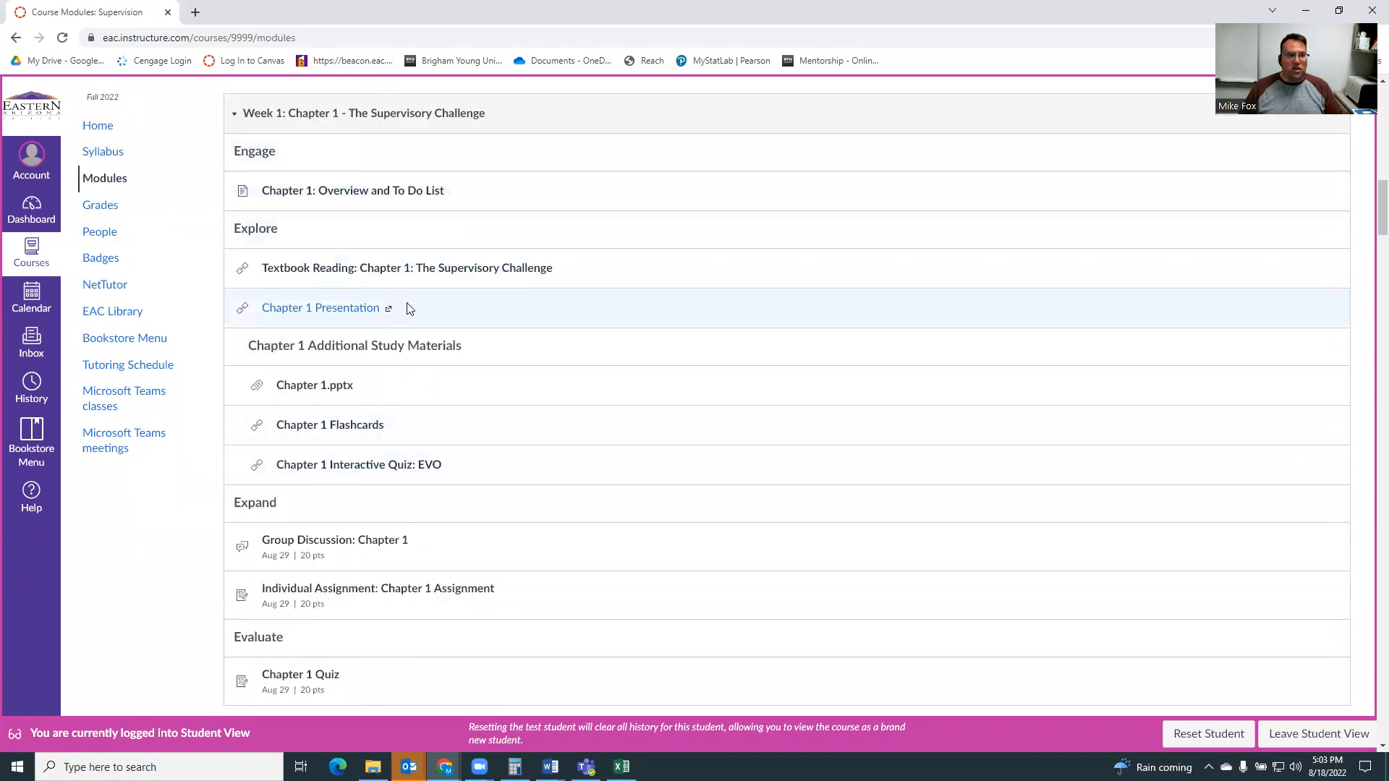
scroll(down, 3)
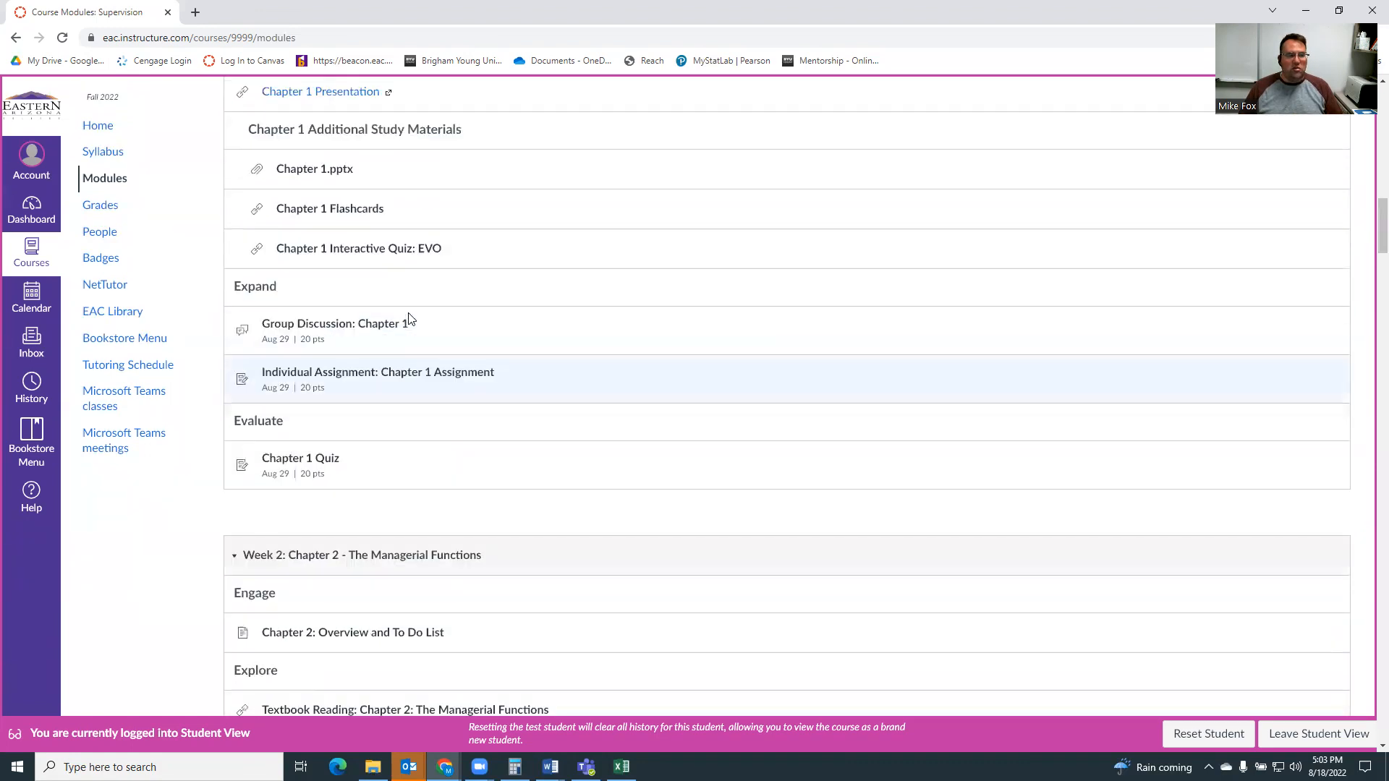
scroll(up, 3)
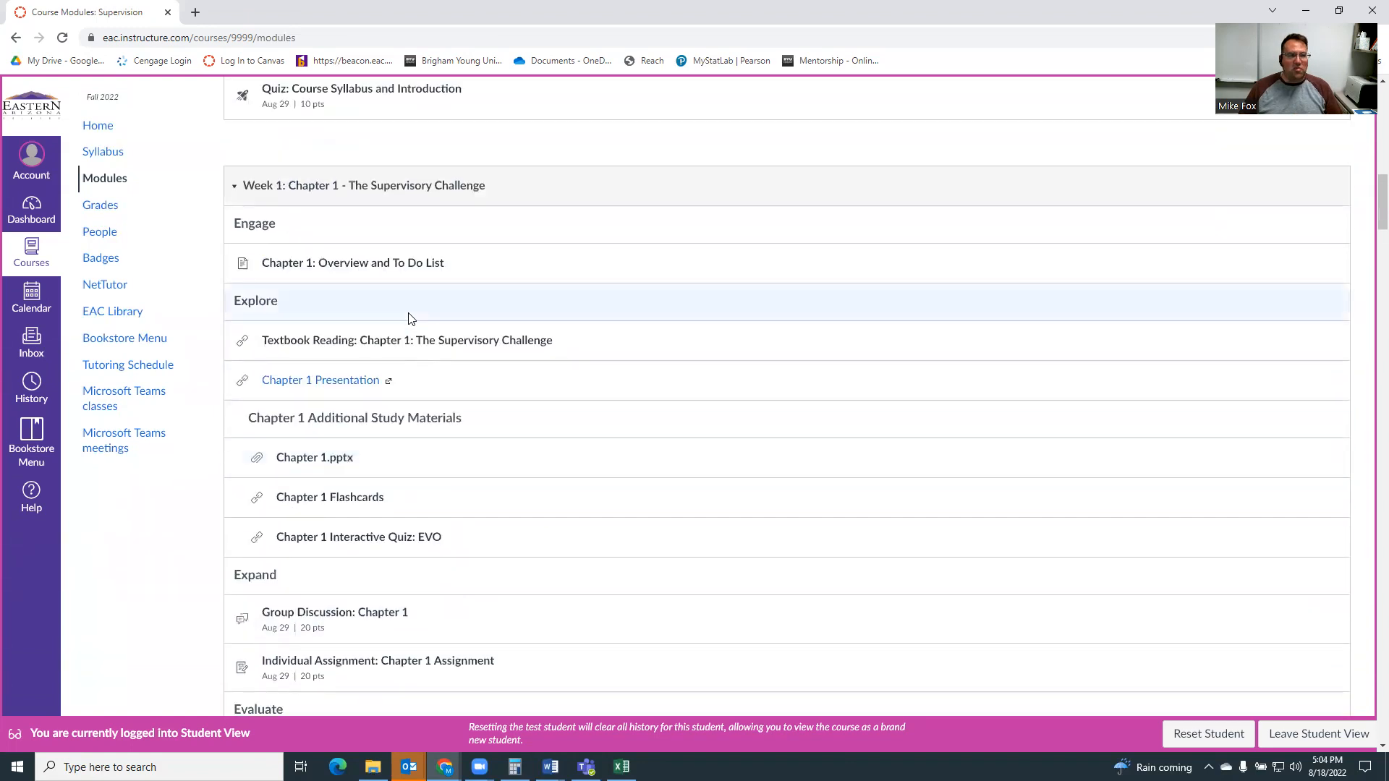
scroll(up, 3)
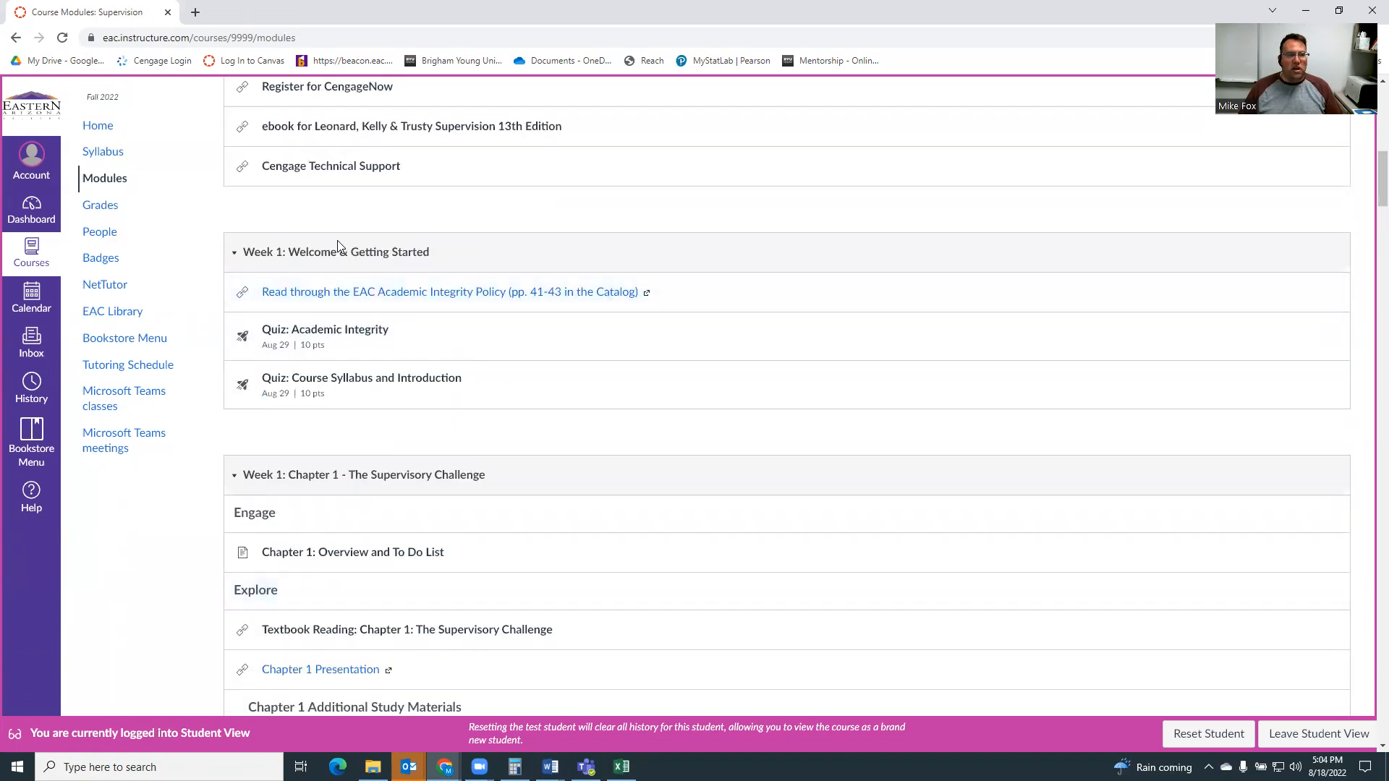
scroll(down, 3)
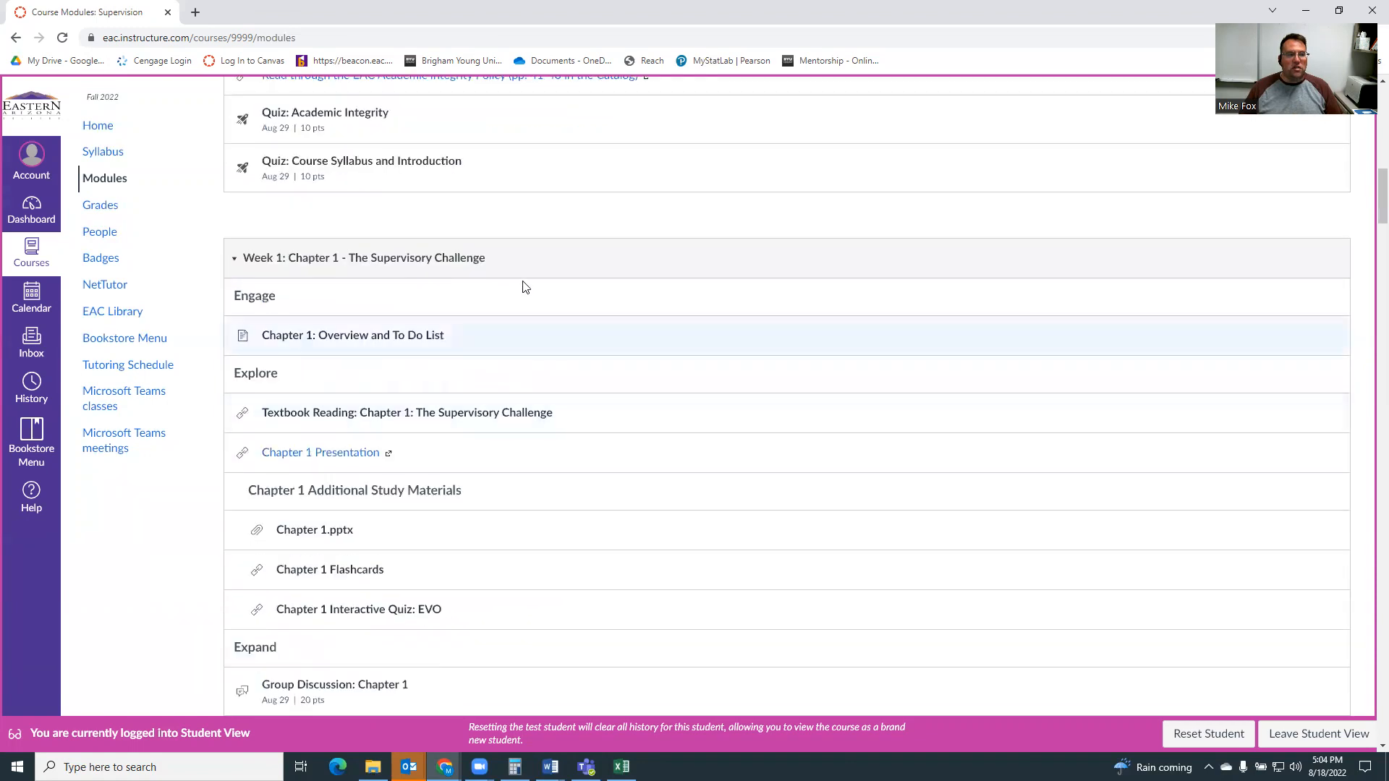
scroll(down, 3)
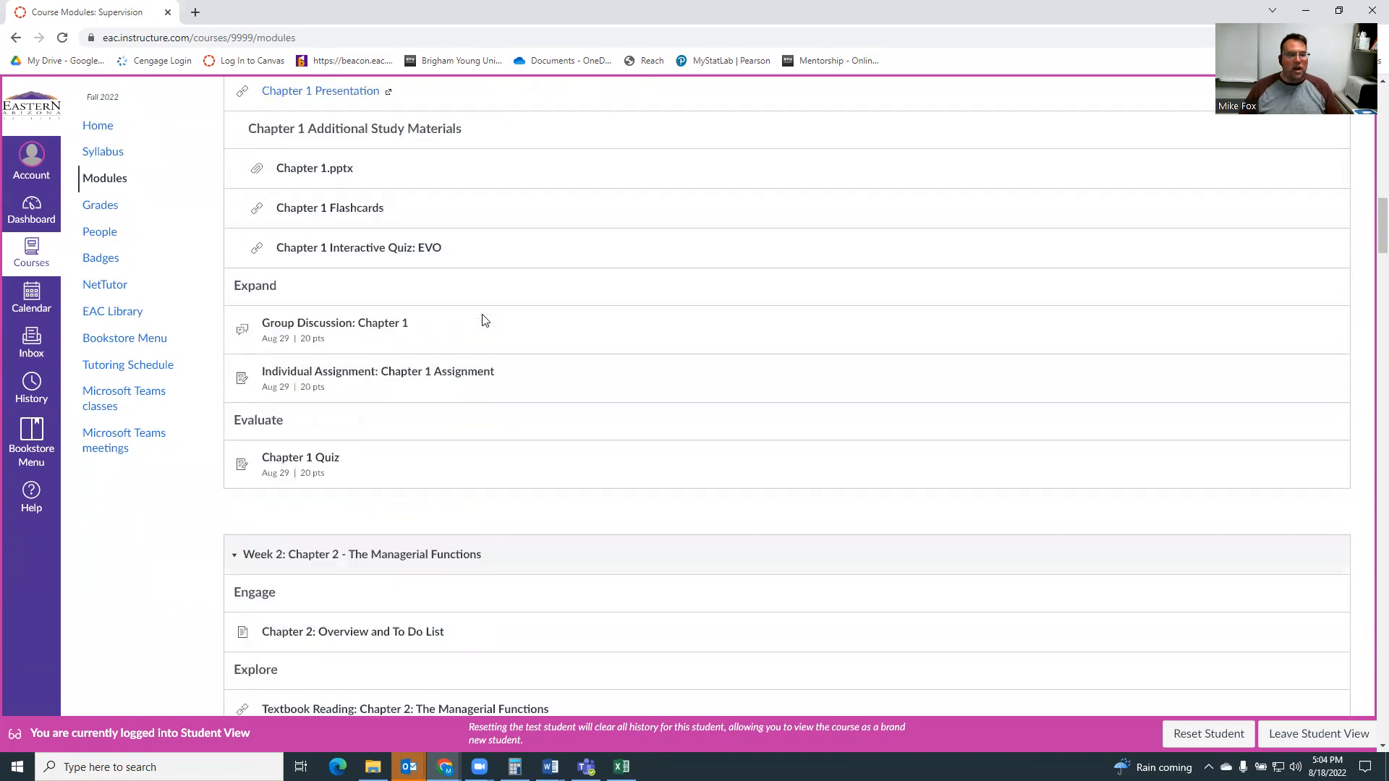
scroll(down, 3)
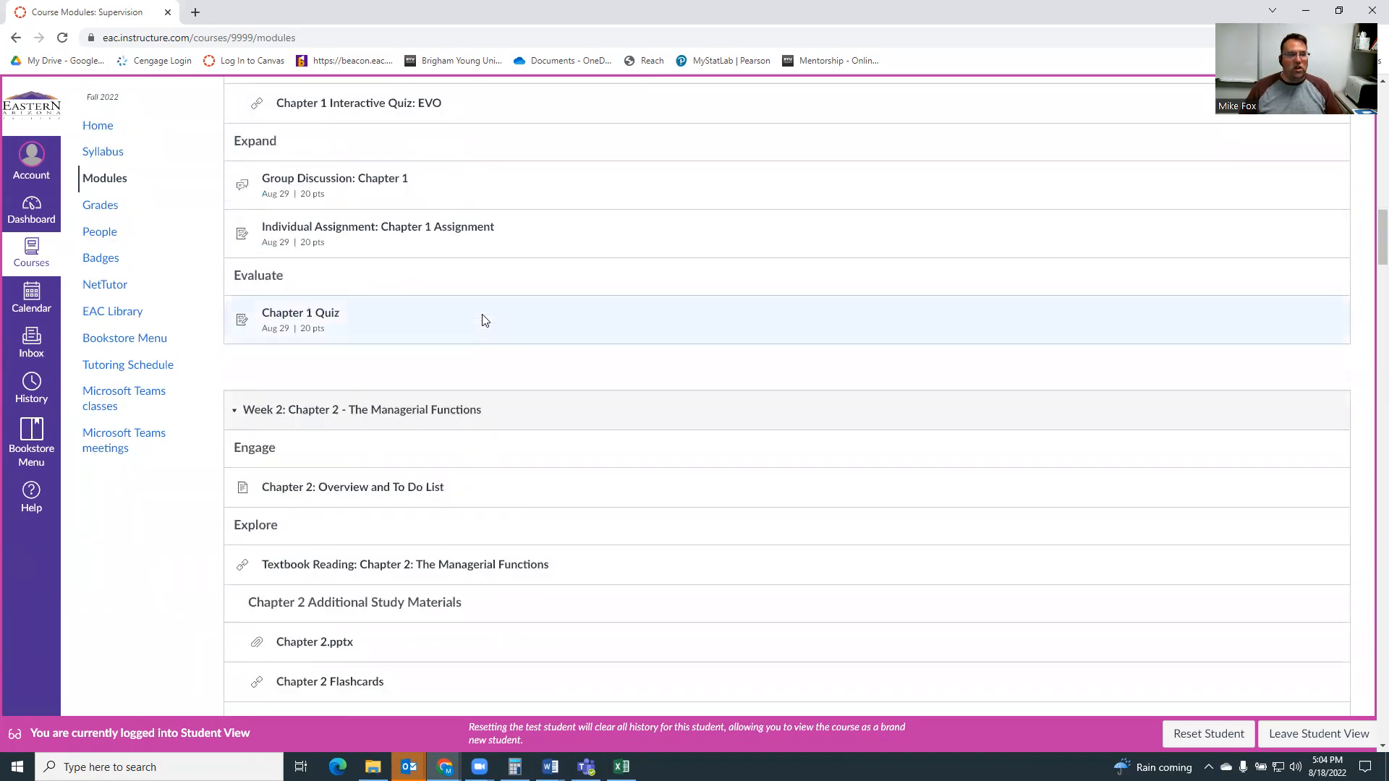
mouse_move(345, 437)
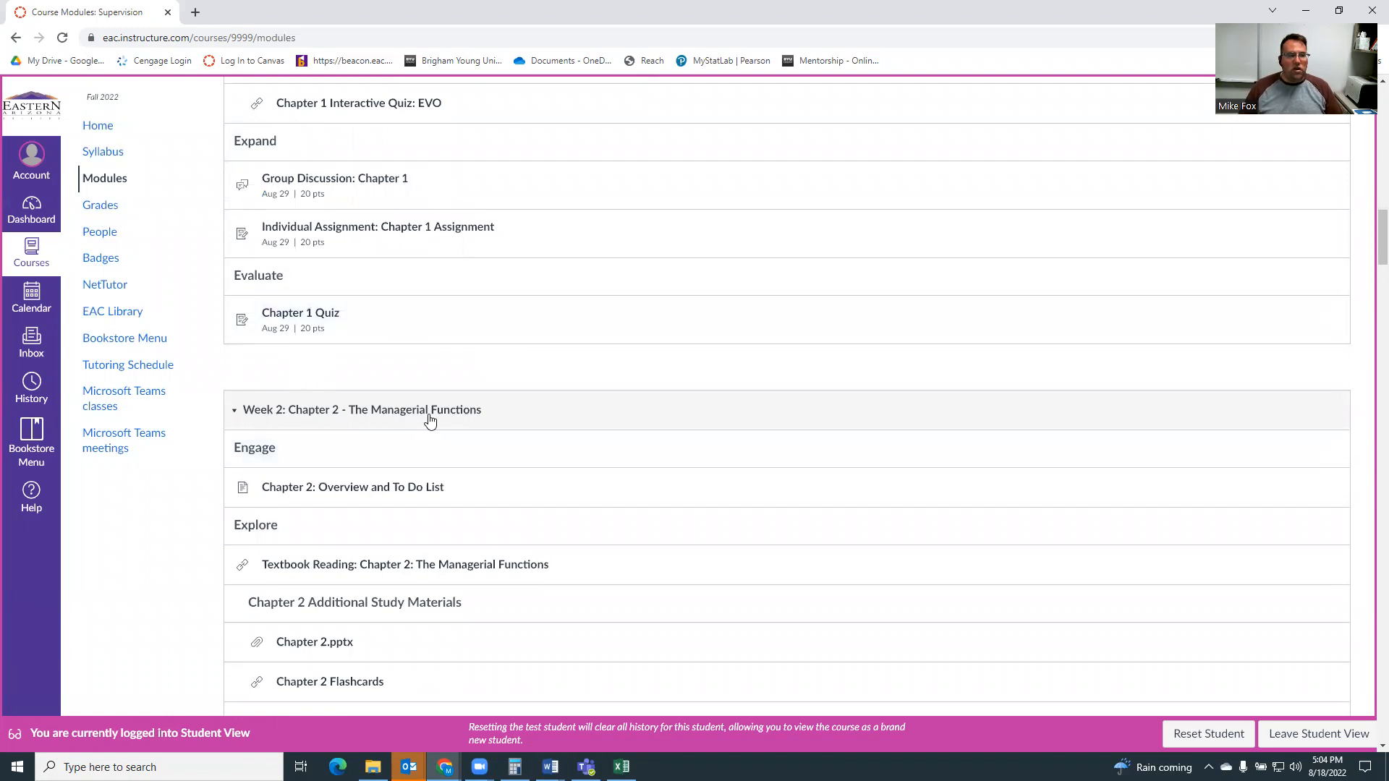
scroll(up, 3)
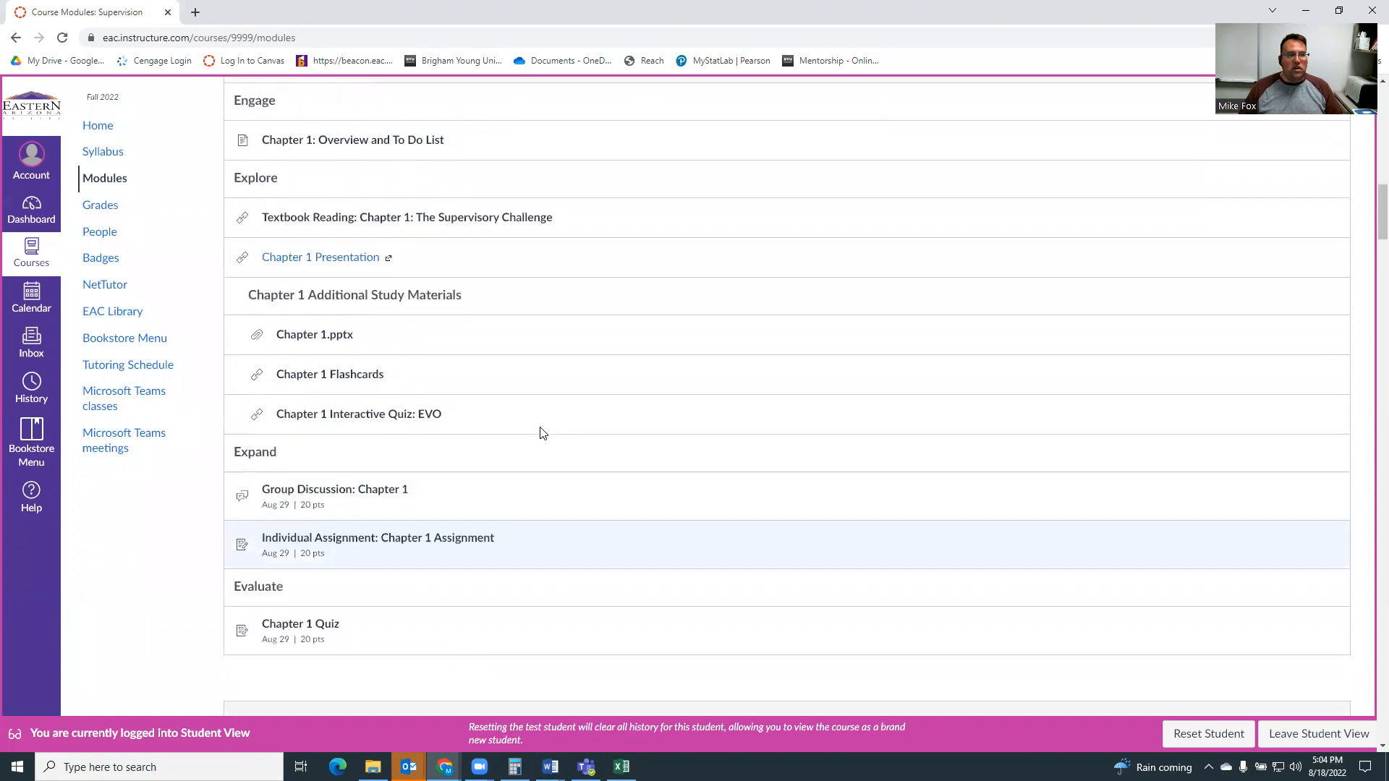
scroll(up, 3)
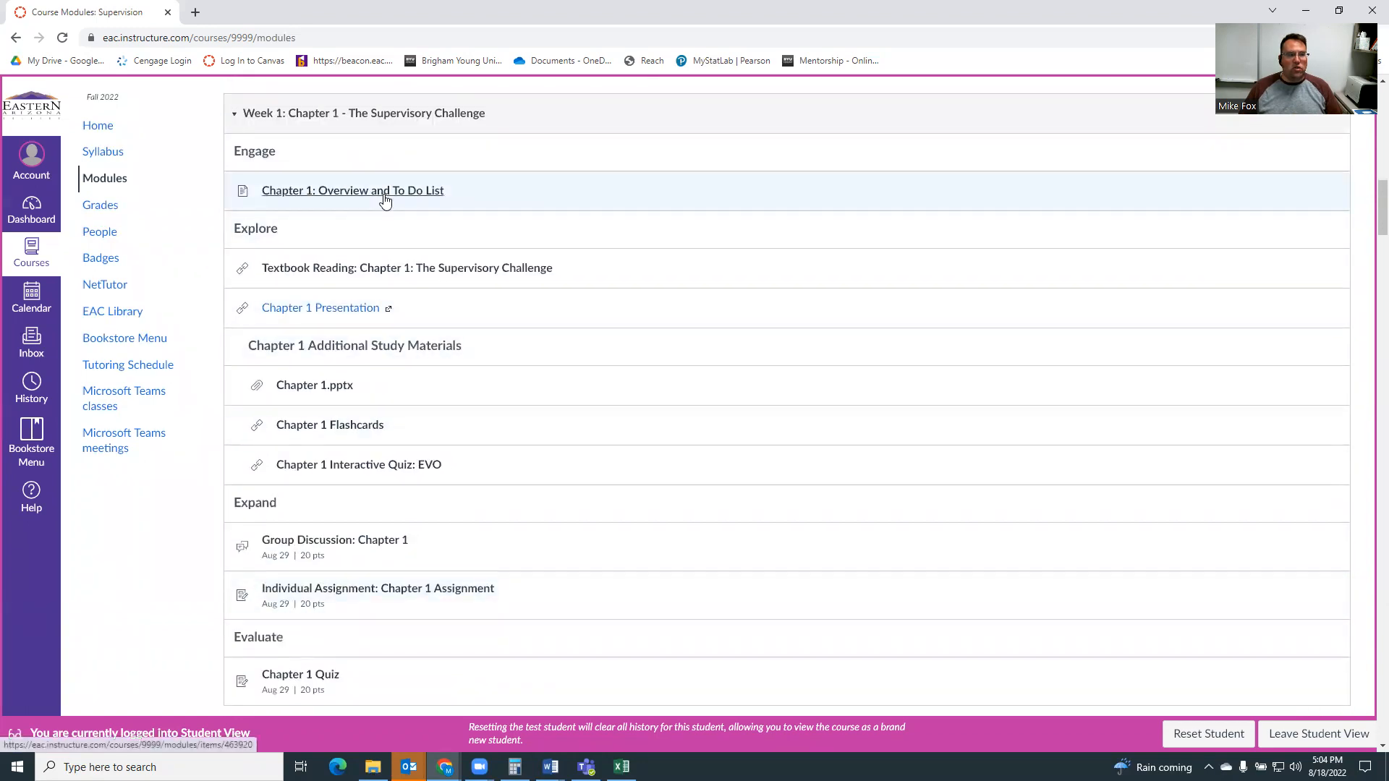
click(352, 190)
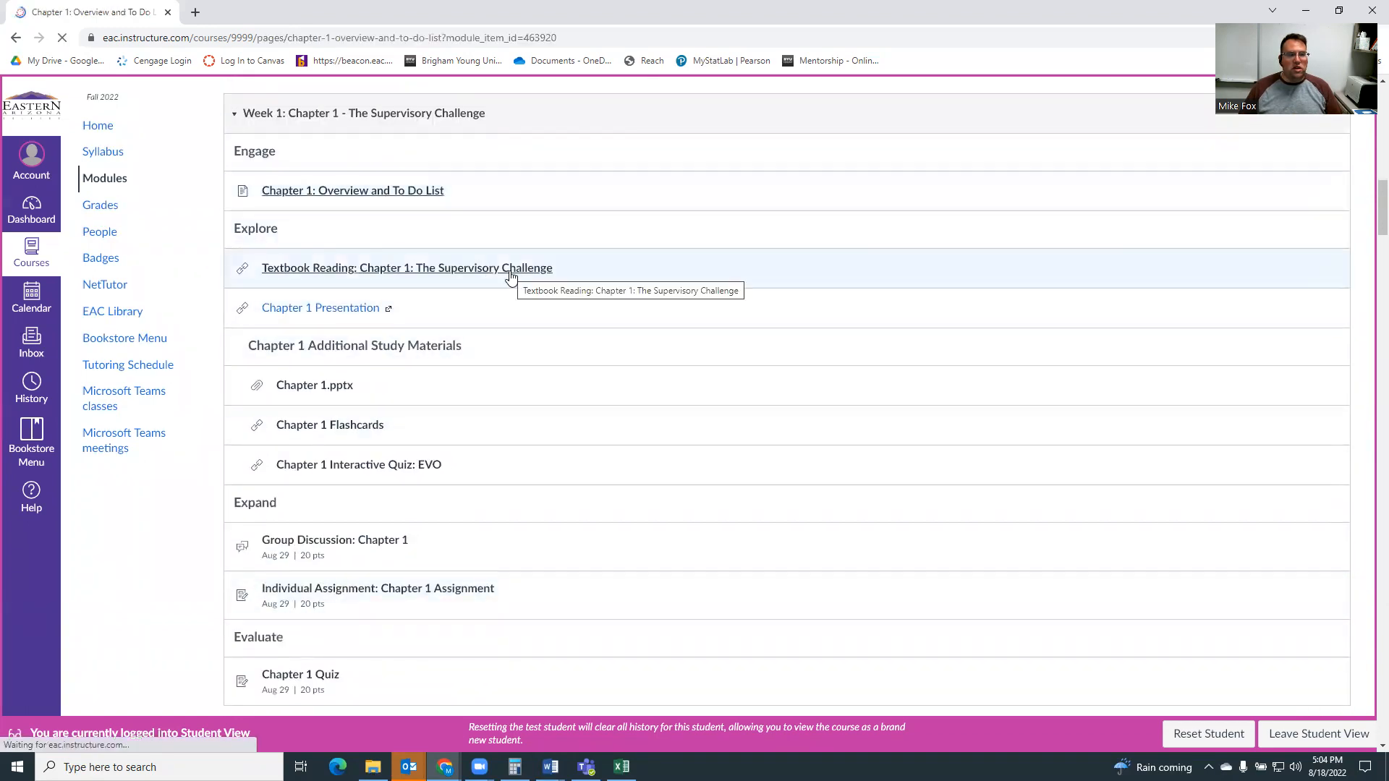
click(353, 189)
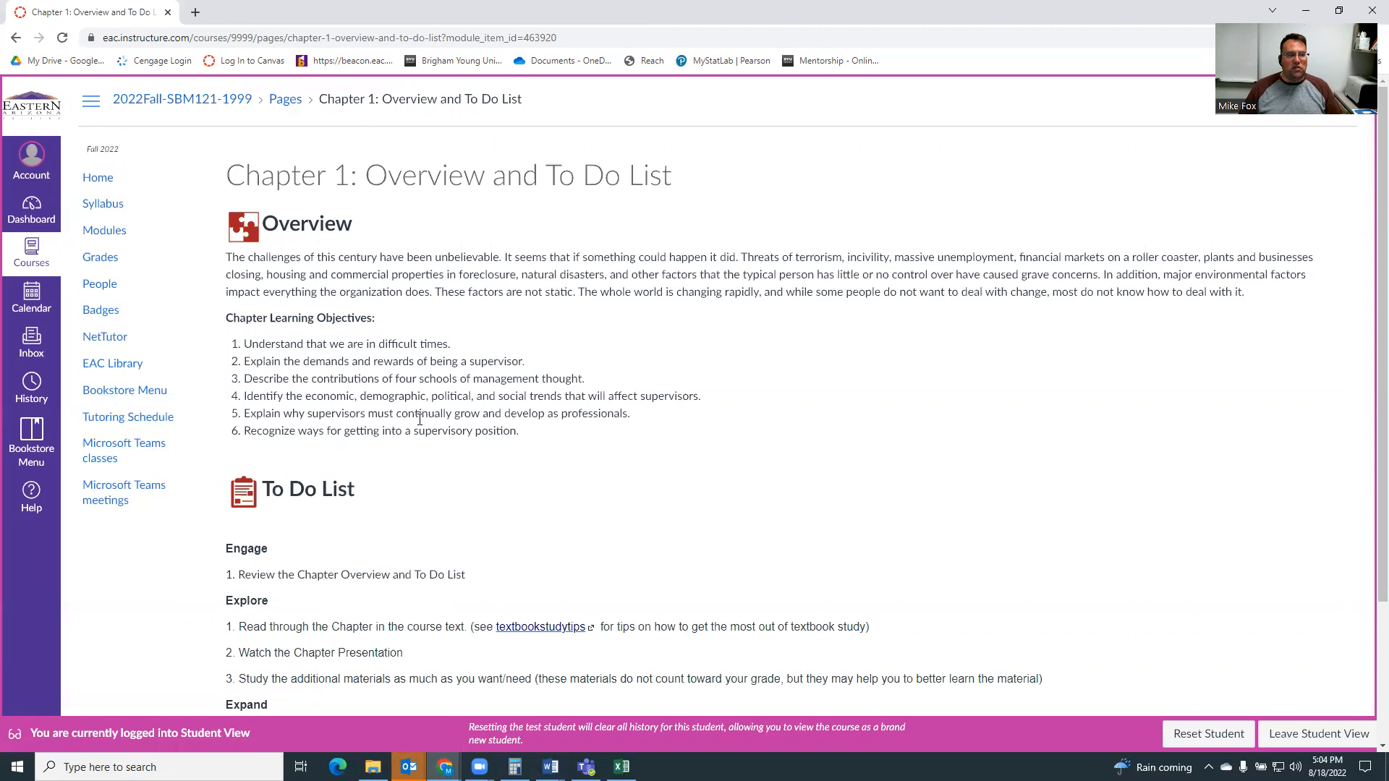
scroll(down, 3)
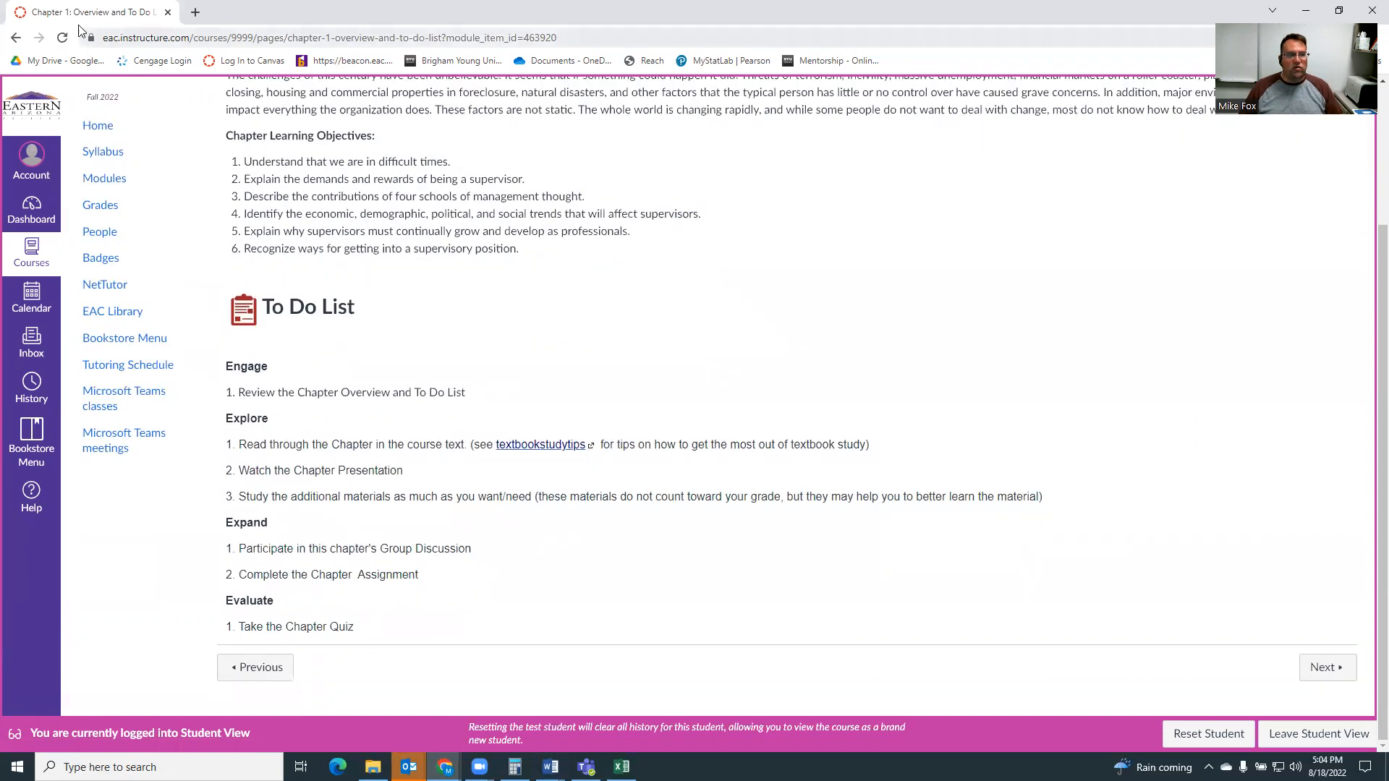
click(105, 177)
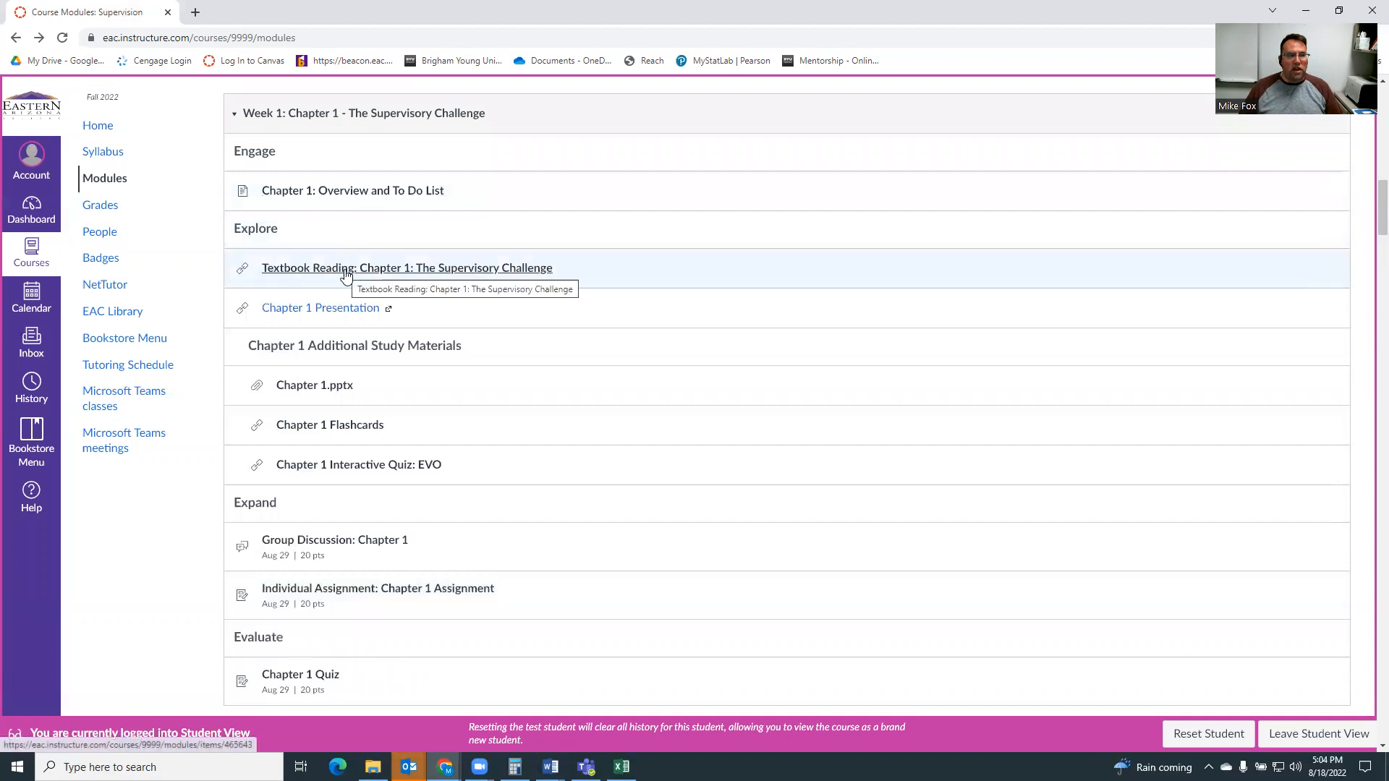
mouse_move(346, 307)
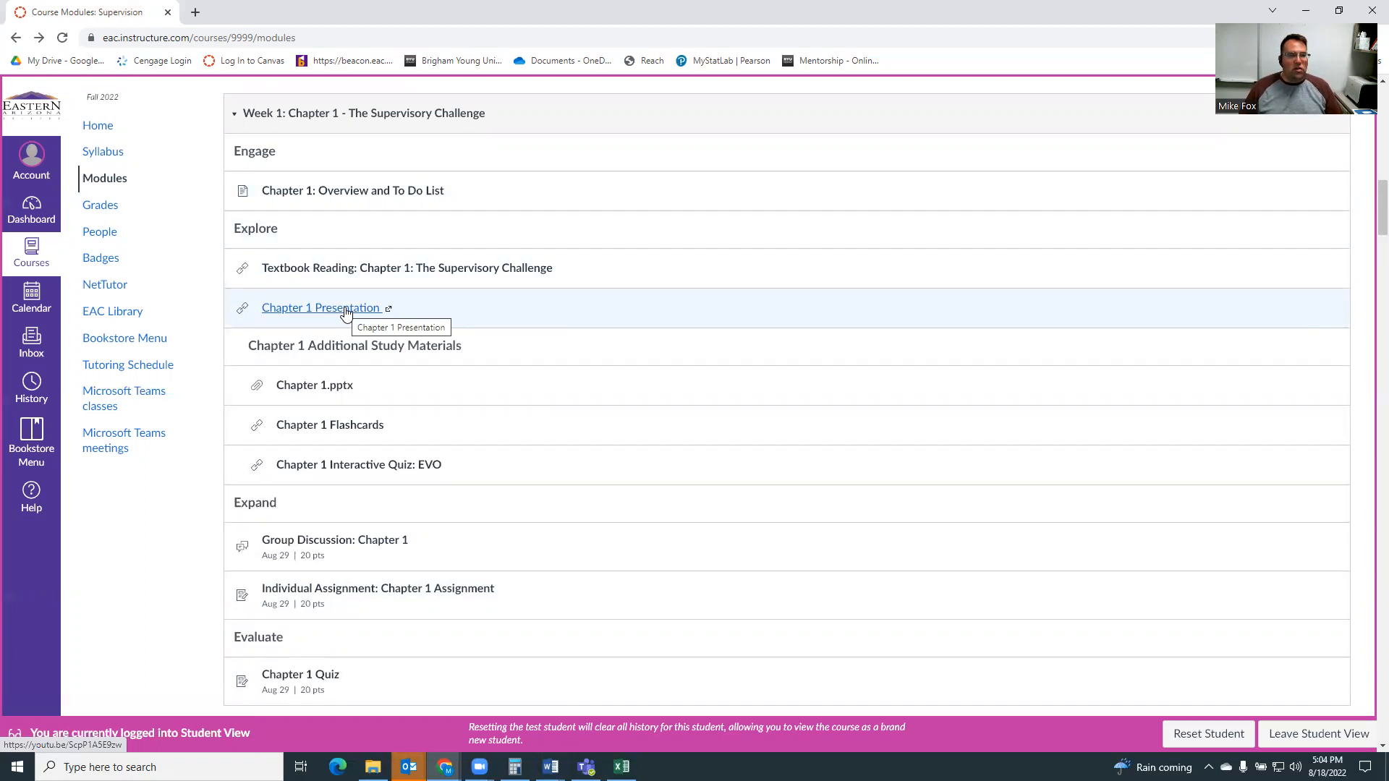
mouse_move(368, 273)
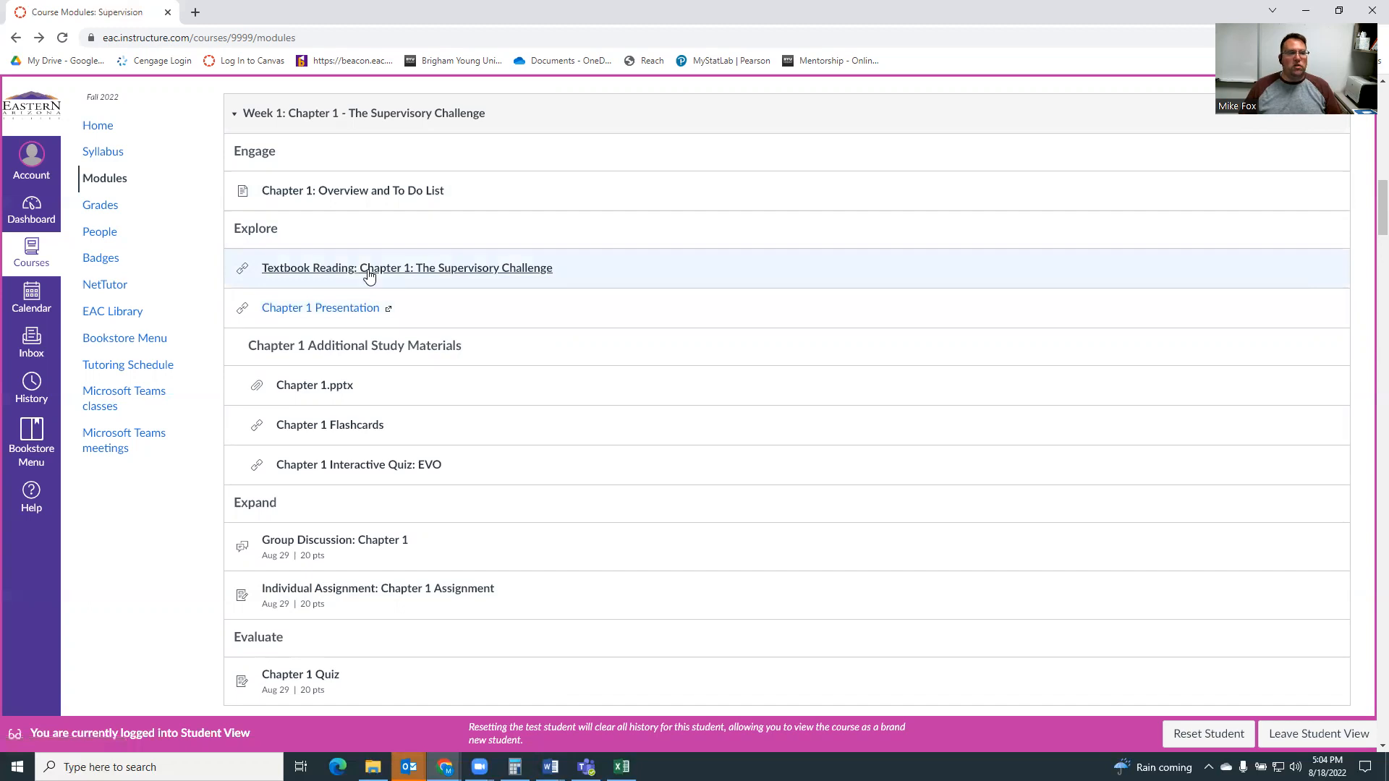
mouse_move(350, 317)
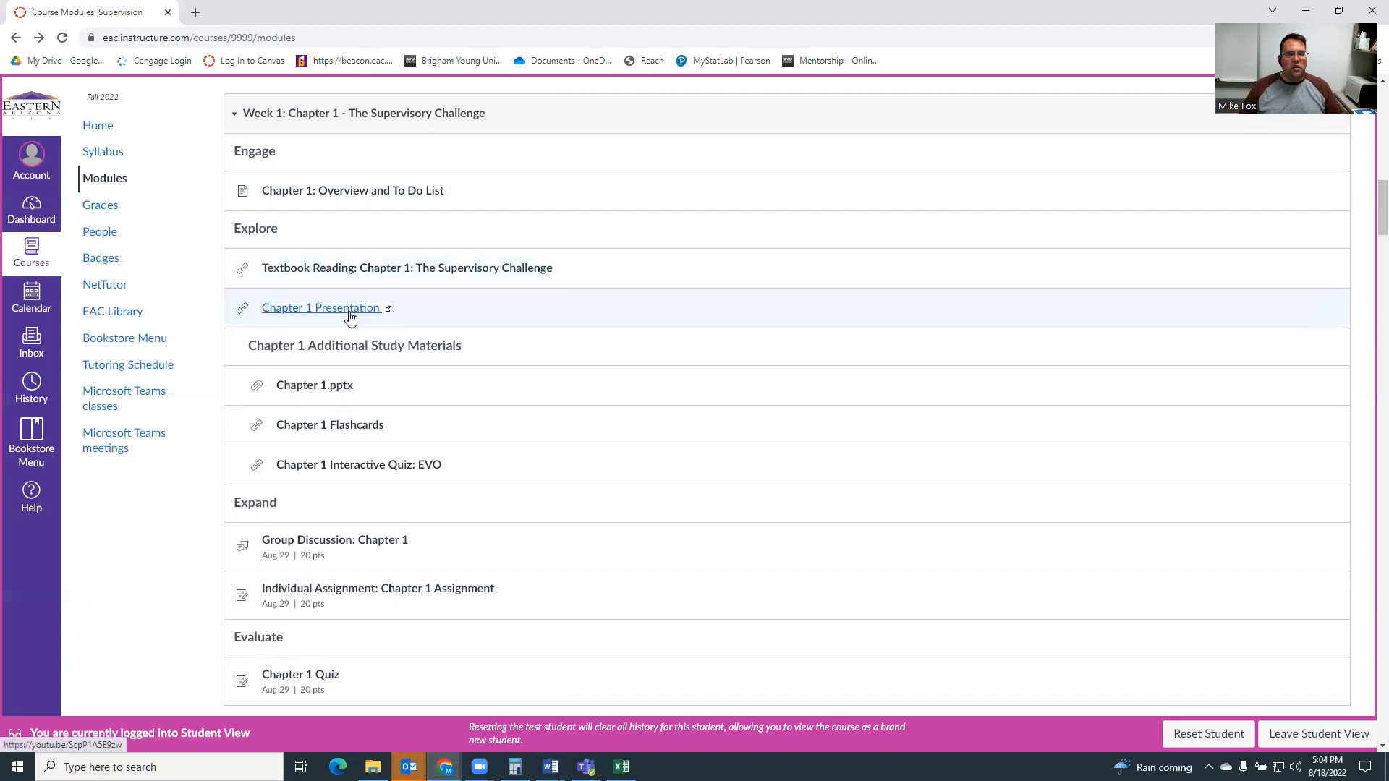
mouse_move(321, 307)
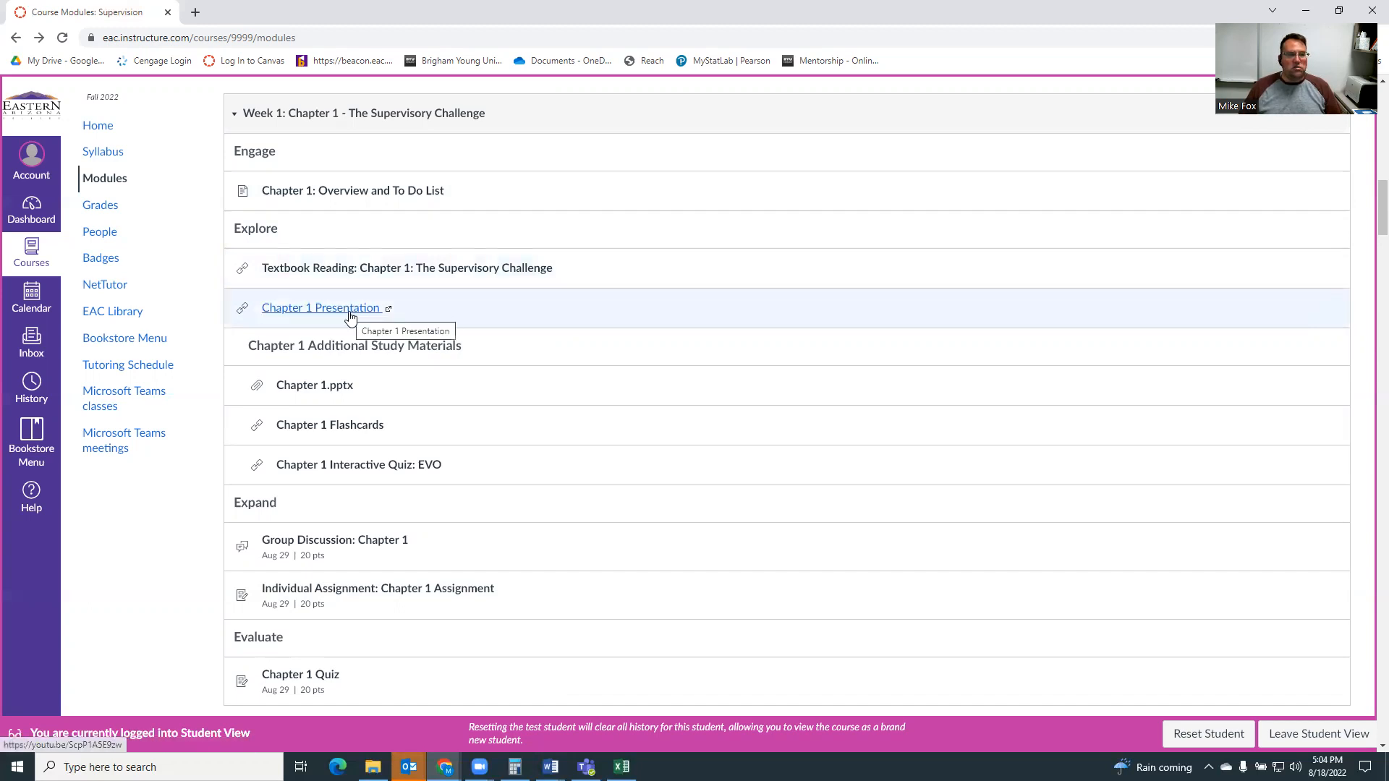
mouse_move(334, 396)
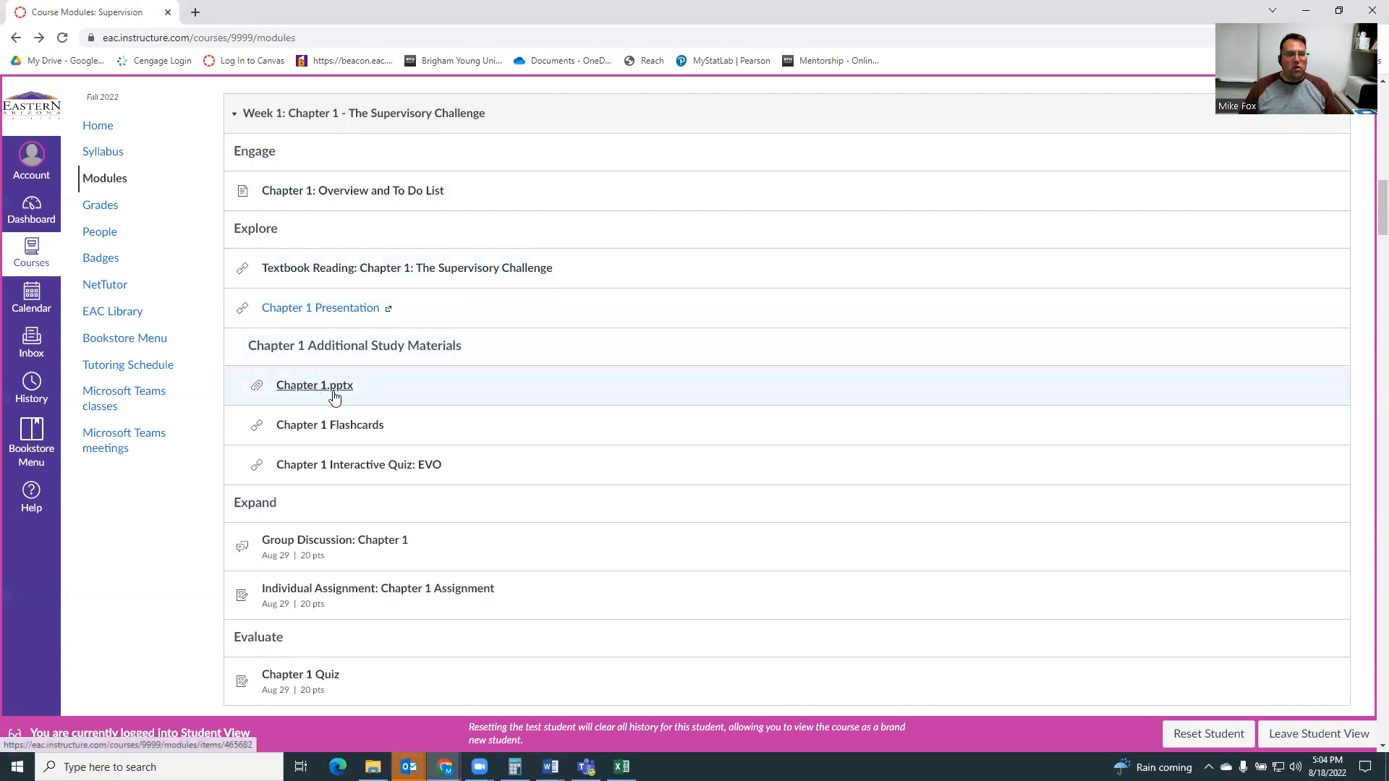
mouse_move(314, 385)
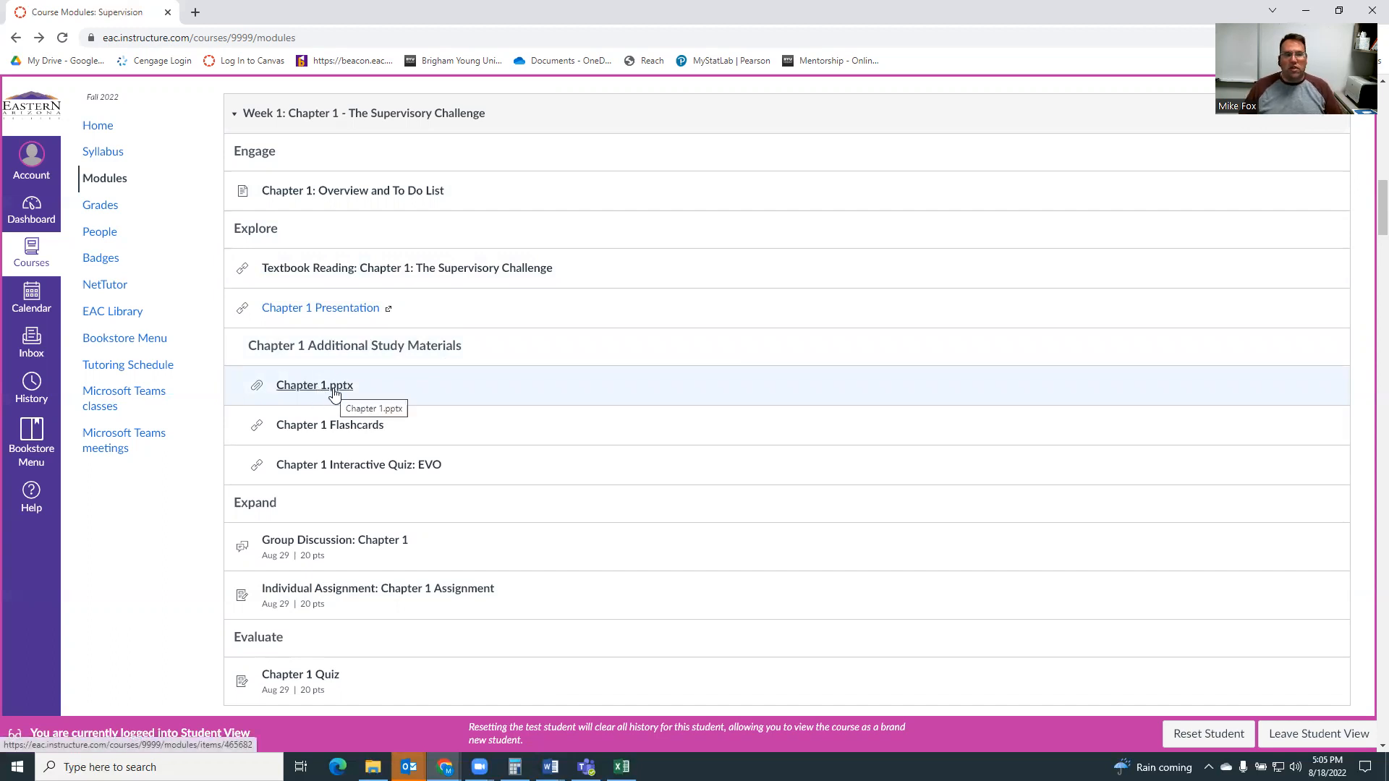
mouse_move(328, 431)
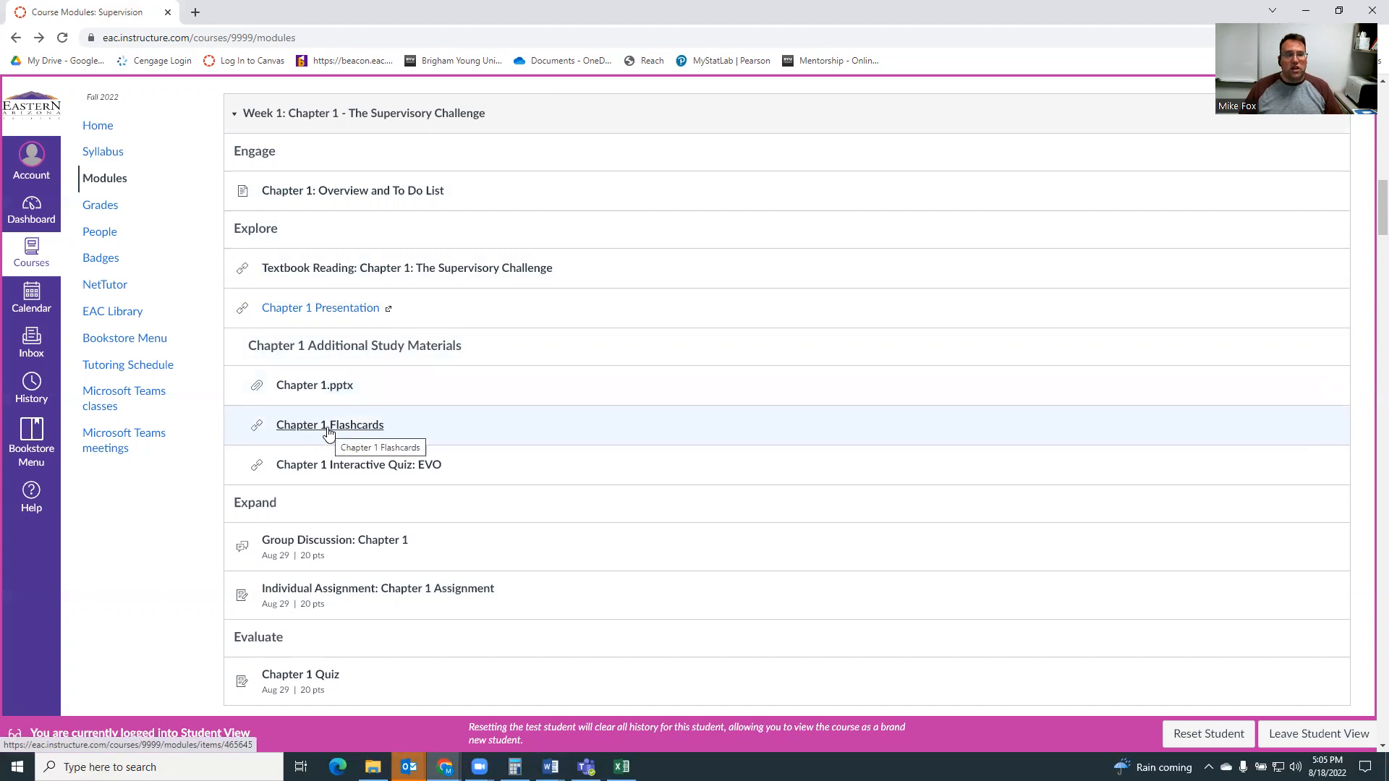
mouse_move(359, 465)
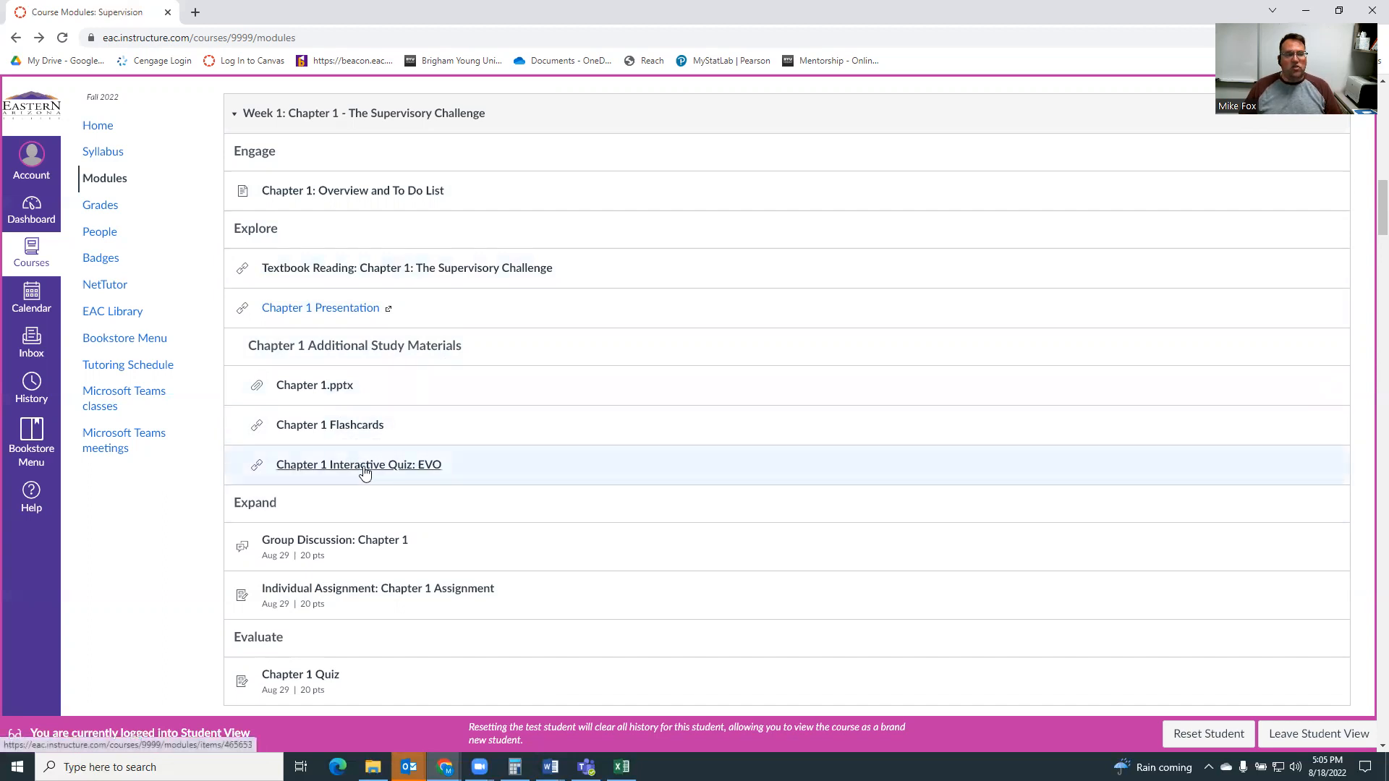
mouse_move(346, 452)
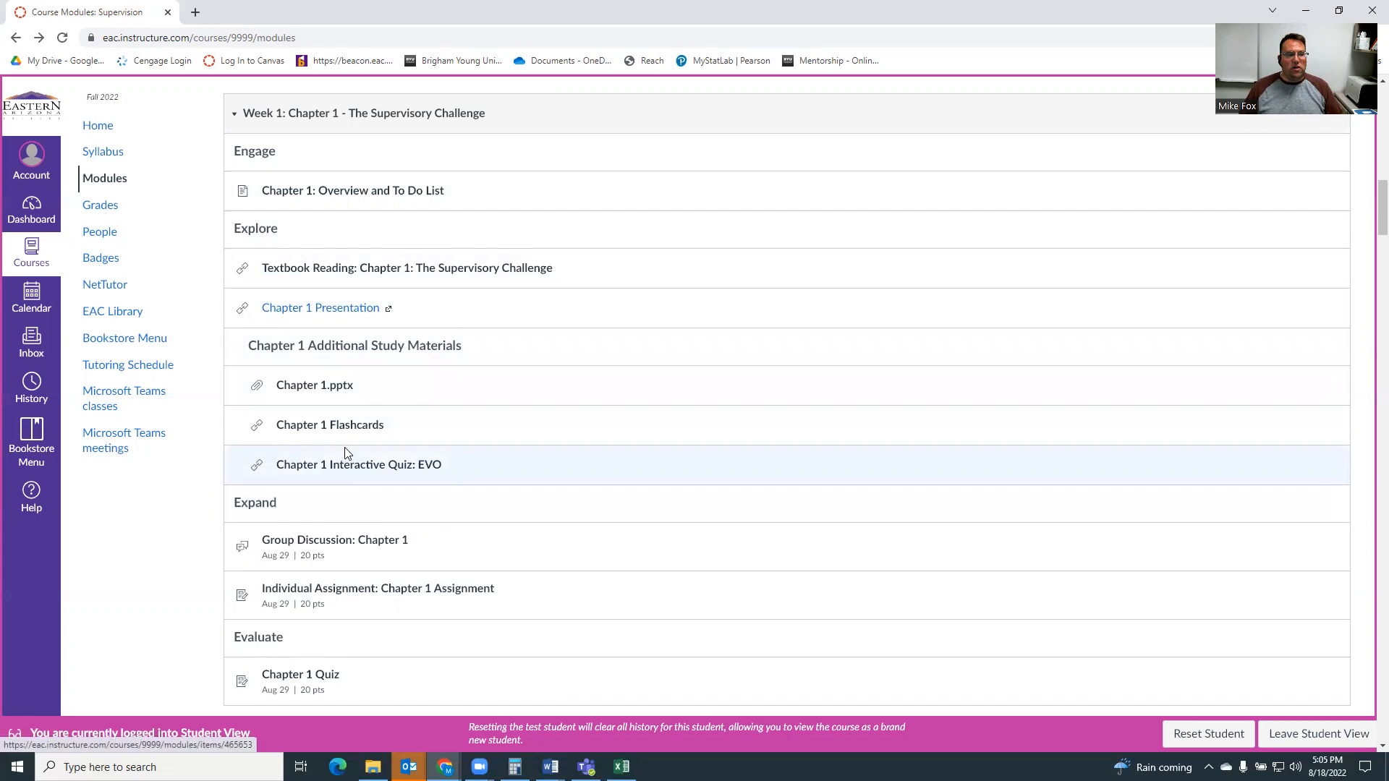
mouse_move(358, 464)
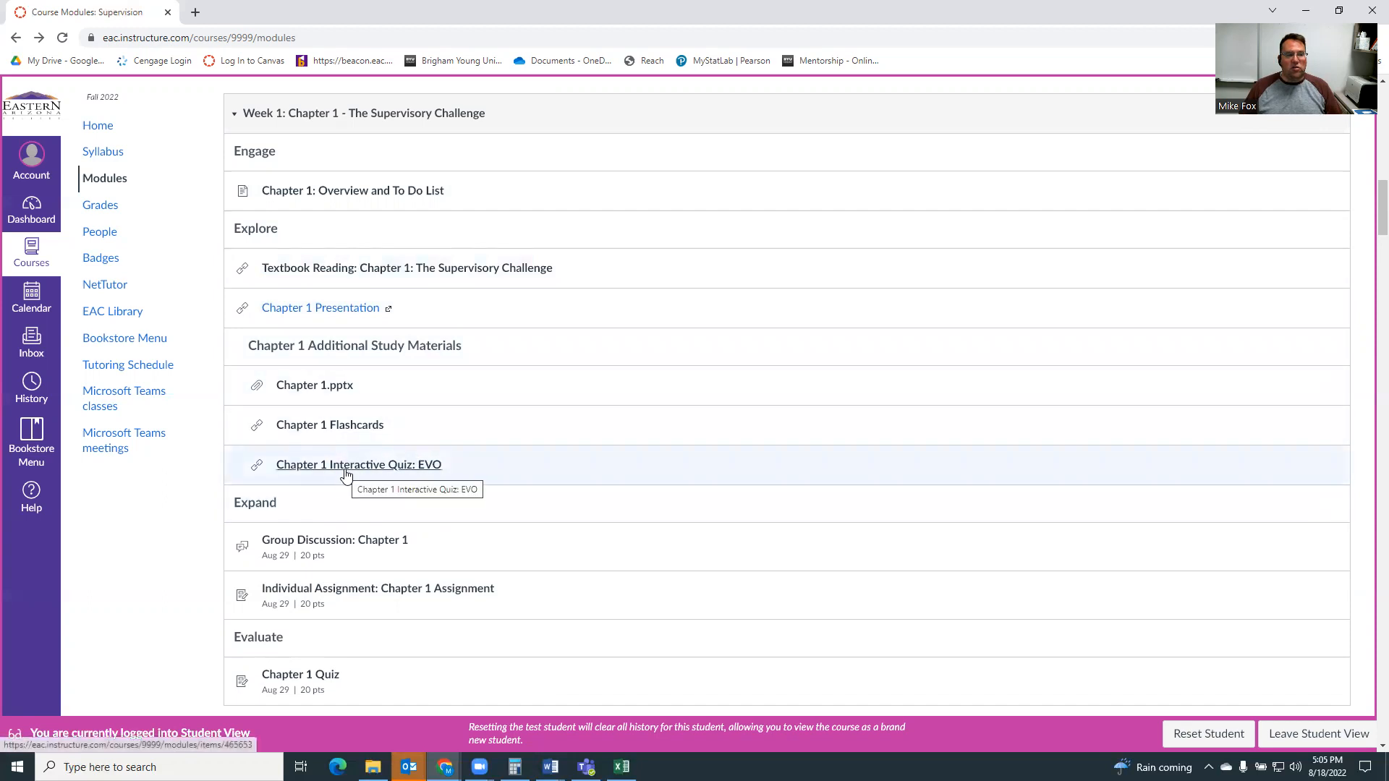
mouse_move(363, 468)
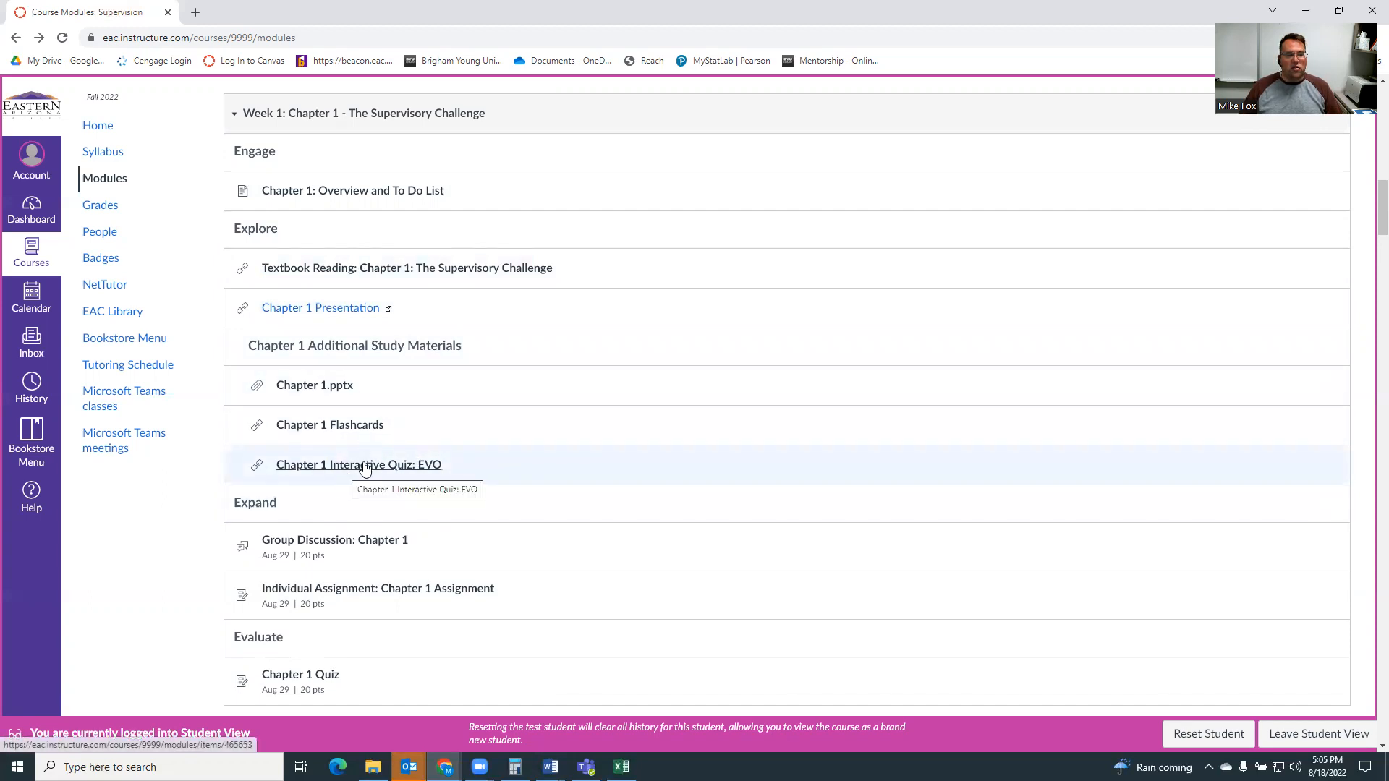
scroll(down, 3)
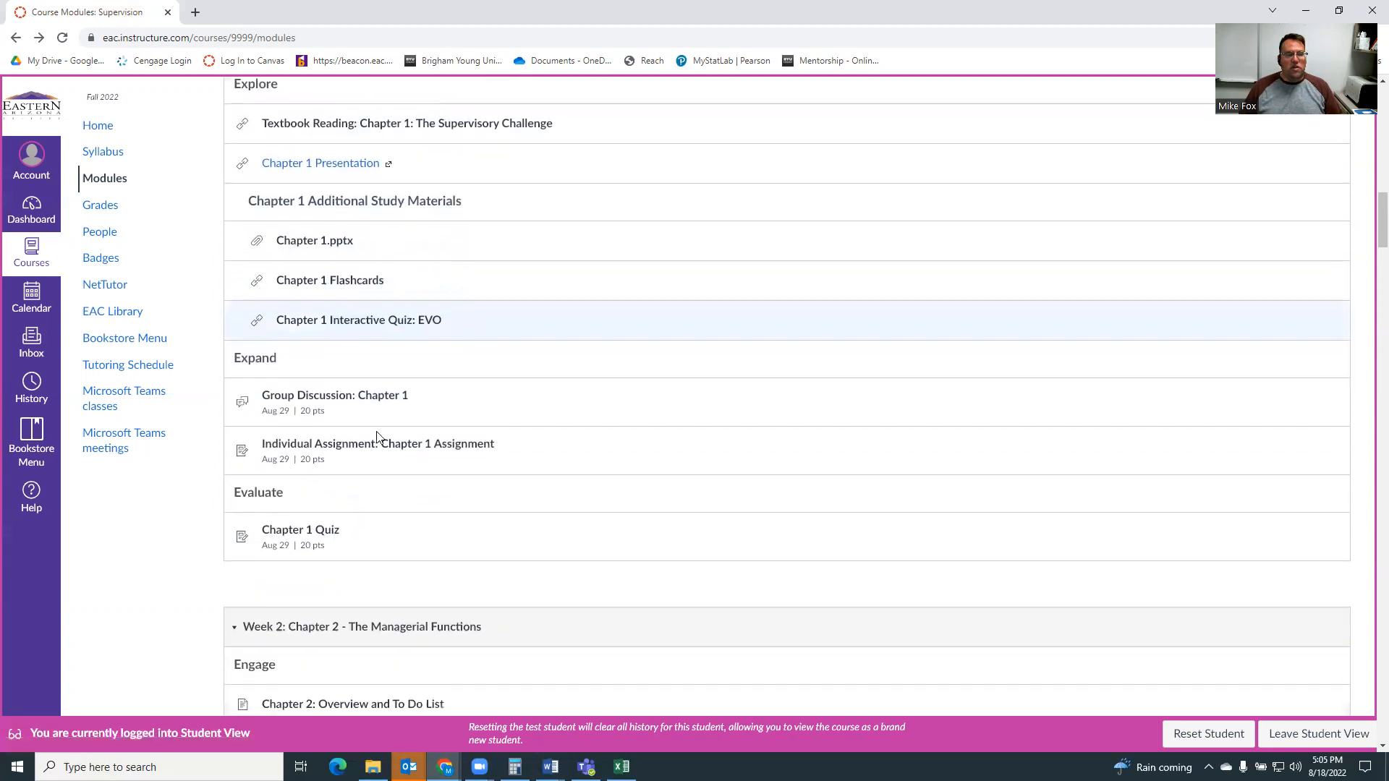
mouse_move(334, 395)
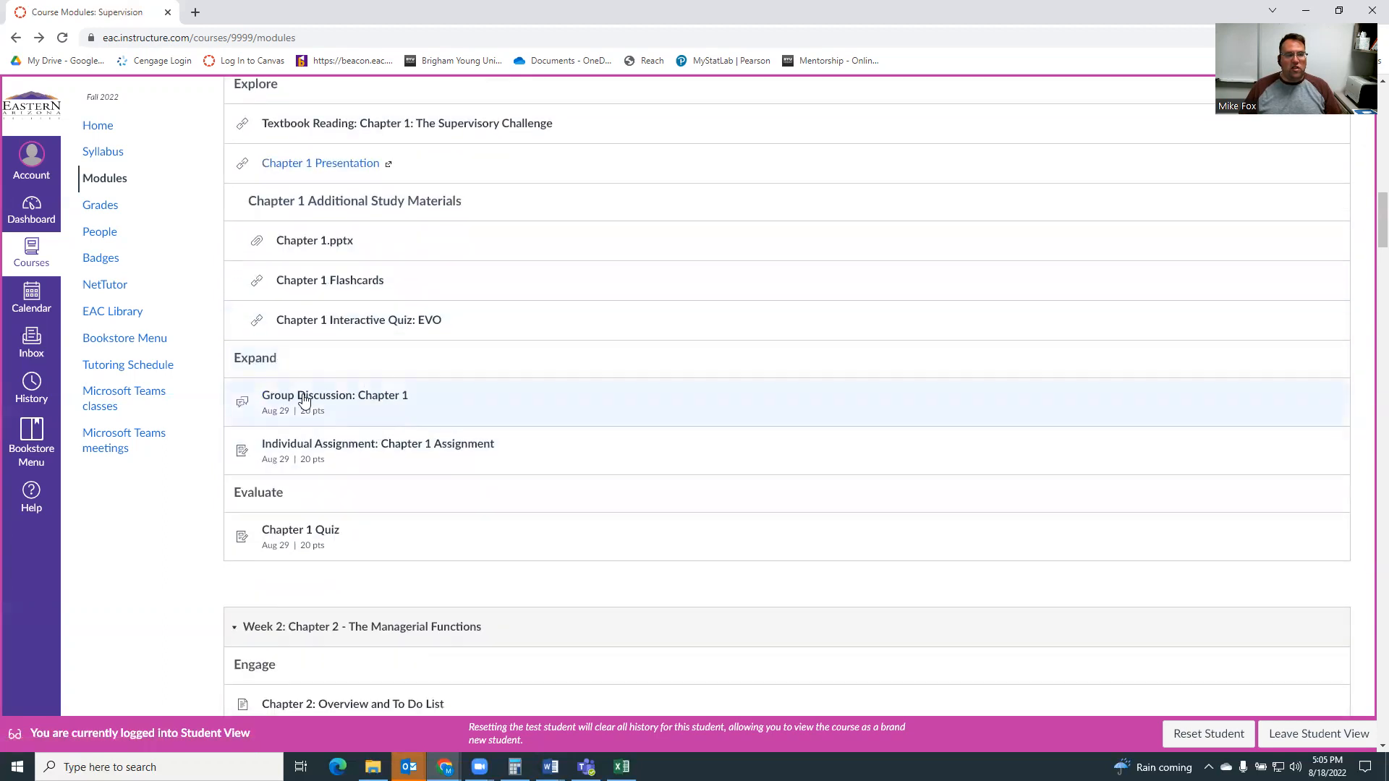
mouse_move(378, 442)
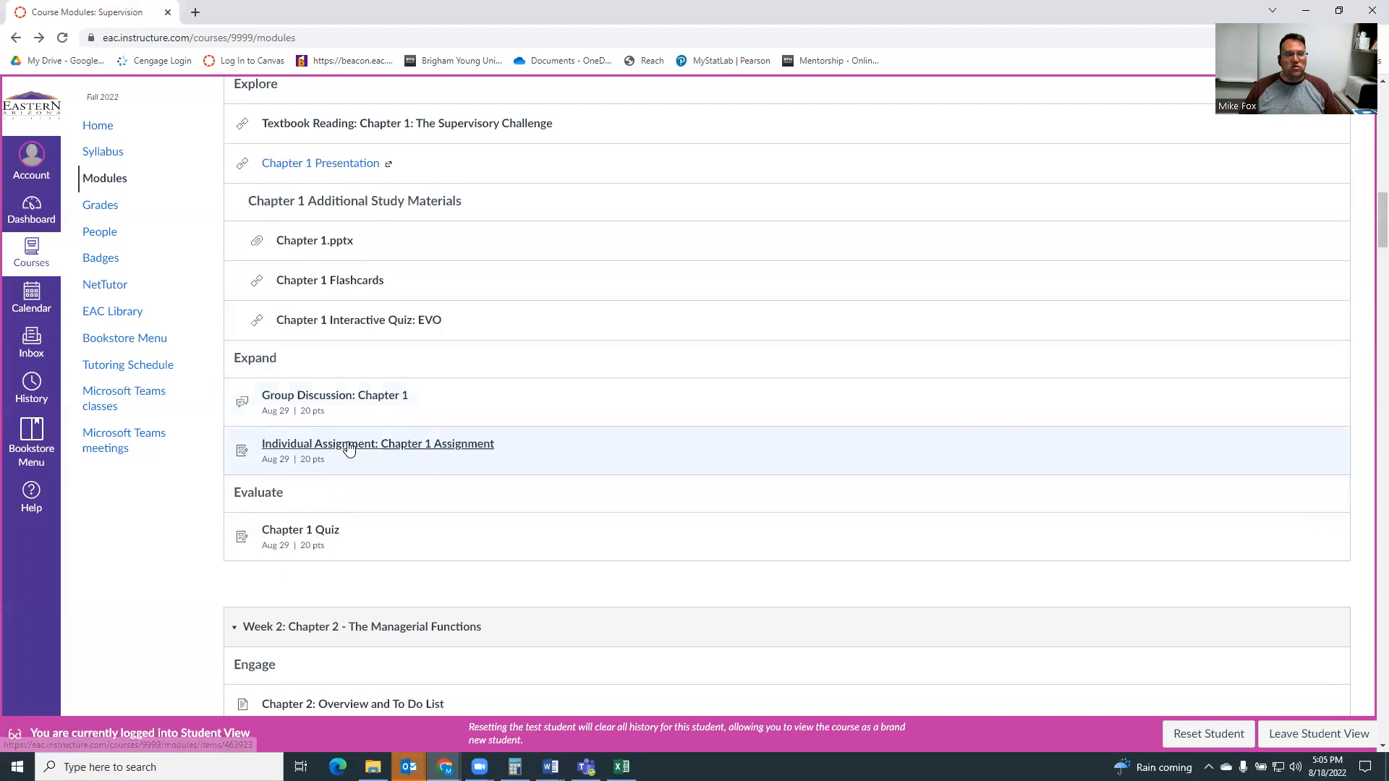
mouse_move(337, 449)
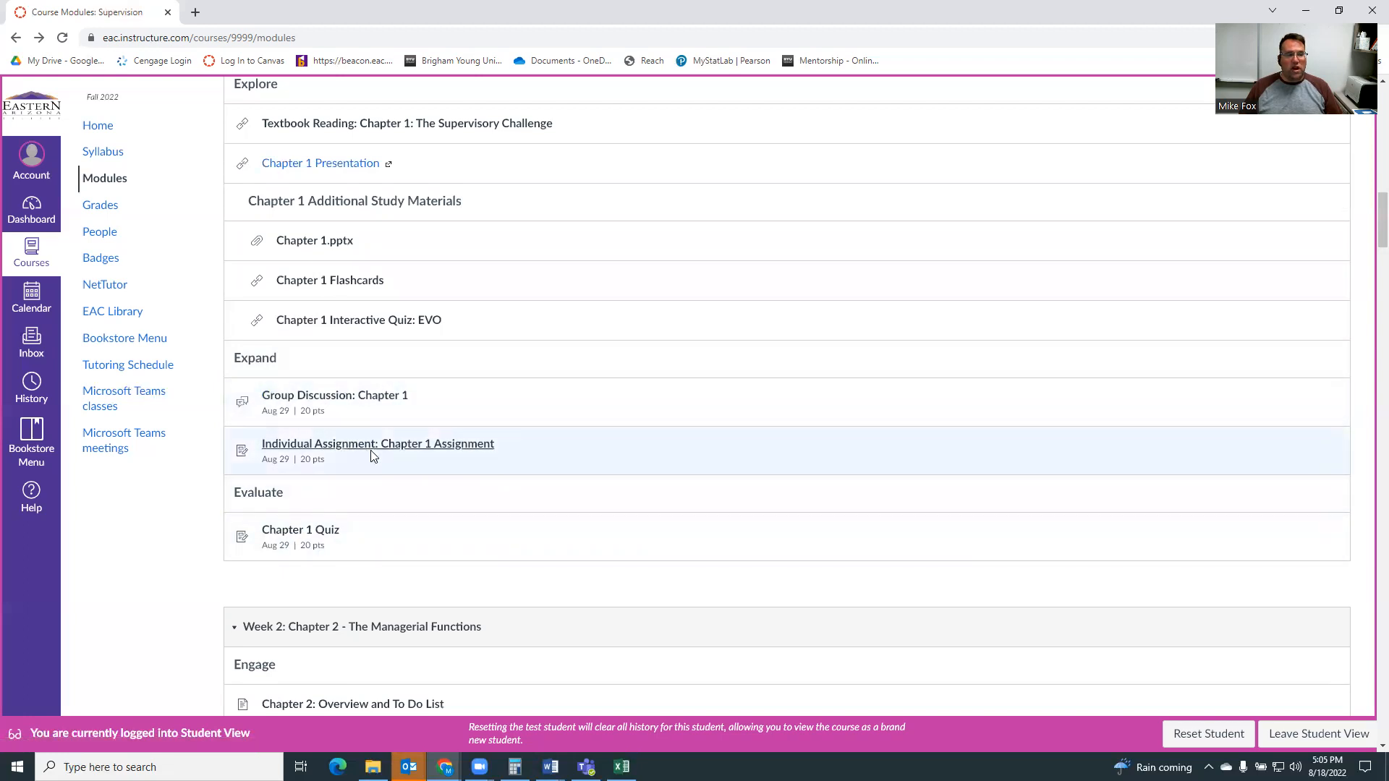
mouse_move(300, 529)
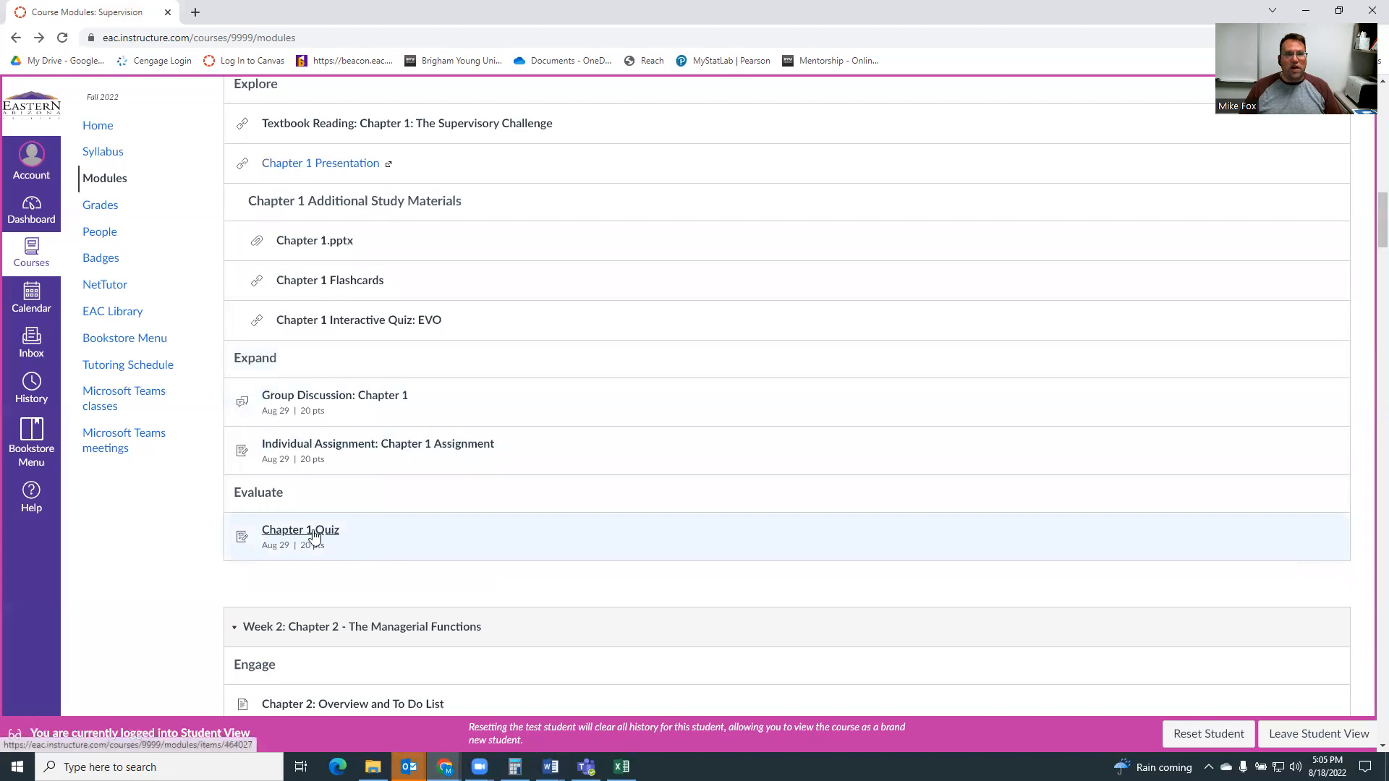
mouse_move(380, 412)
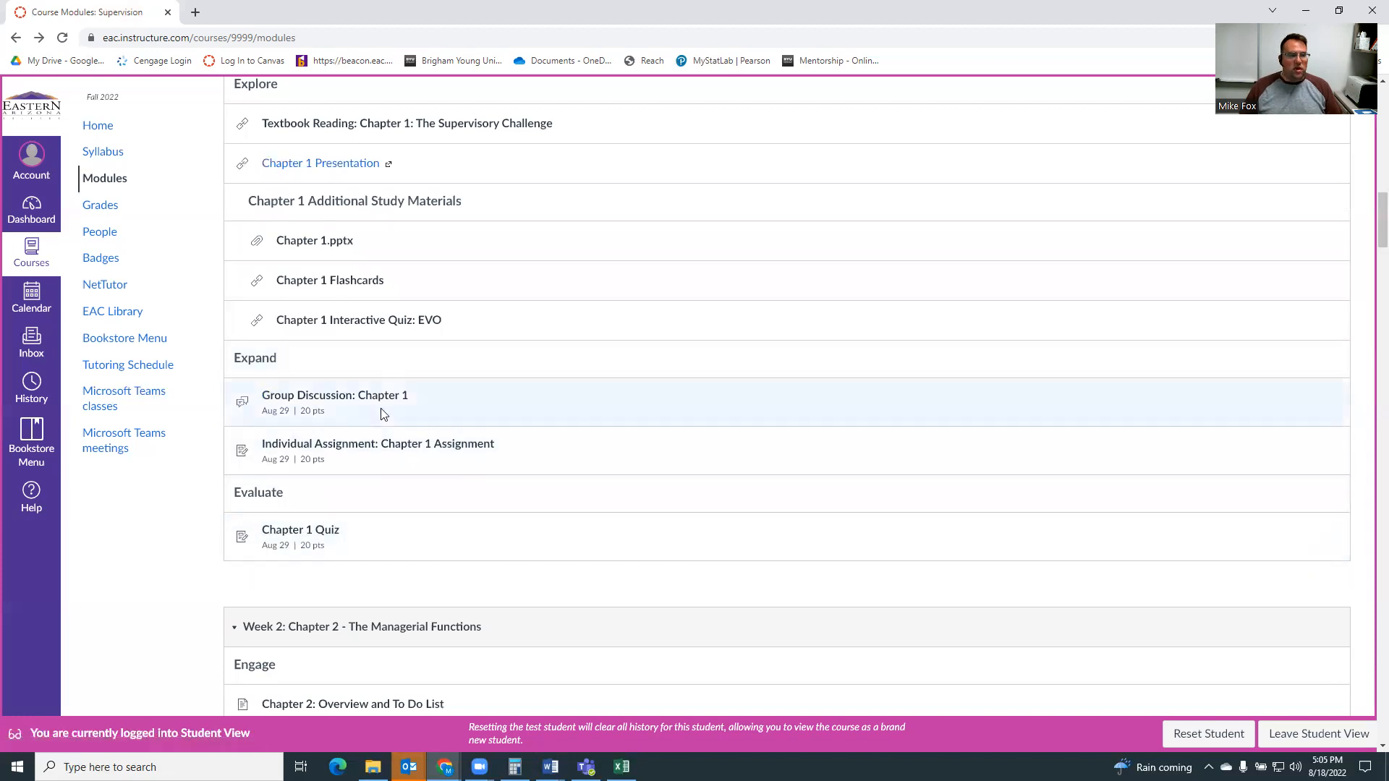
mouse_move(335, 393)
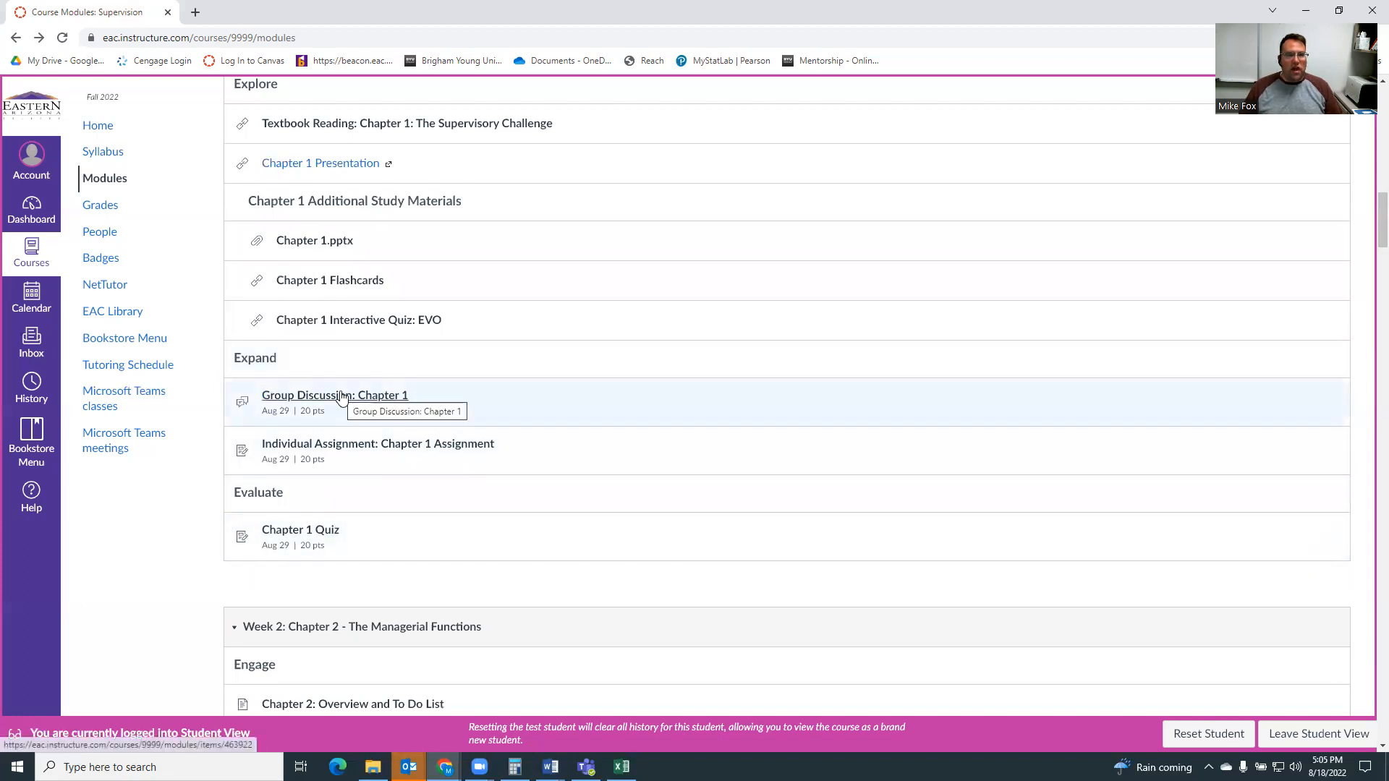
mouse_move(305, 451)
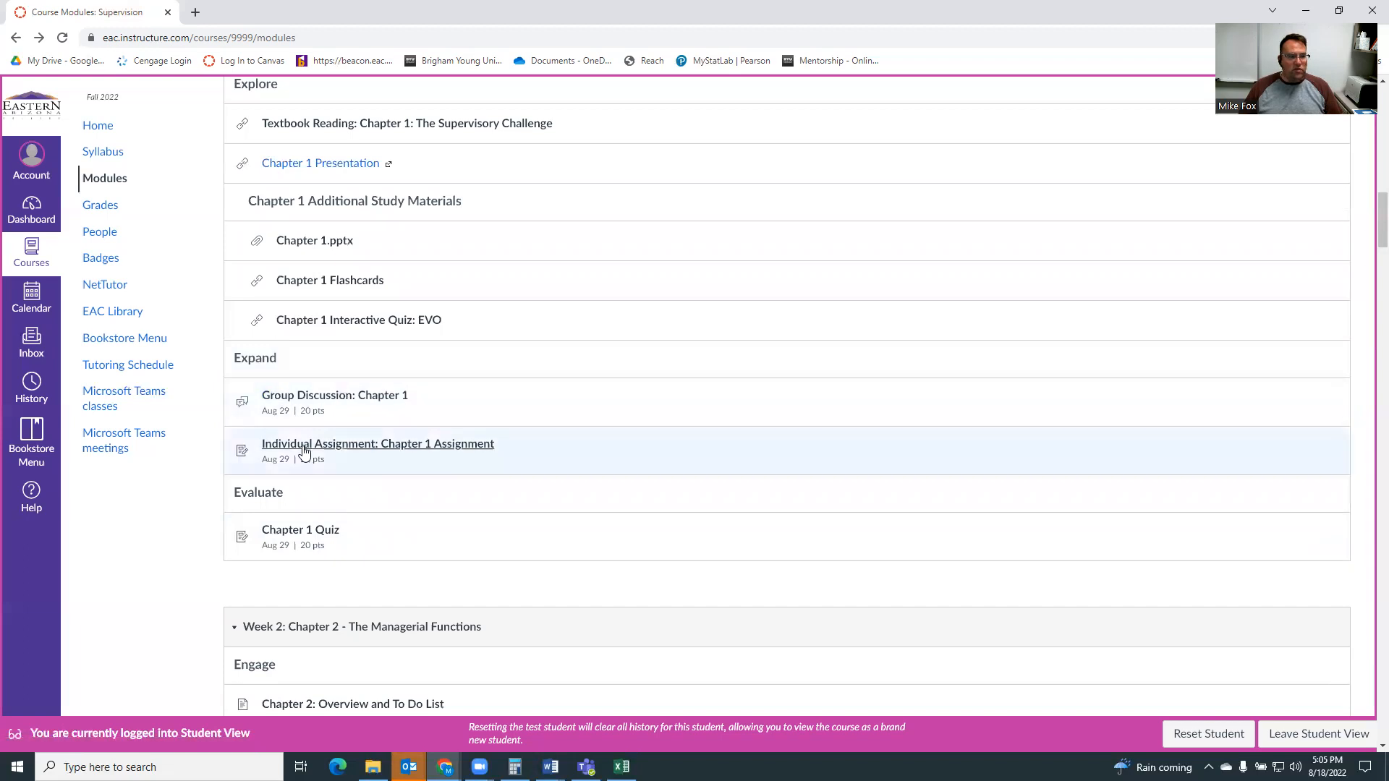
mouse_move(429, 510)
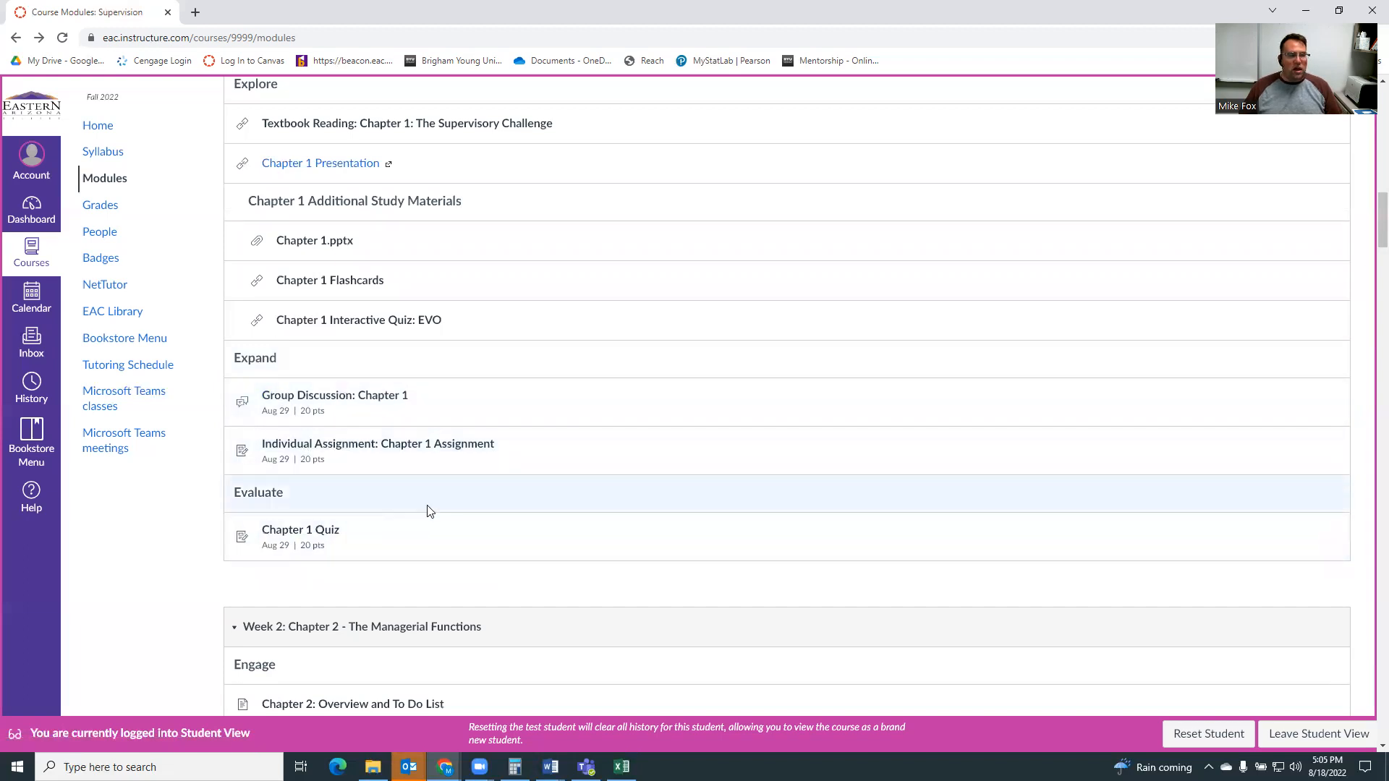
mouse_move(472, 455)
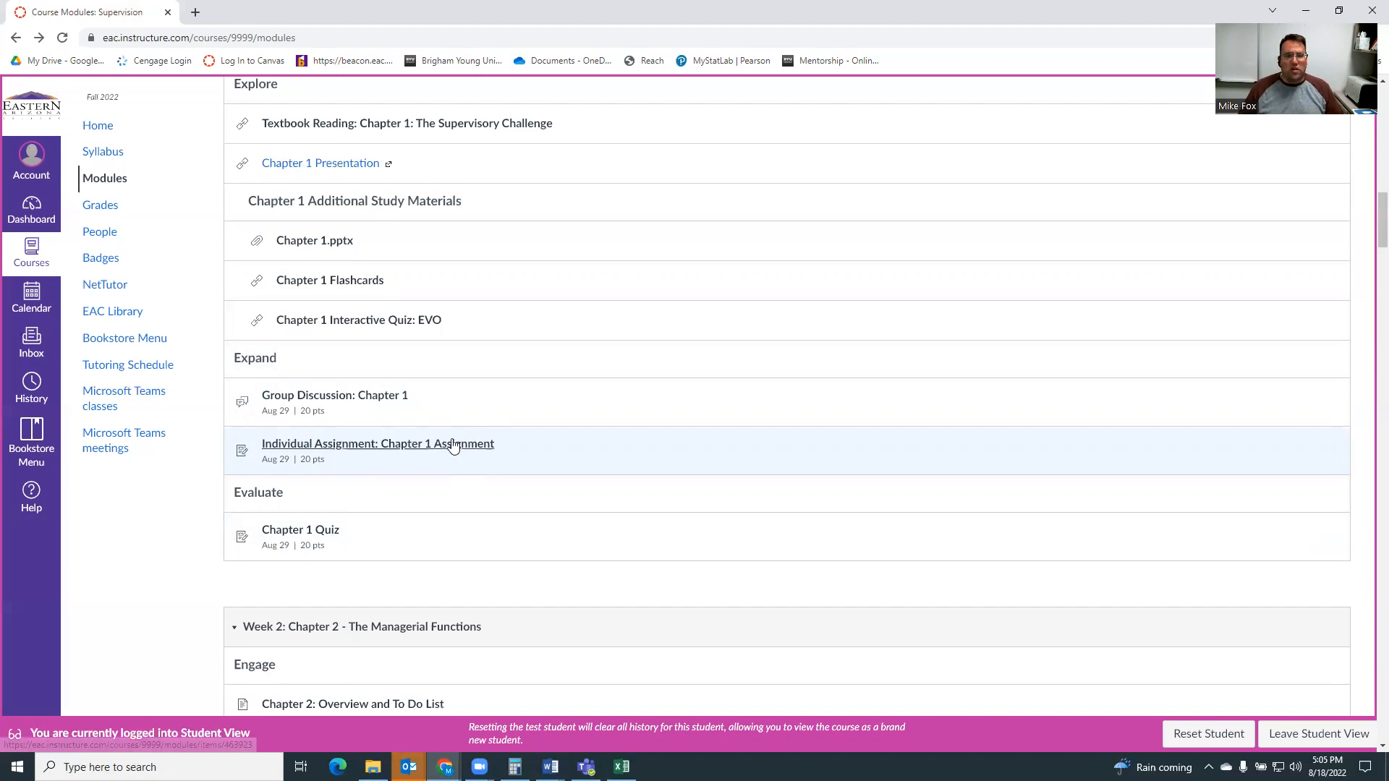
mouse_move(518, 377)
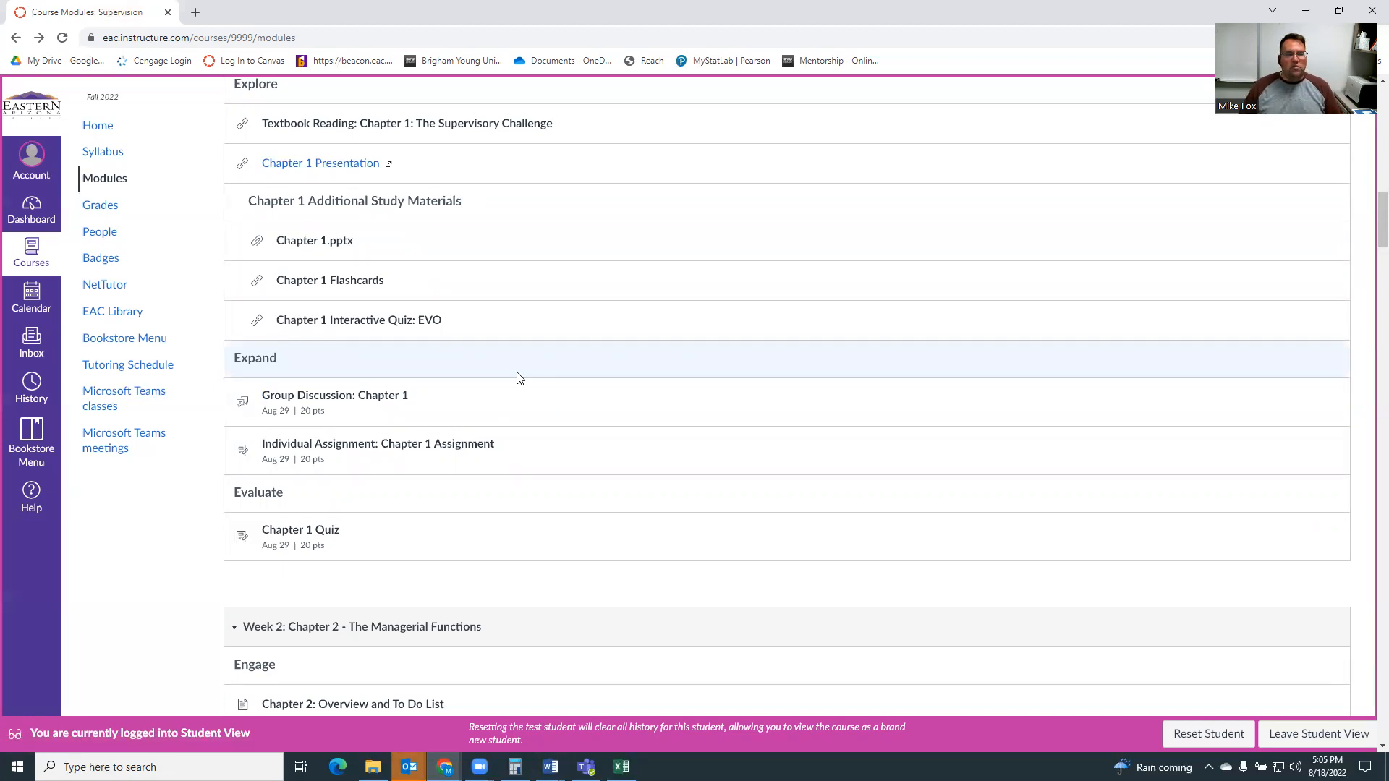
mouse_move(167, 166)
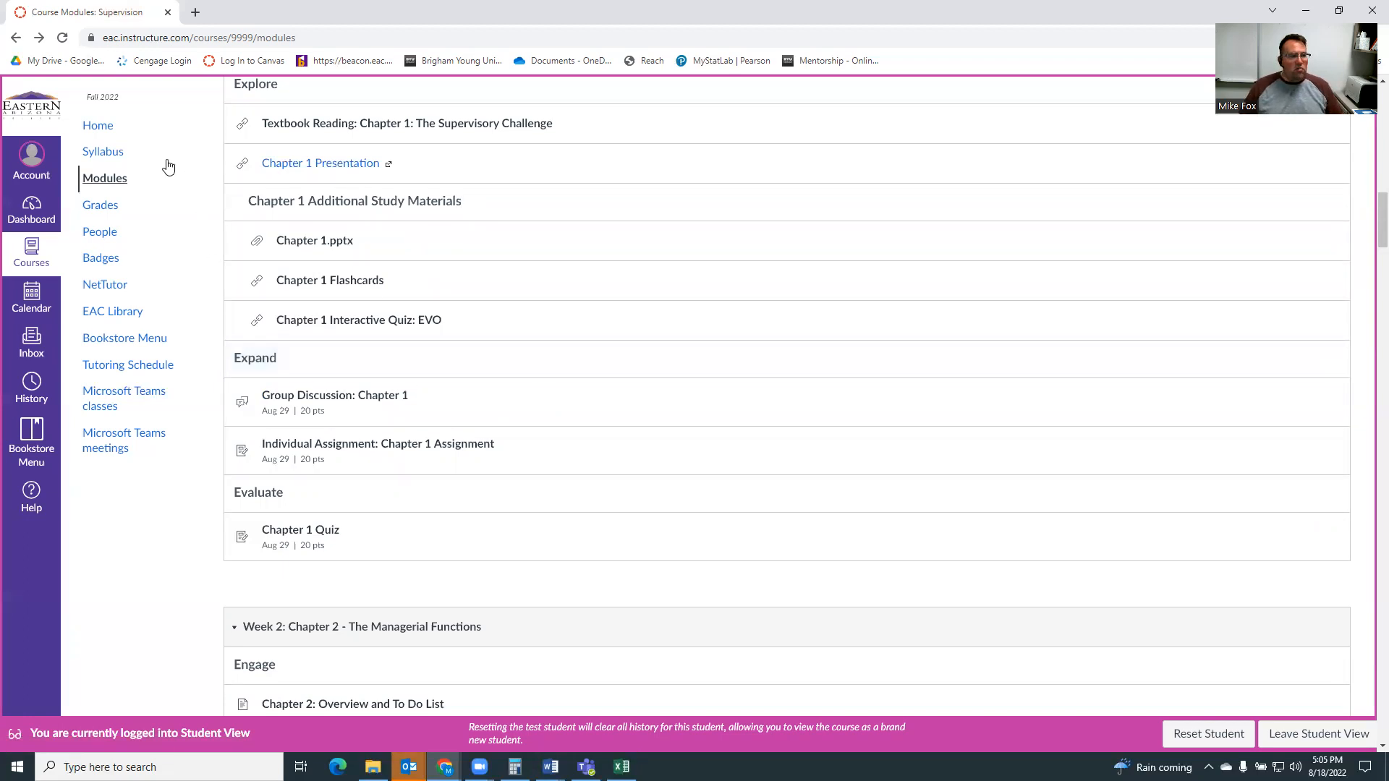
mouse_move(99, 204)
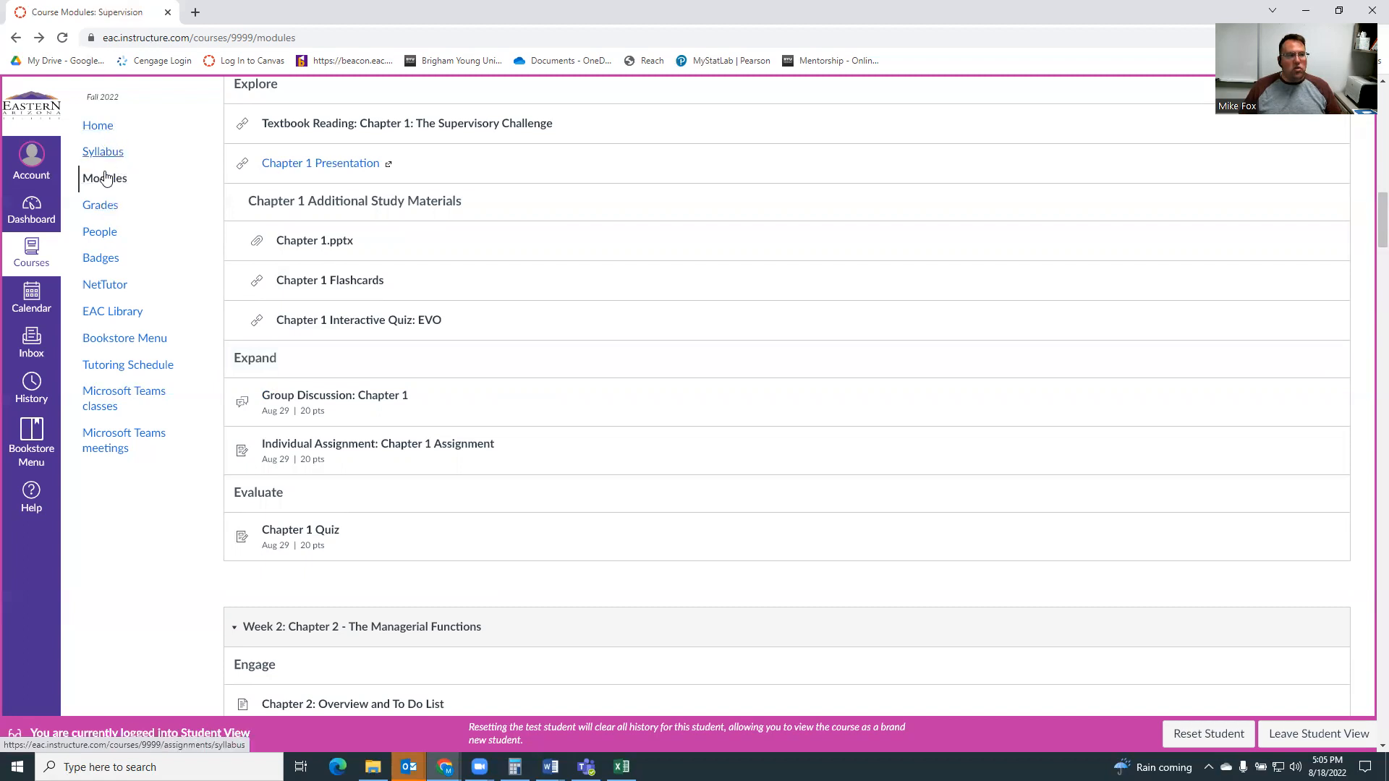
mouse_move(100, 204)
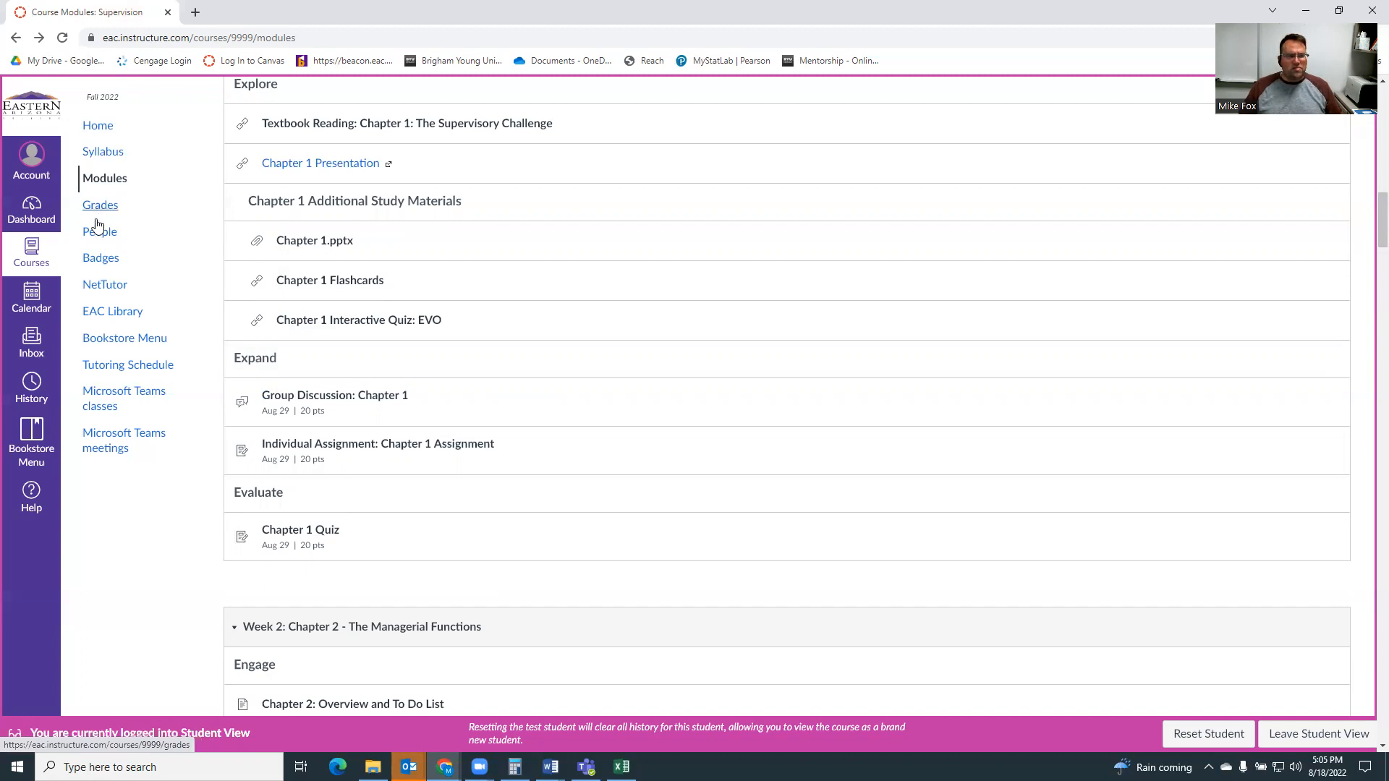
mouse_move(104, 311)
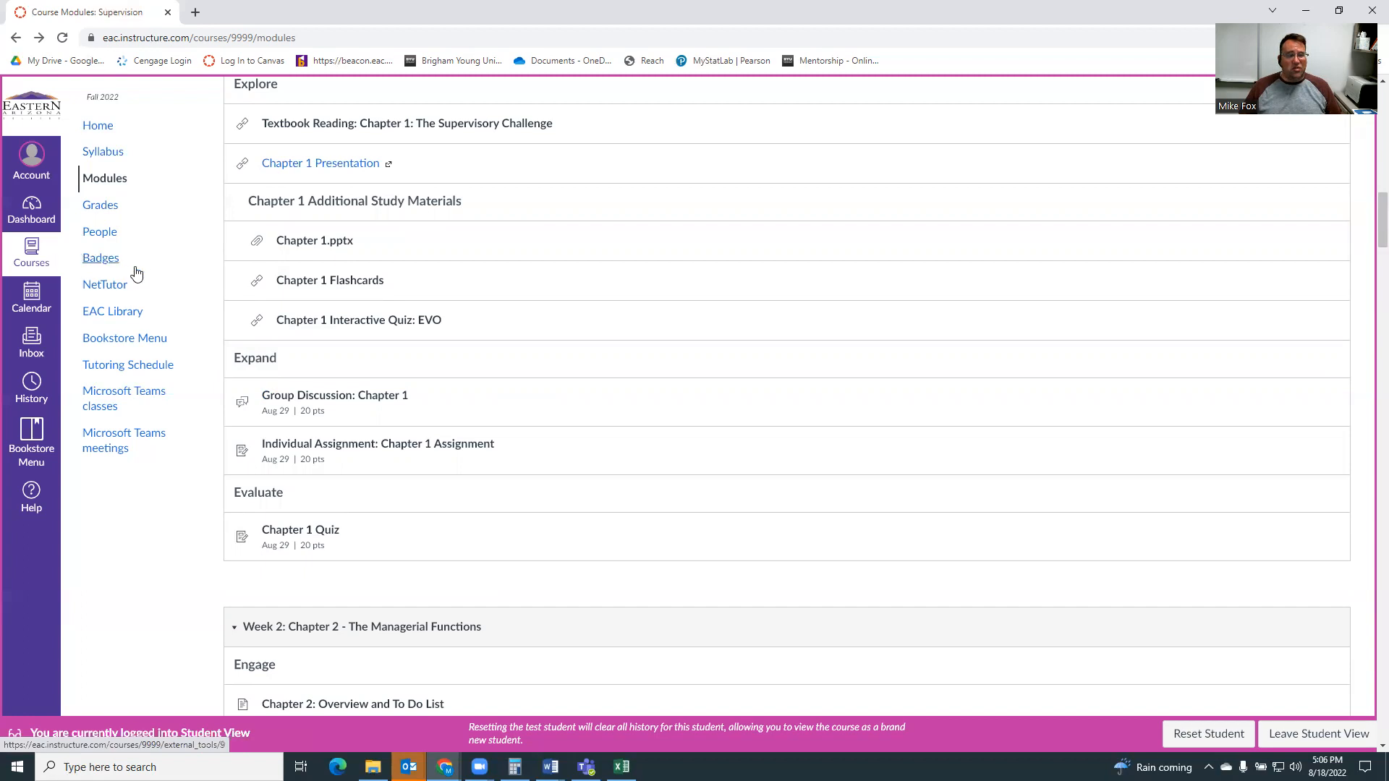
mouse_move(121, 273)
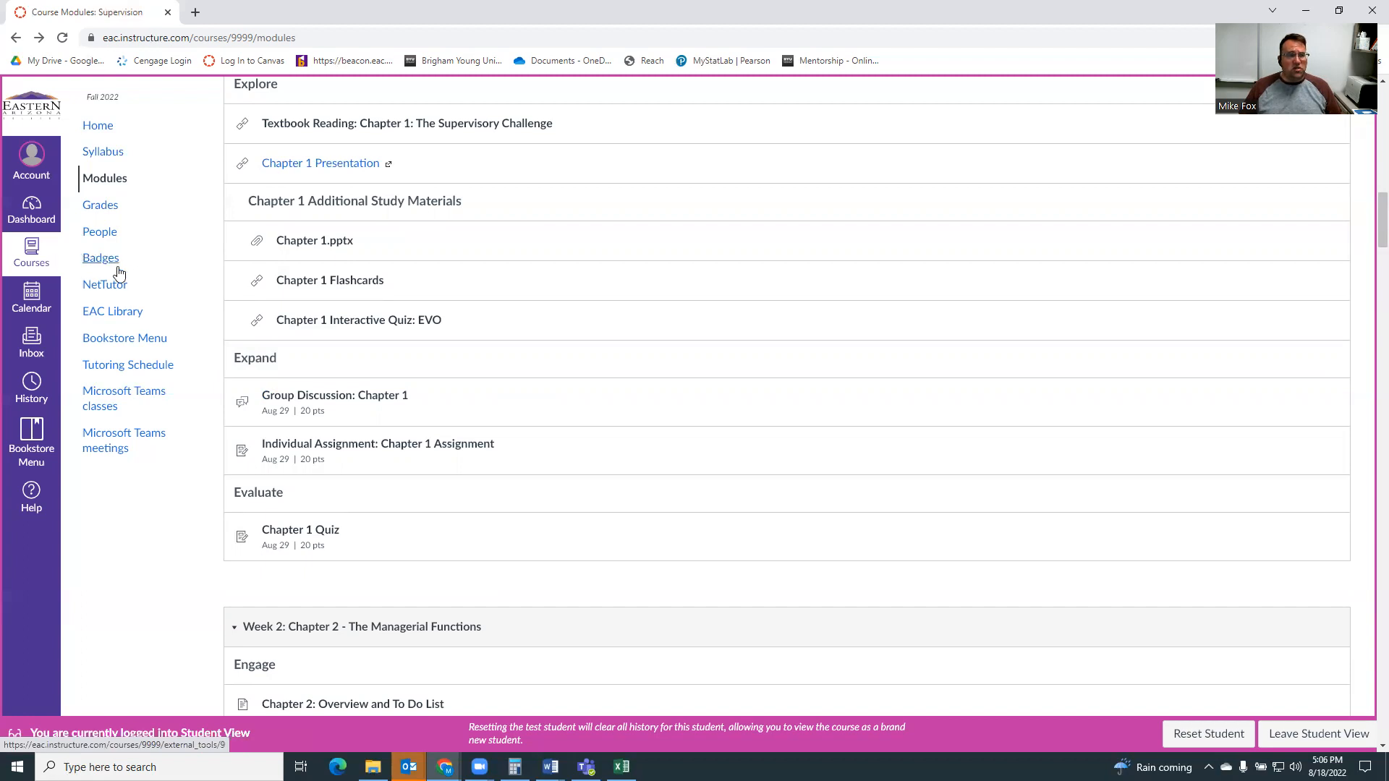
mouse_move(106, 285)
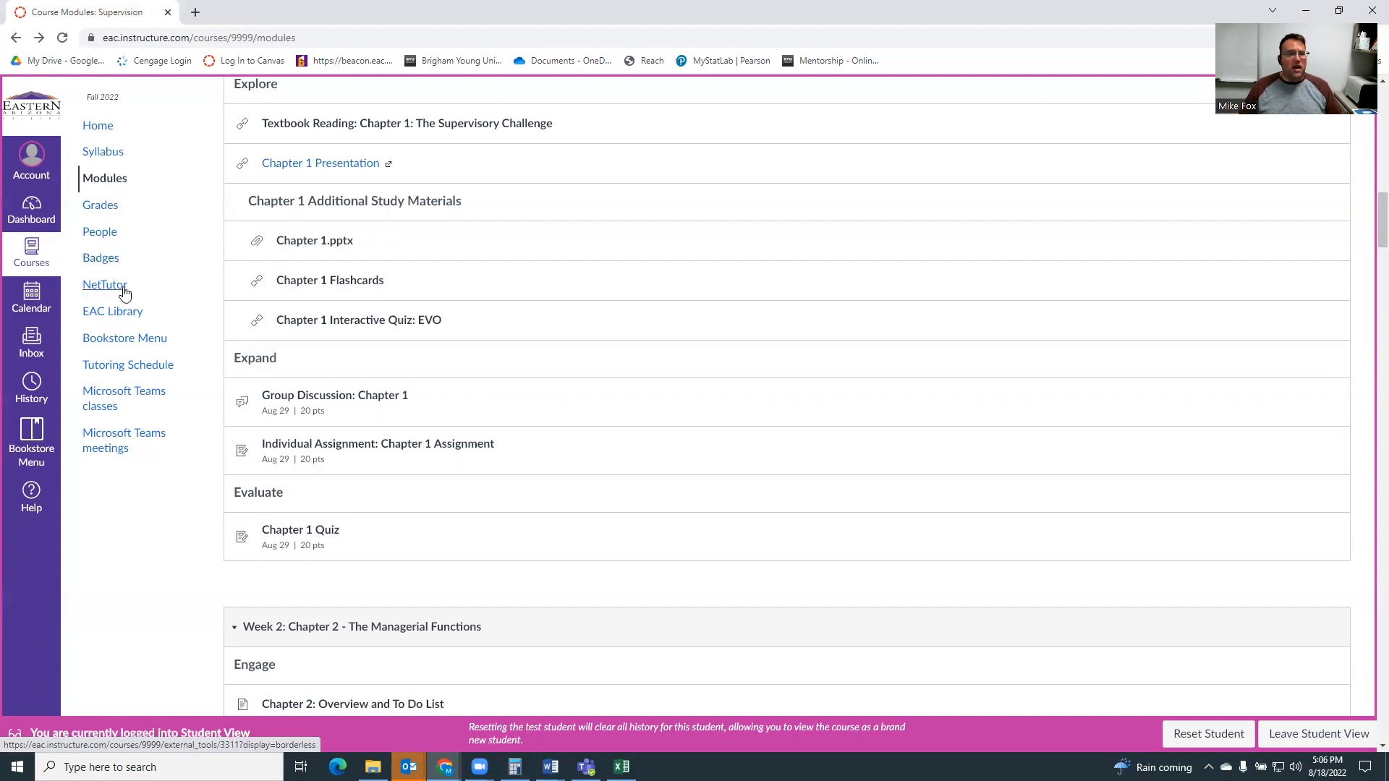
mouse_move(97, 291)
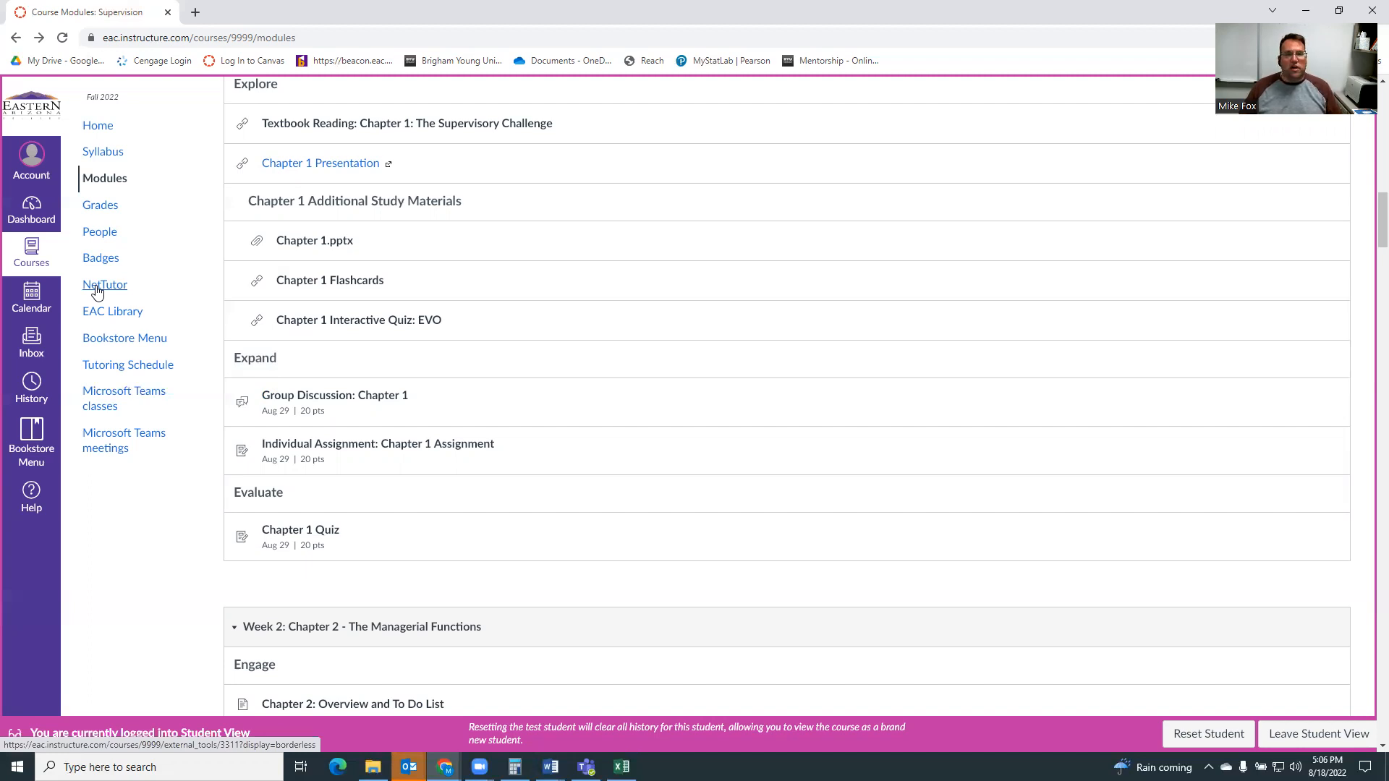
mouse_move(113, 311)
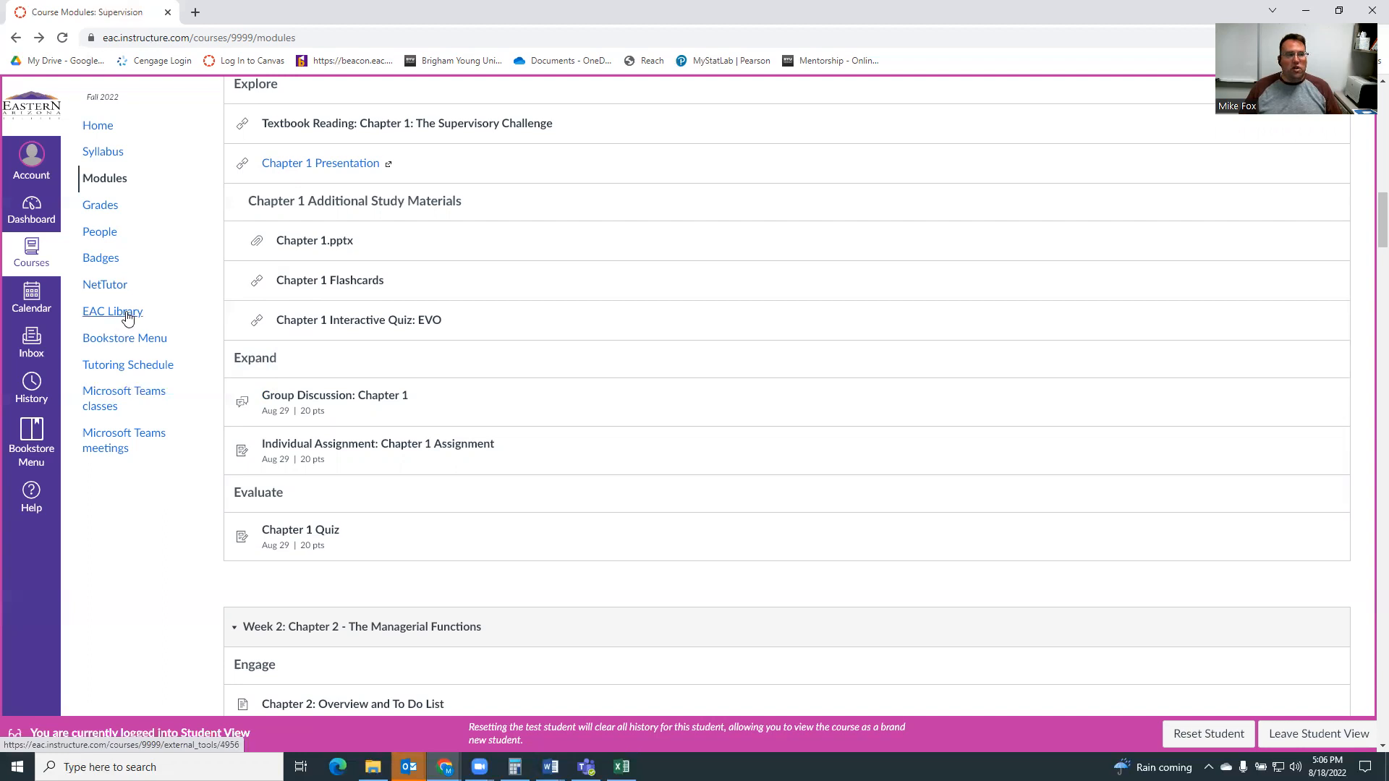
mouse_move(133, 405)
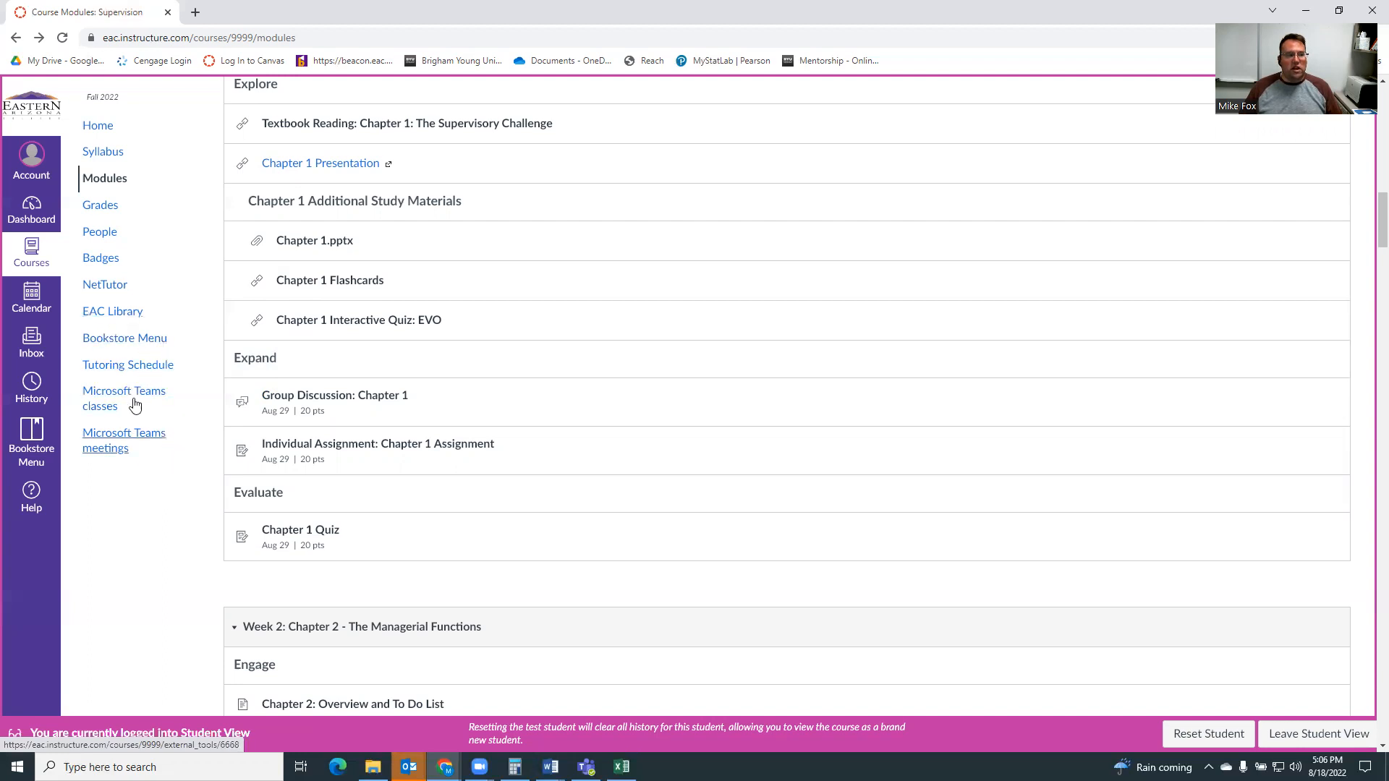
mouse_move(128, 364)
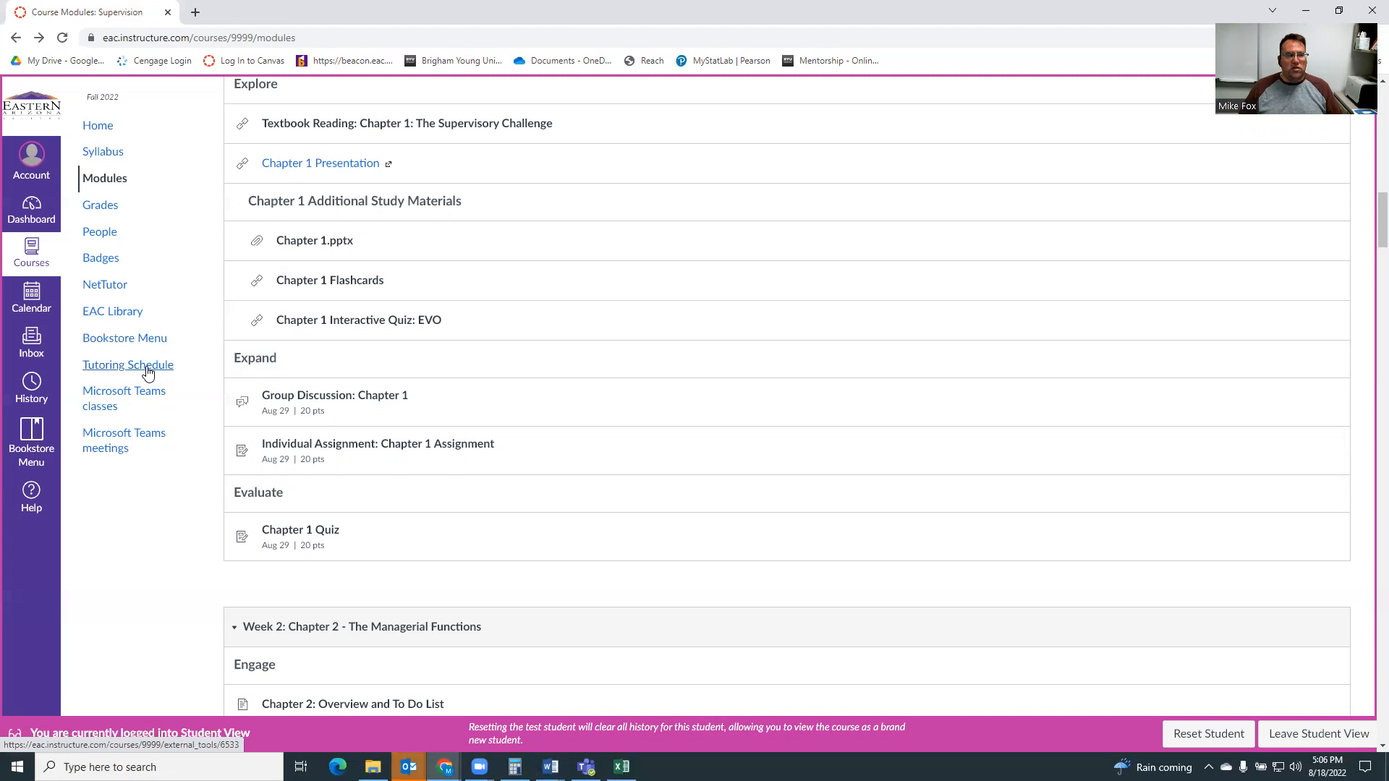
mouse_move(293, 389)
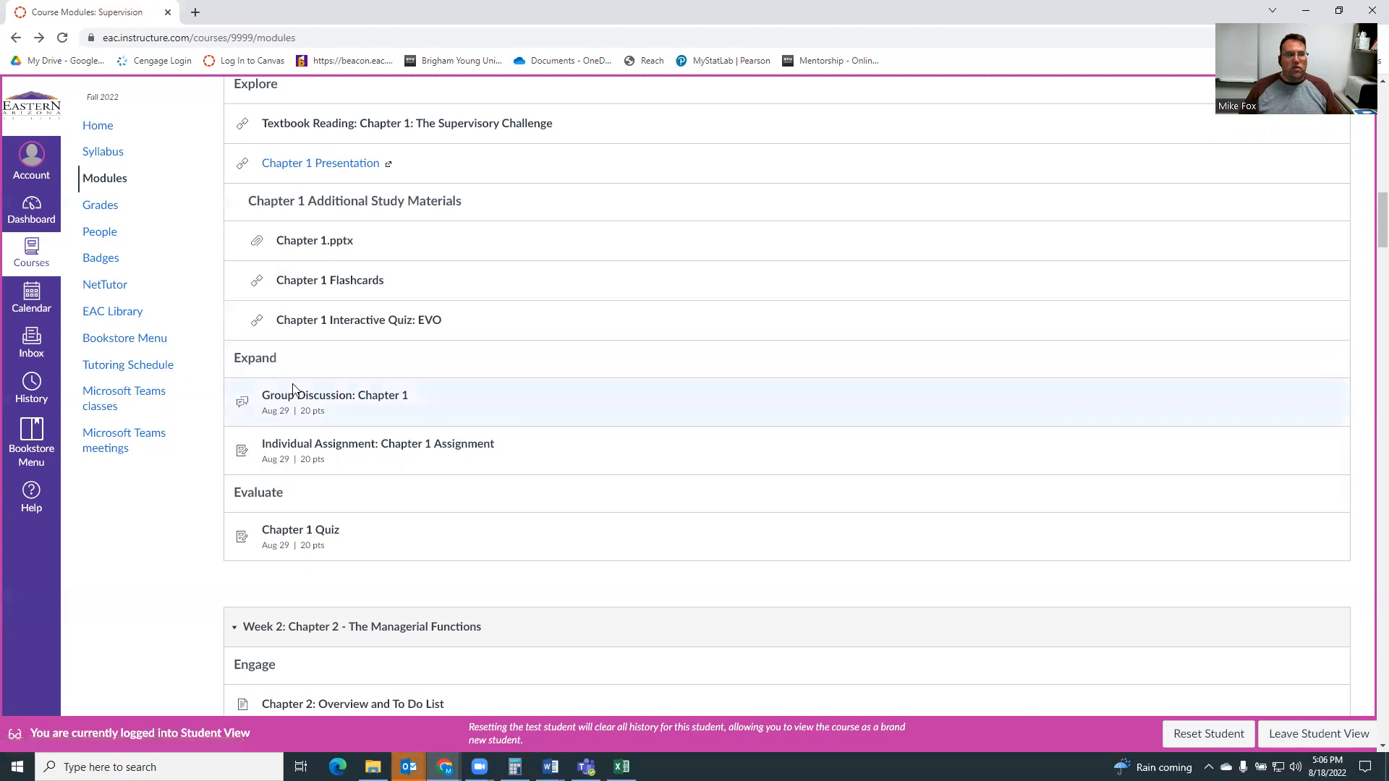
scroll(up, 3)
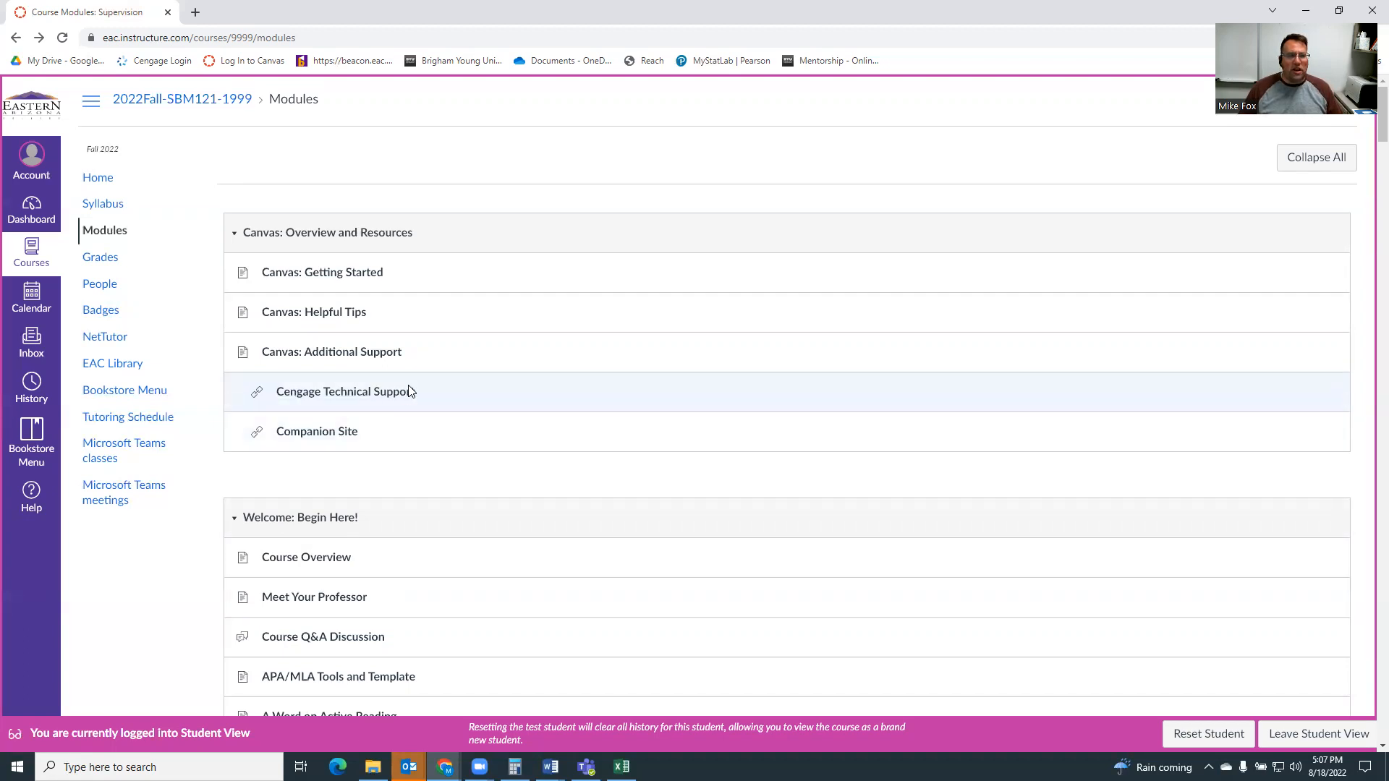
mouse_move(645, 163)
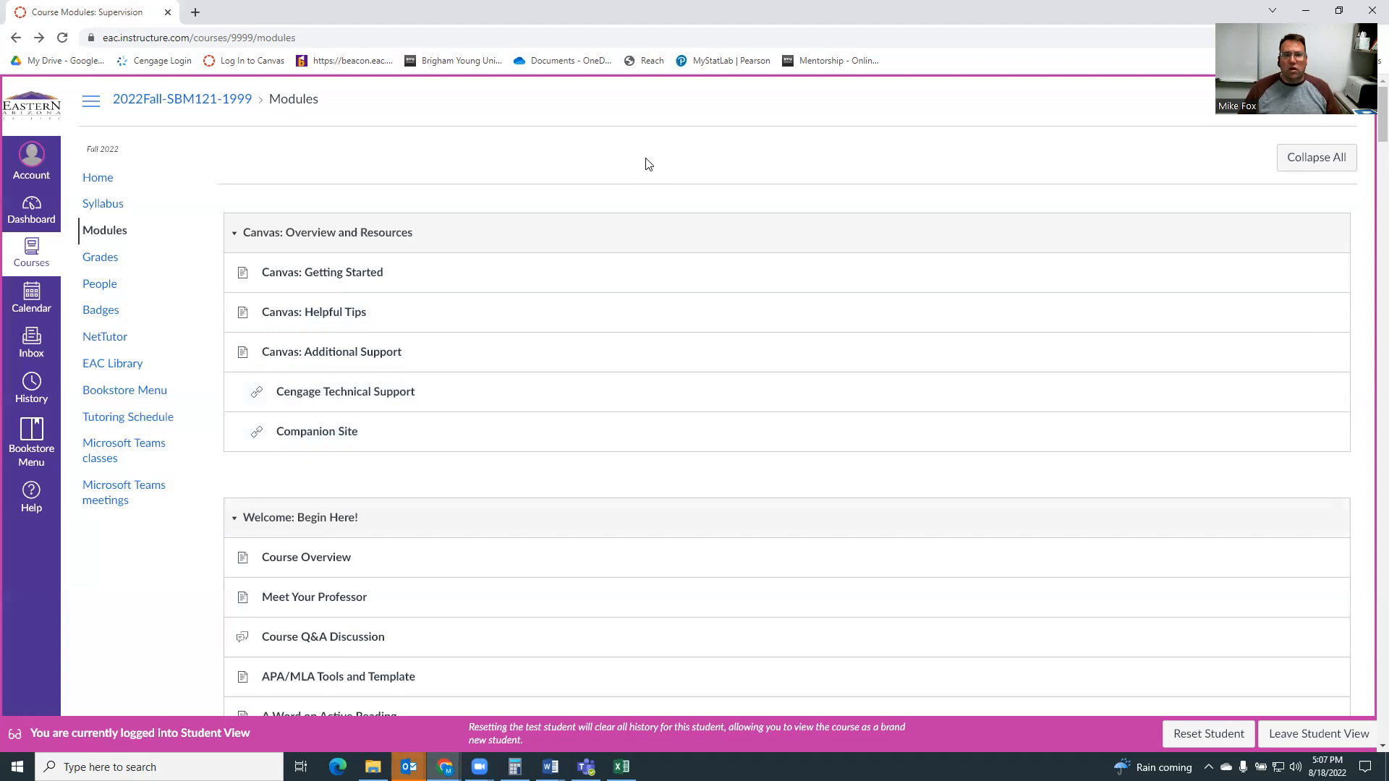
mouse_move(600, 178)
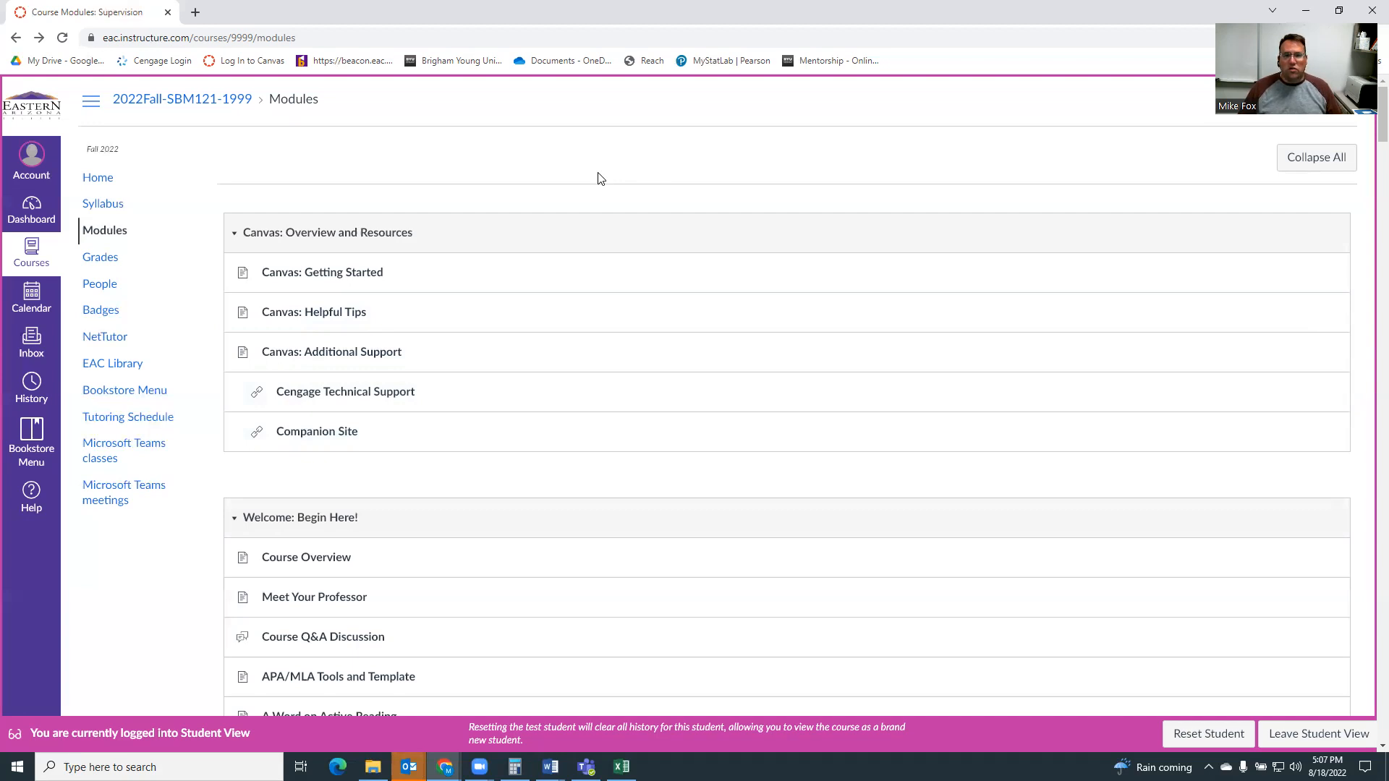
mouse_move(956, 103)
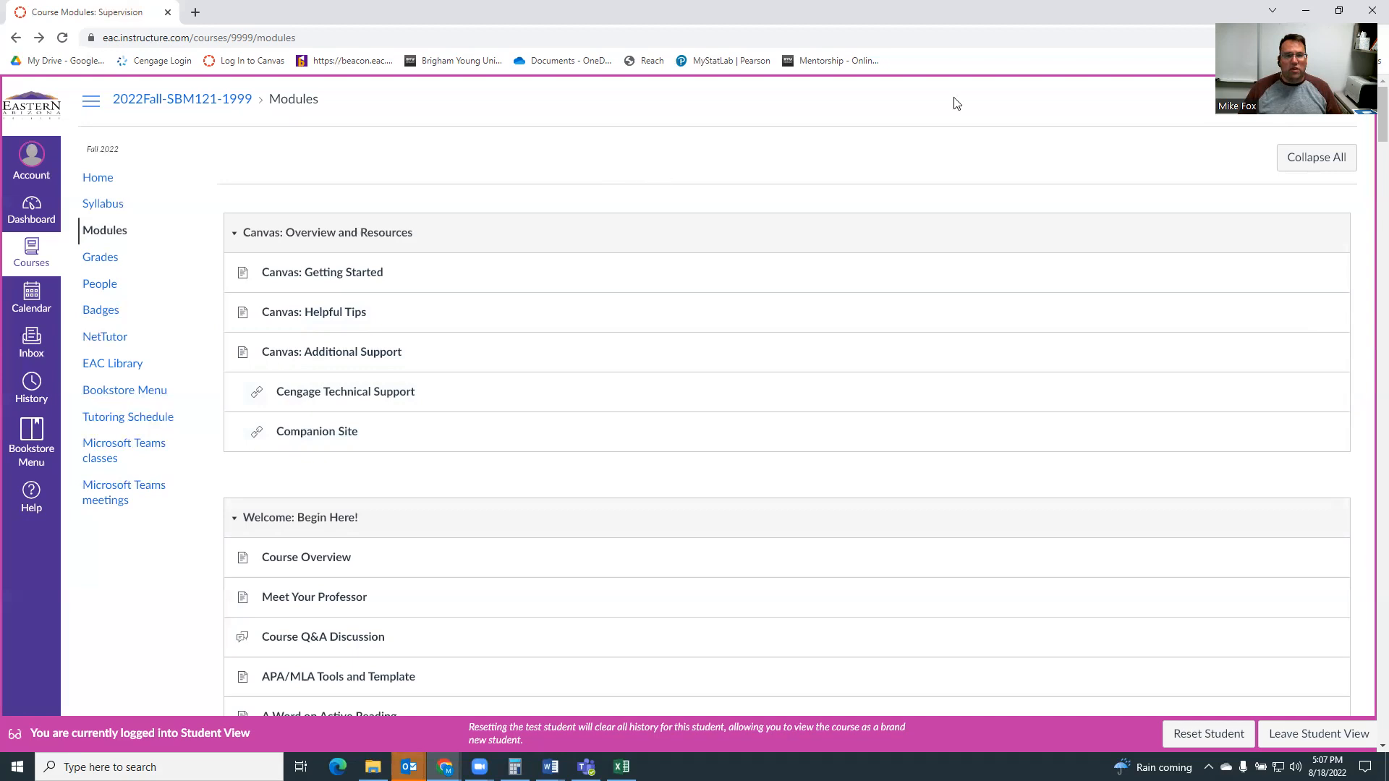